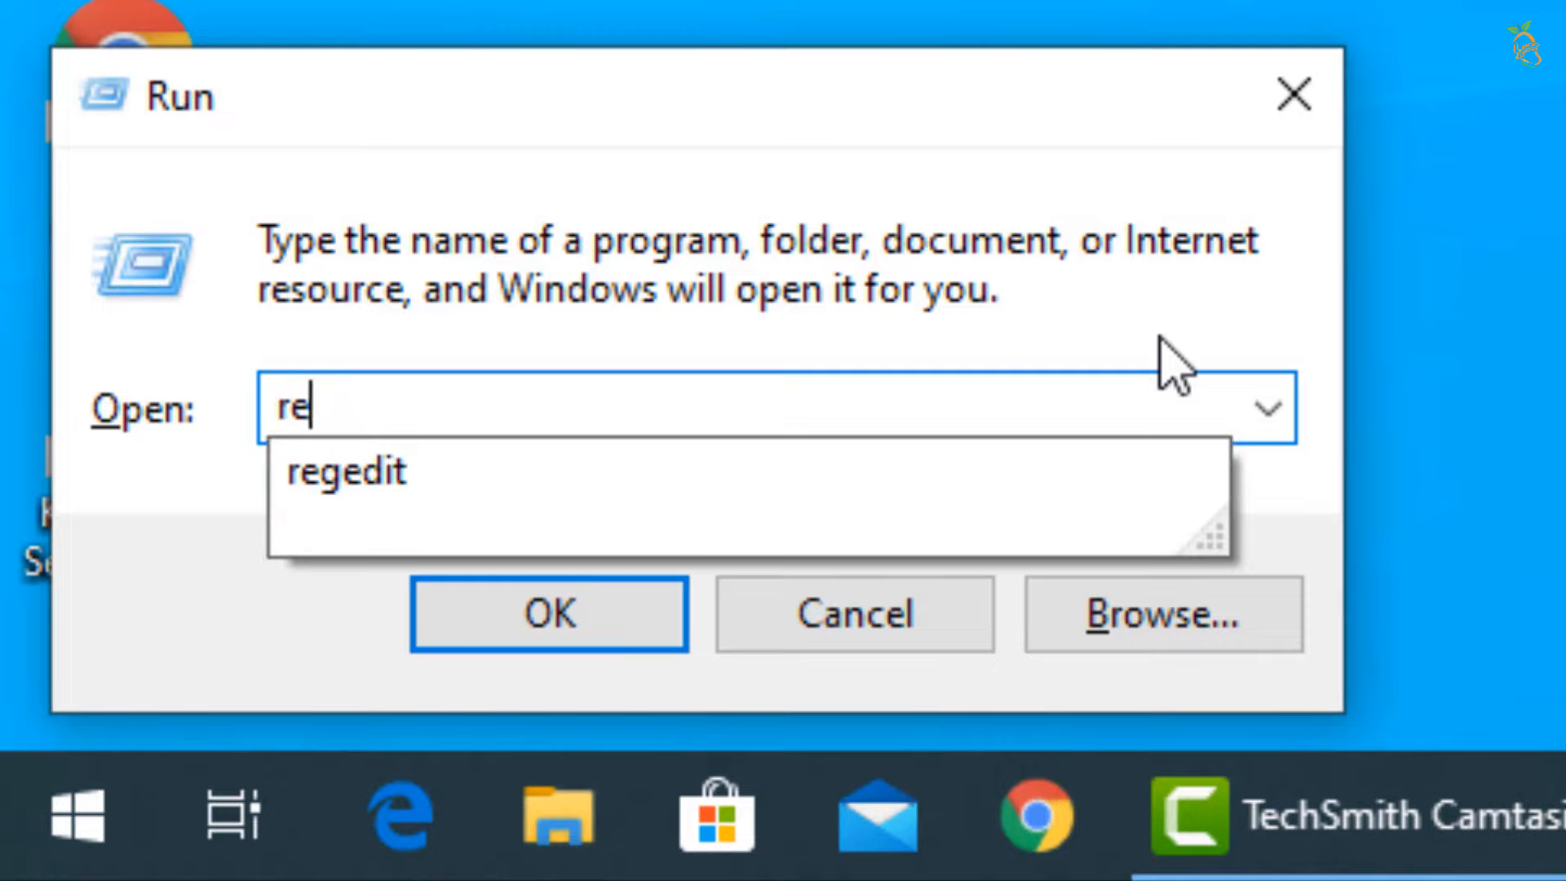
Launch msconfig and enable Minimal Safe boot on the Boot tab, applying the change
{"action": "type", "text": "msconfig"}
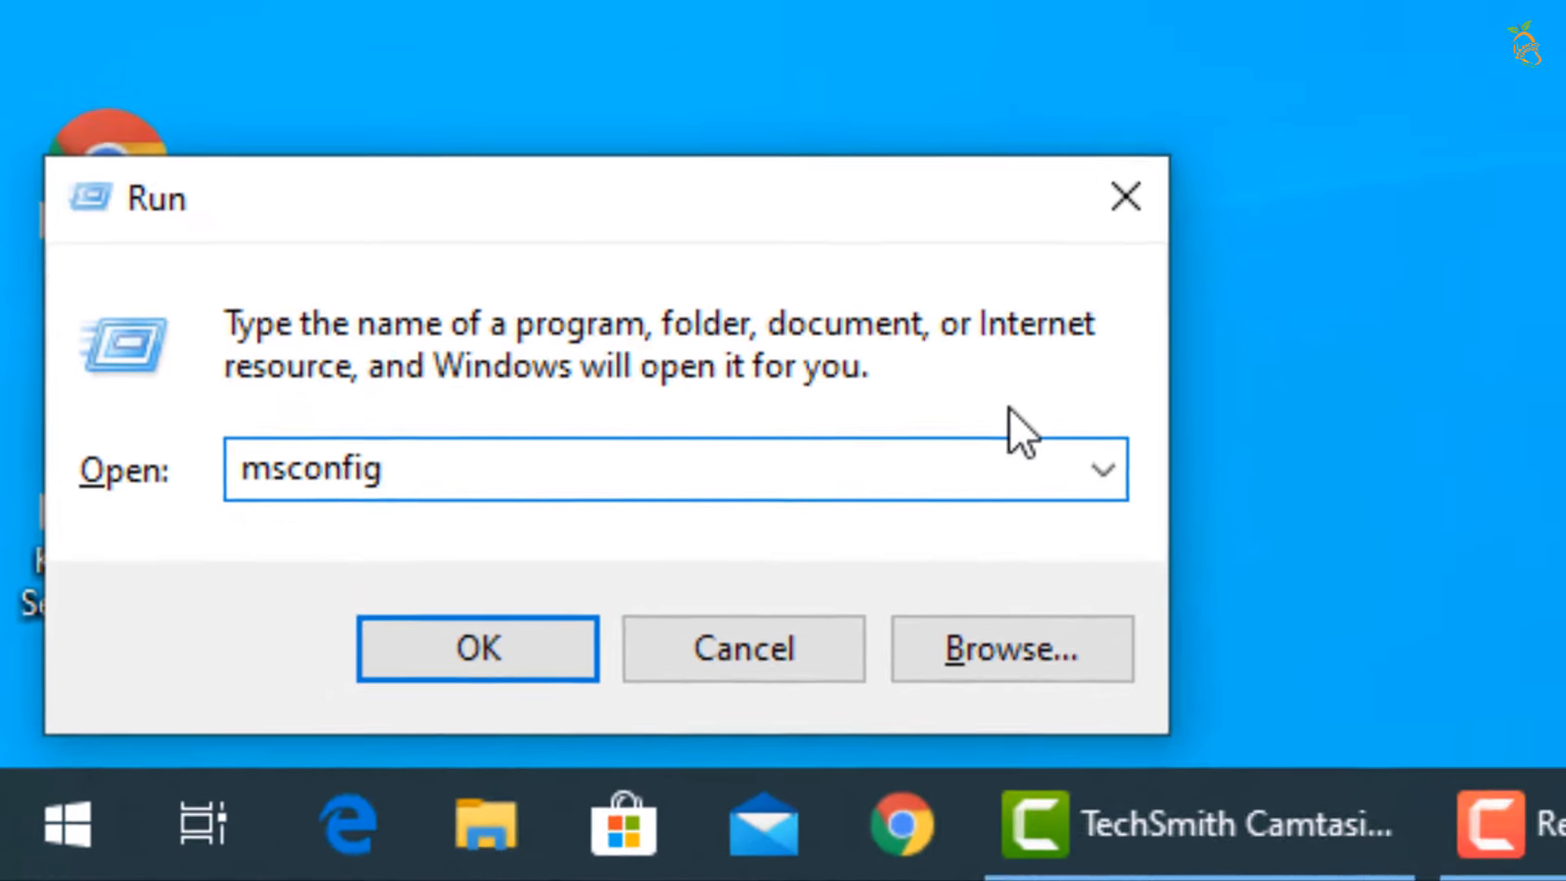
{"action": "left_click", "coordinate": [476, 647]}
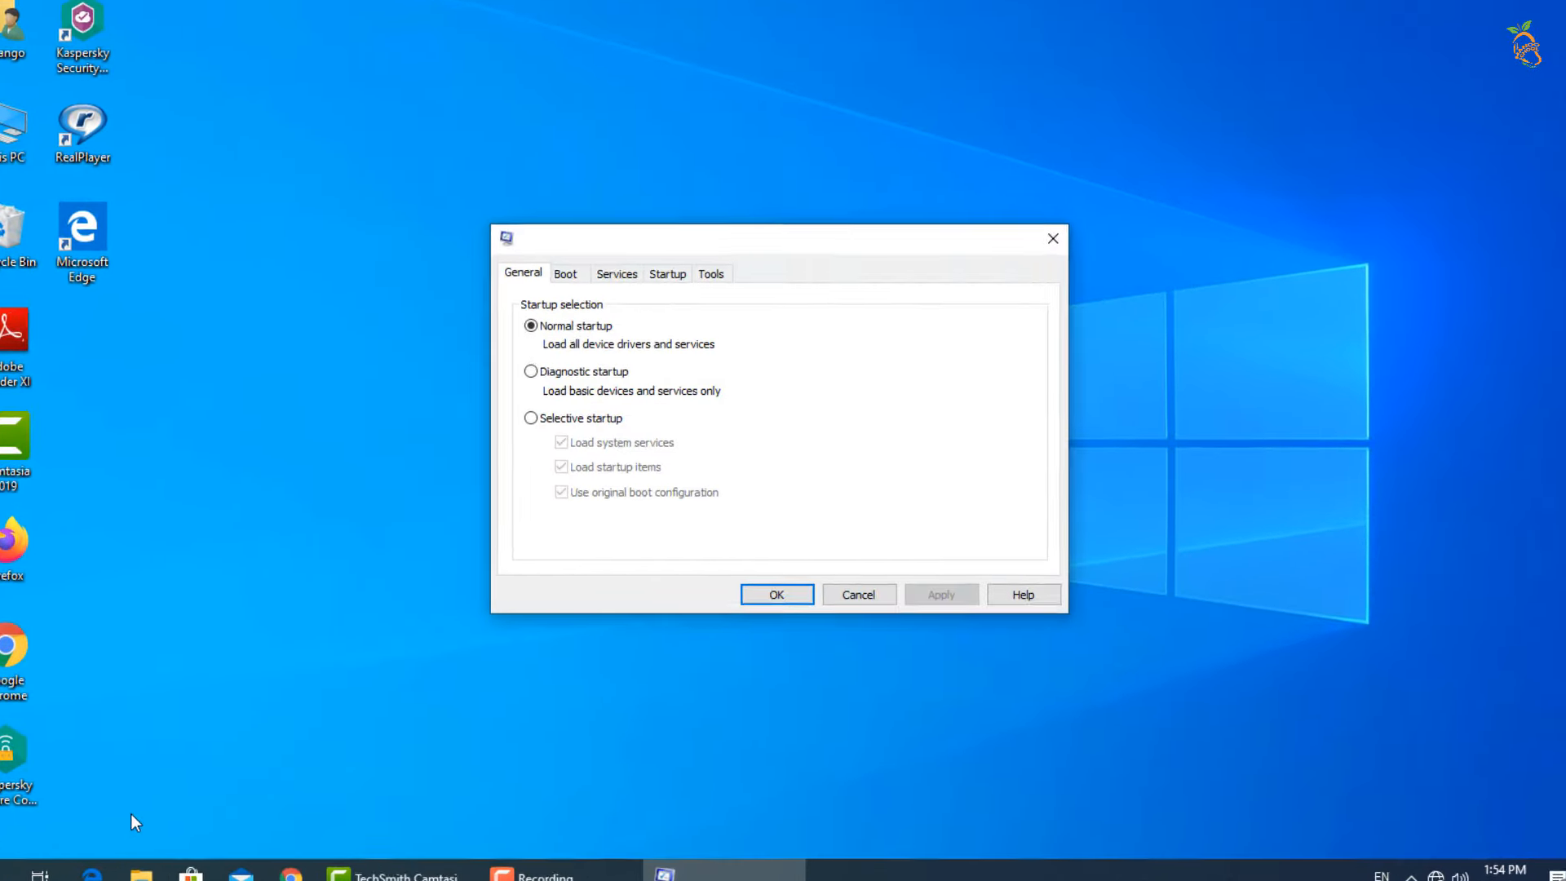
{"action": "left_click", "coordinate": [565, 273]}
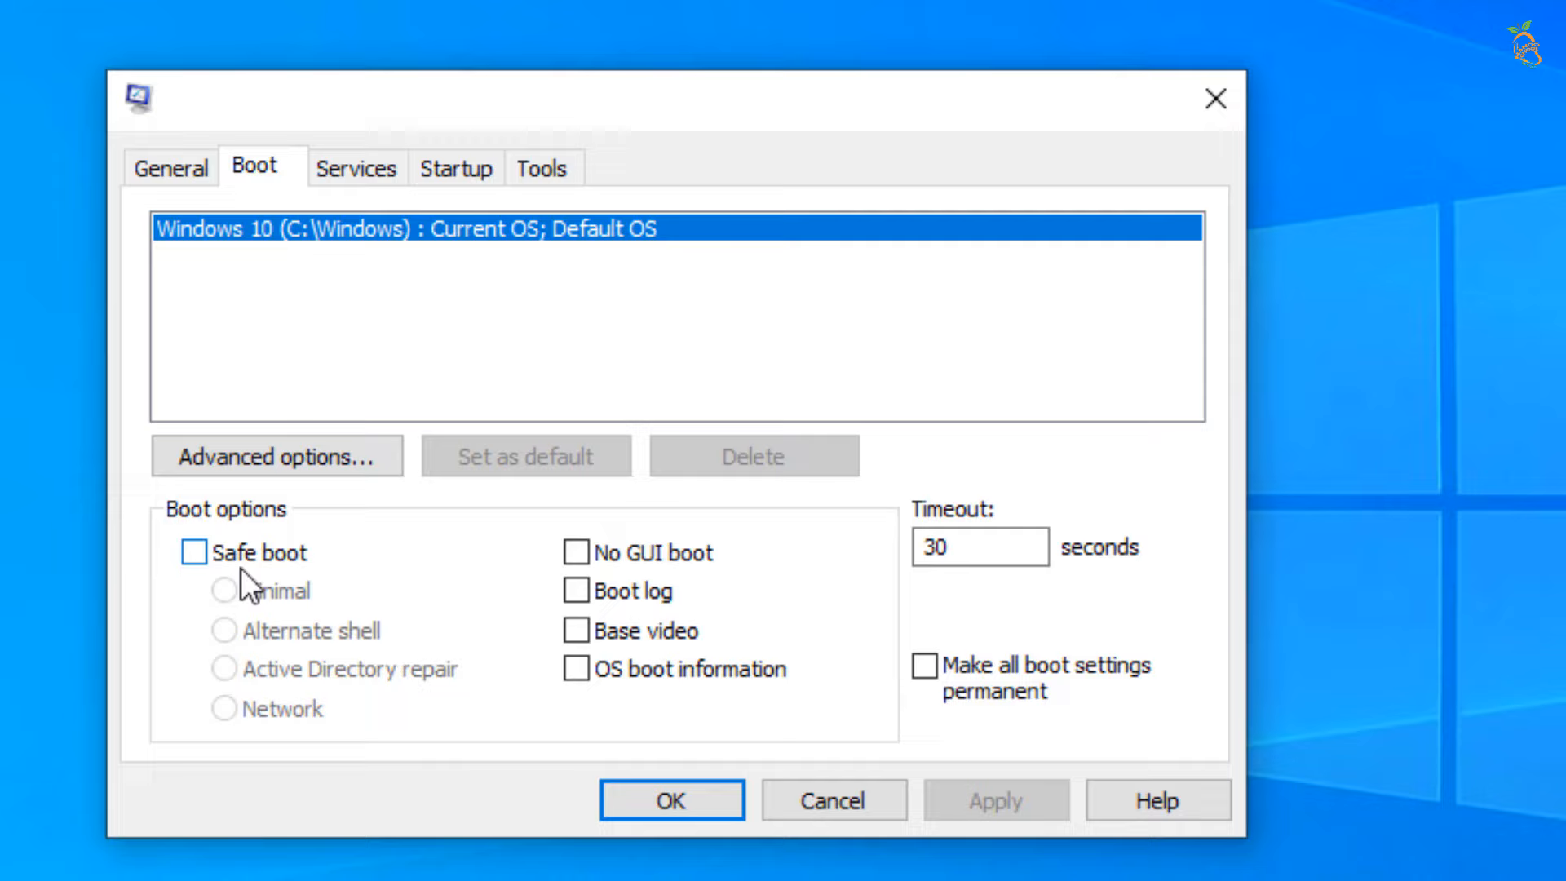
{"action": "left_click", "coordinate": [194, 552]}
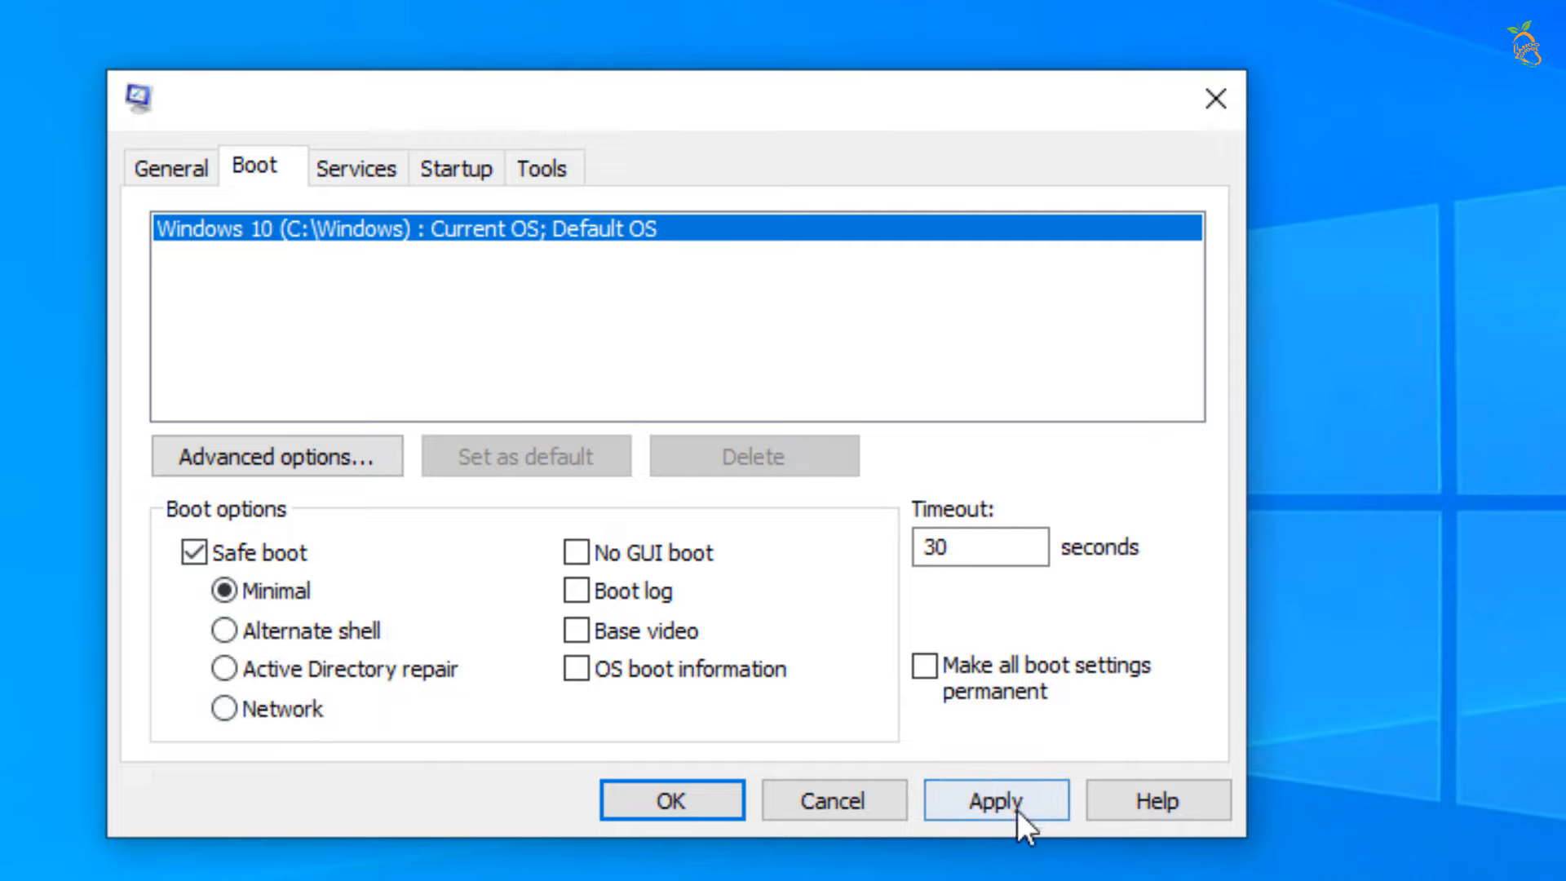
{"action": "mouse_move", "coordinate": [984, 874]}
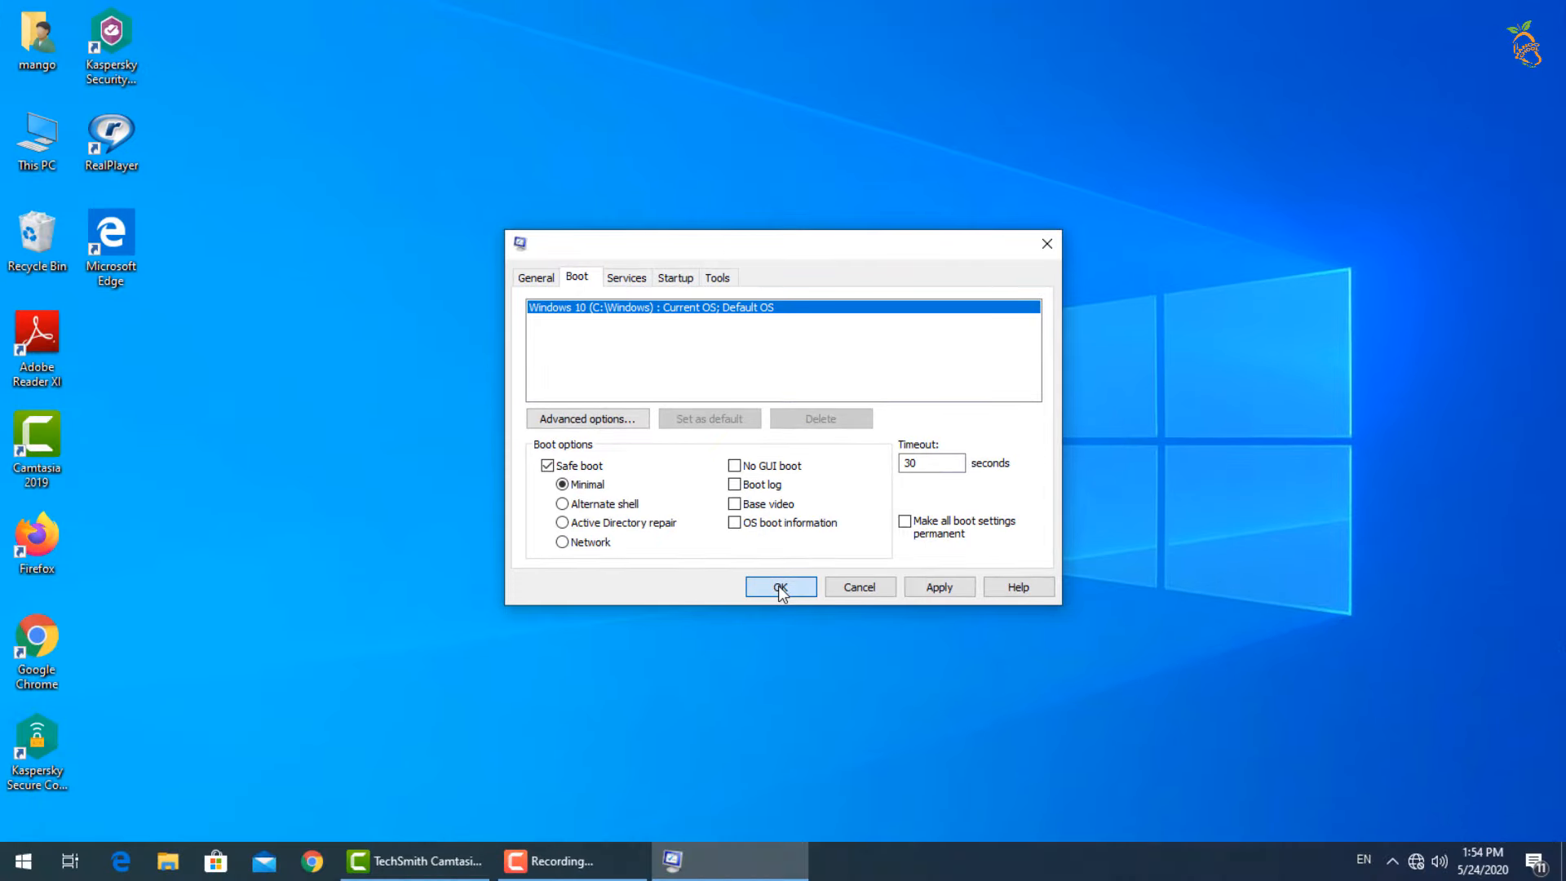
{"action": "left_click", "coordinate": [780, 586]}
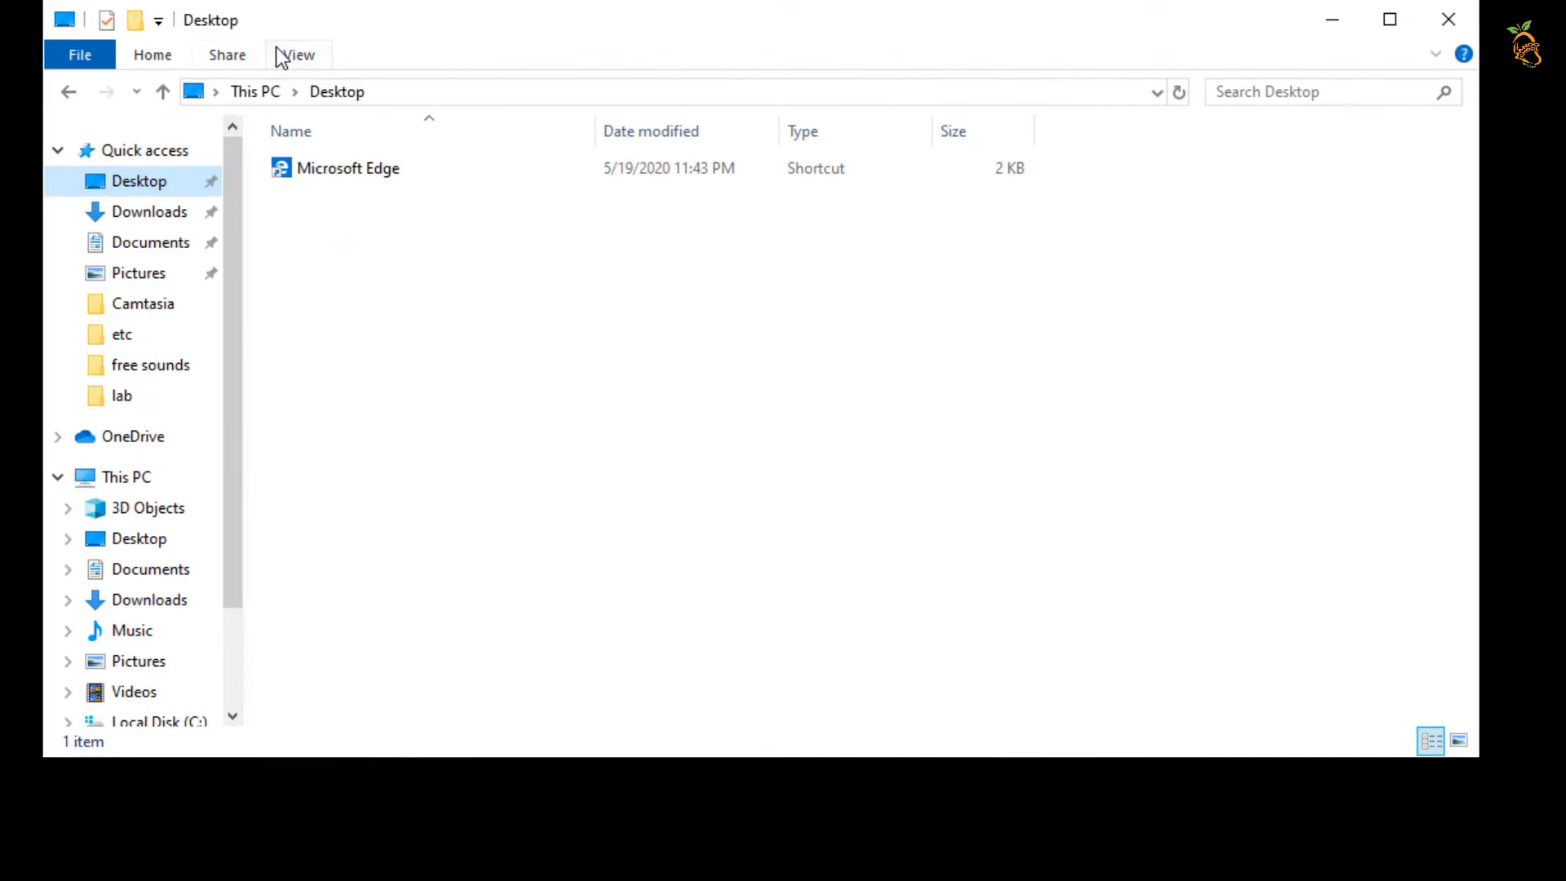
Show hidden files, stop hiding extensions and protected OS files, accepting the warning
{"action": "left_click", "coordinate": [298, 54]}
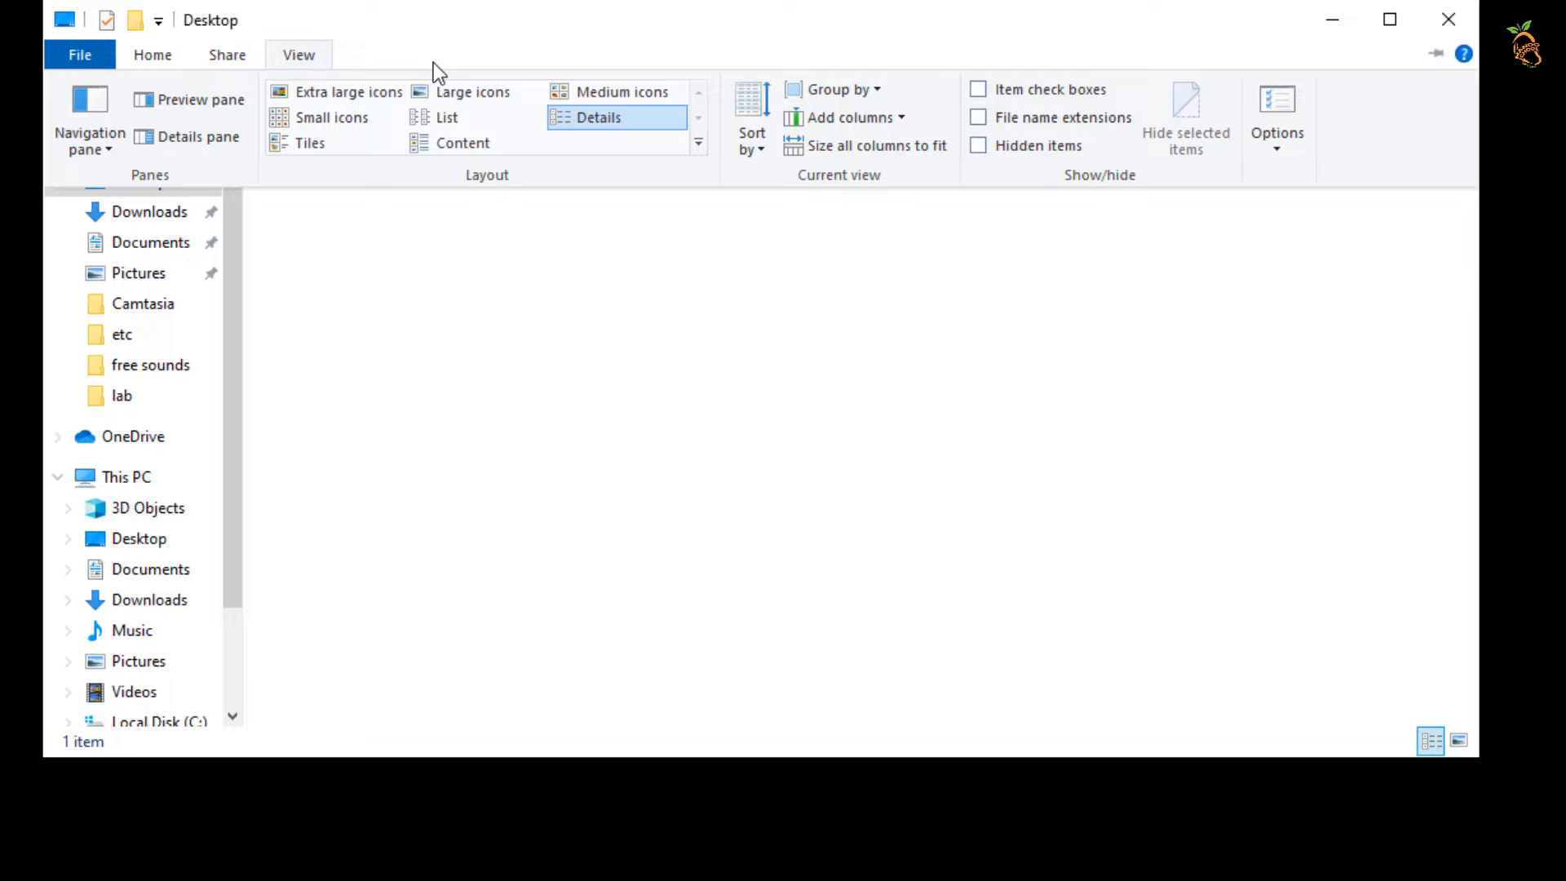
{"action": "mouse_move", "coordinate": [1276, 115]}
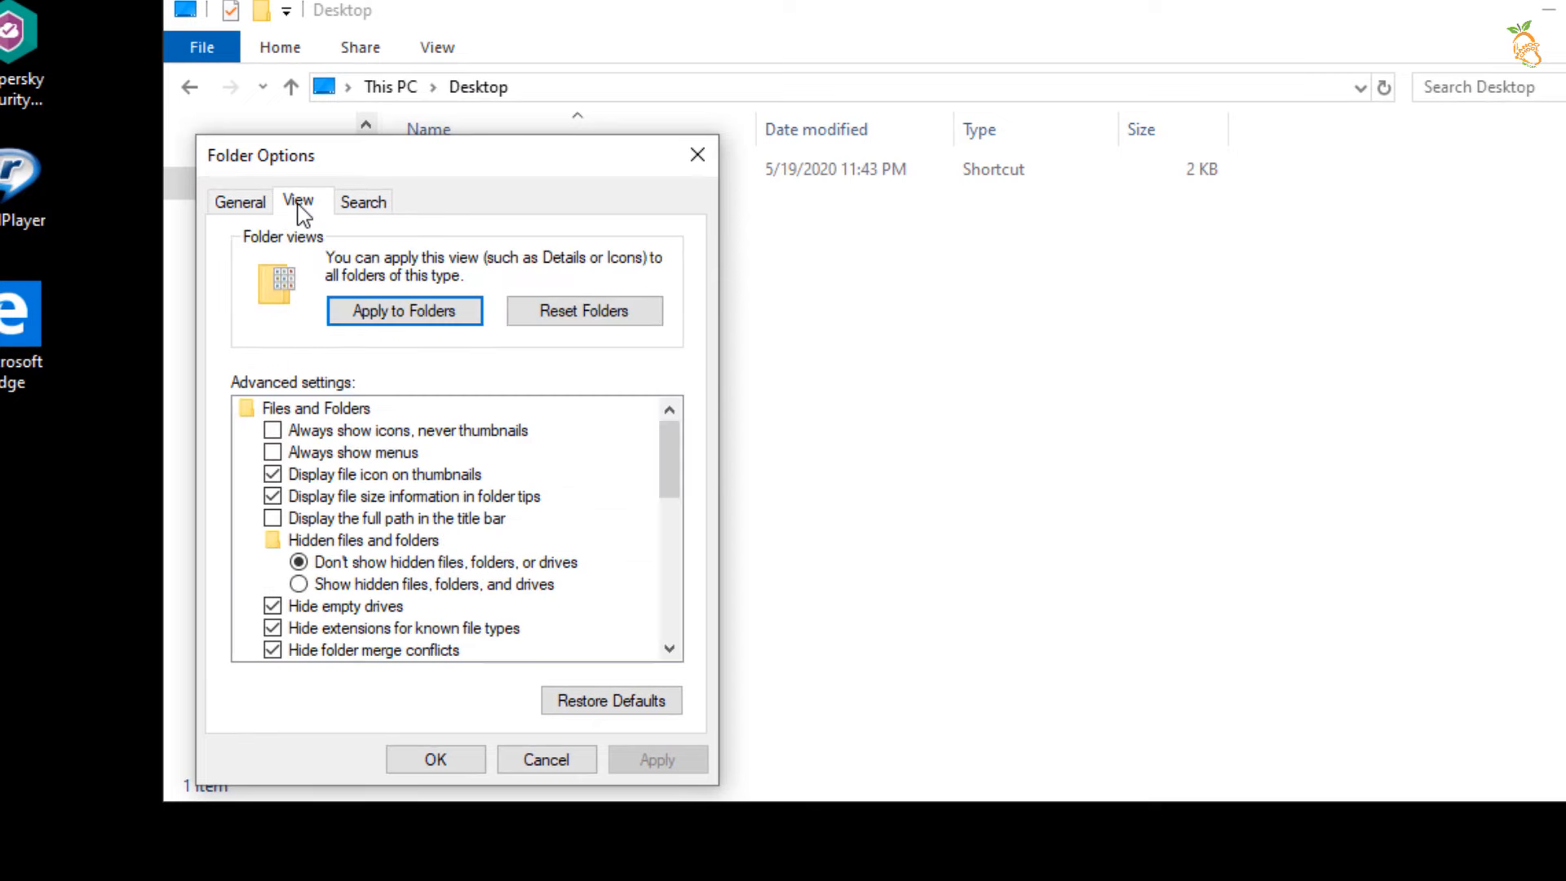
{"action": "mouse_move", "coordinate": [310, 594]}
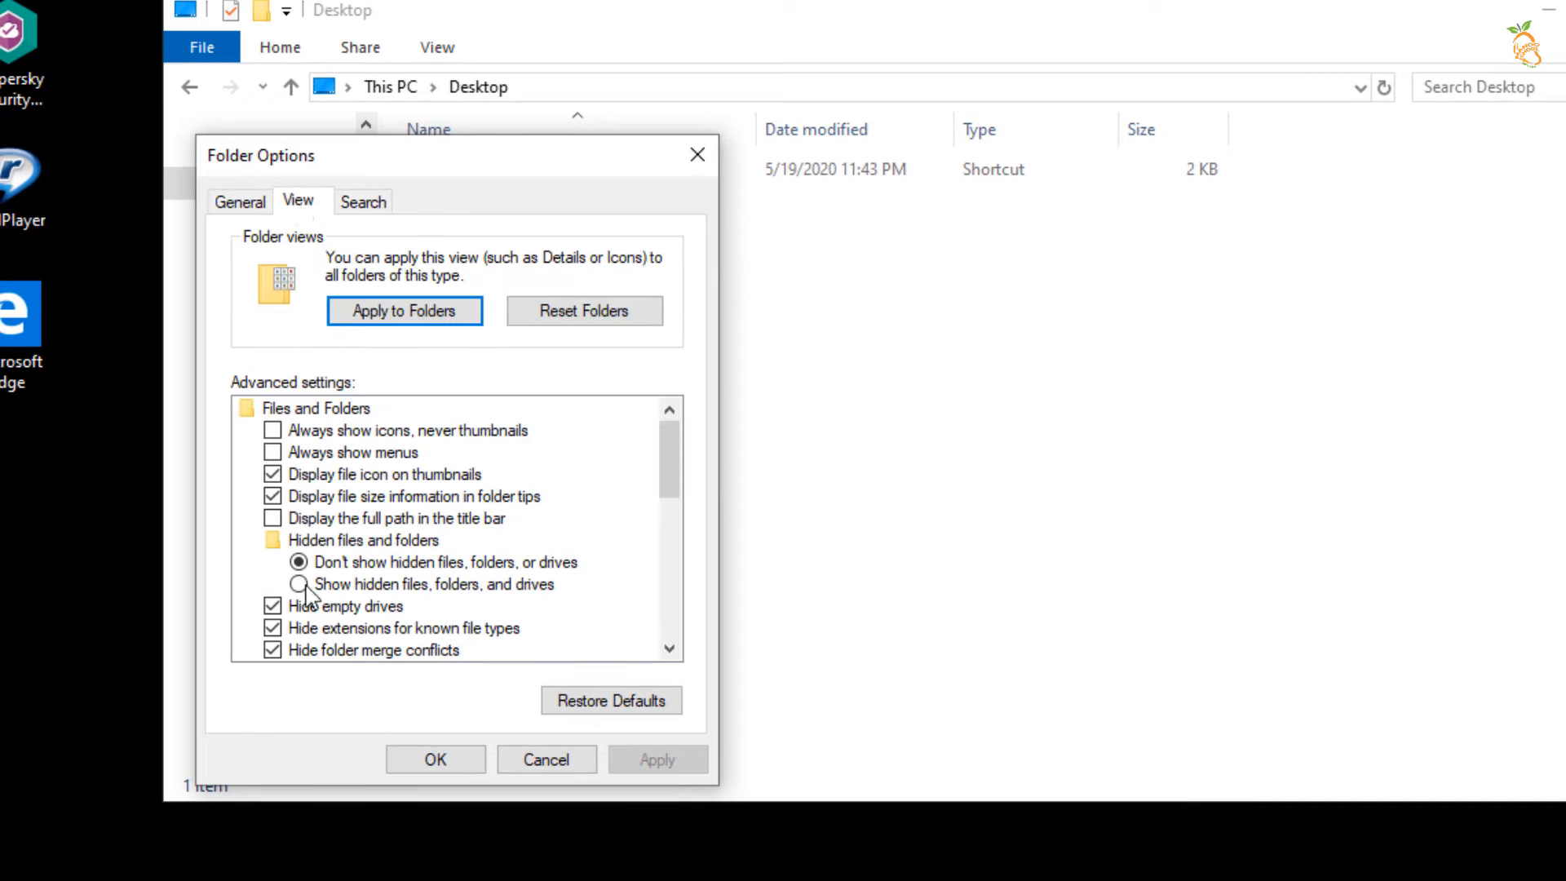
{"action": "left_click", "coordinate": [299, 584]}
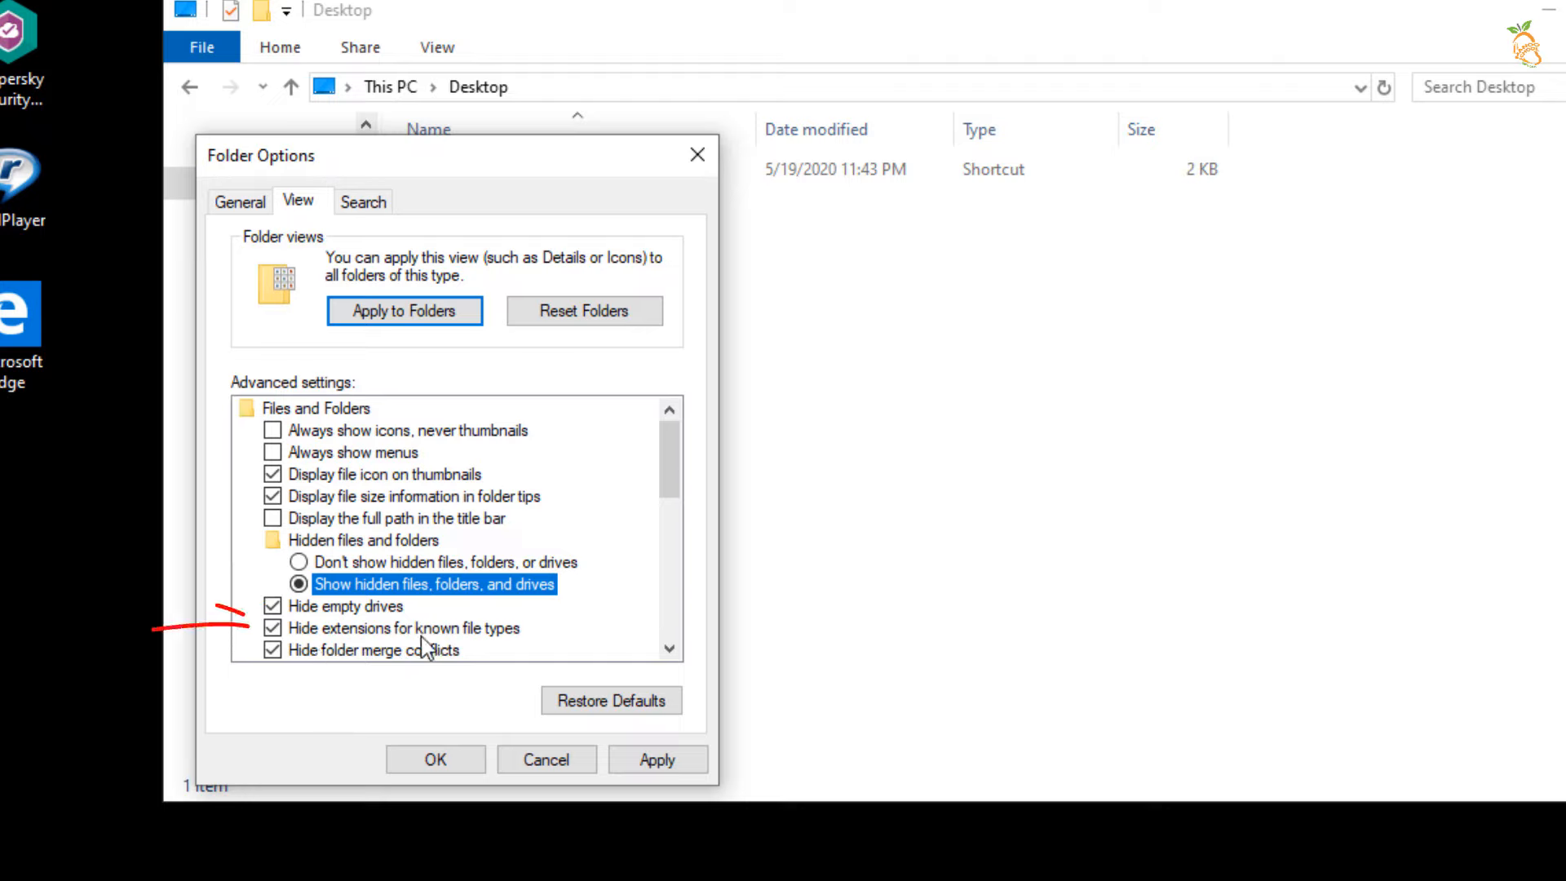
{"action": "left_click", "coordinate": [274, 627]}
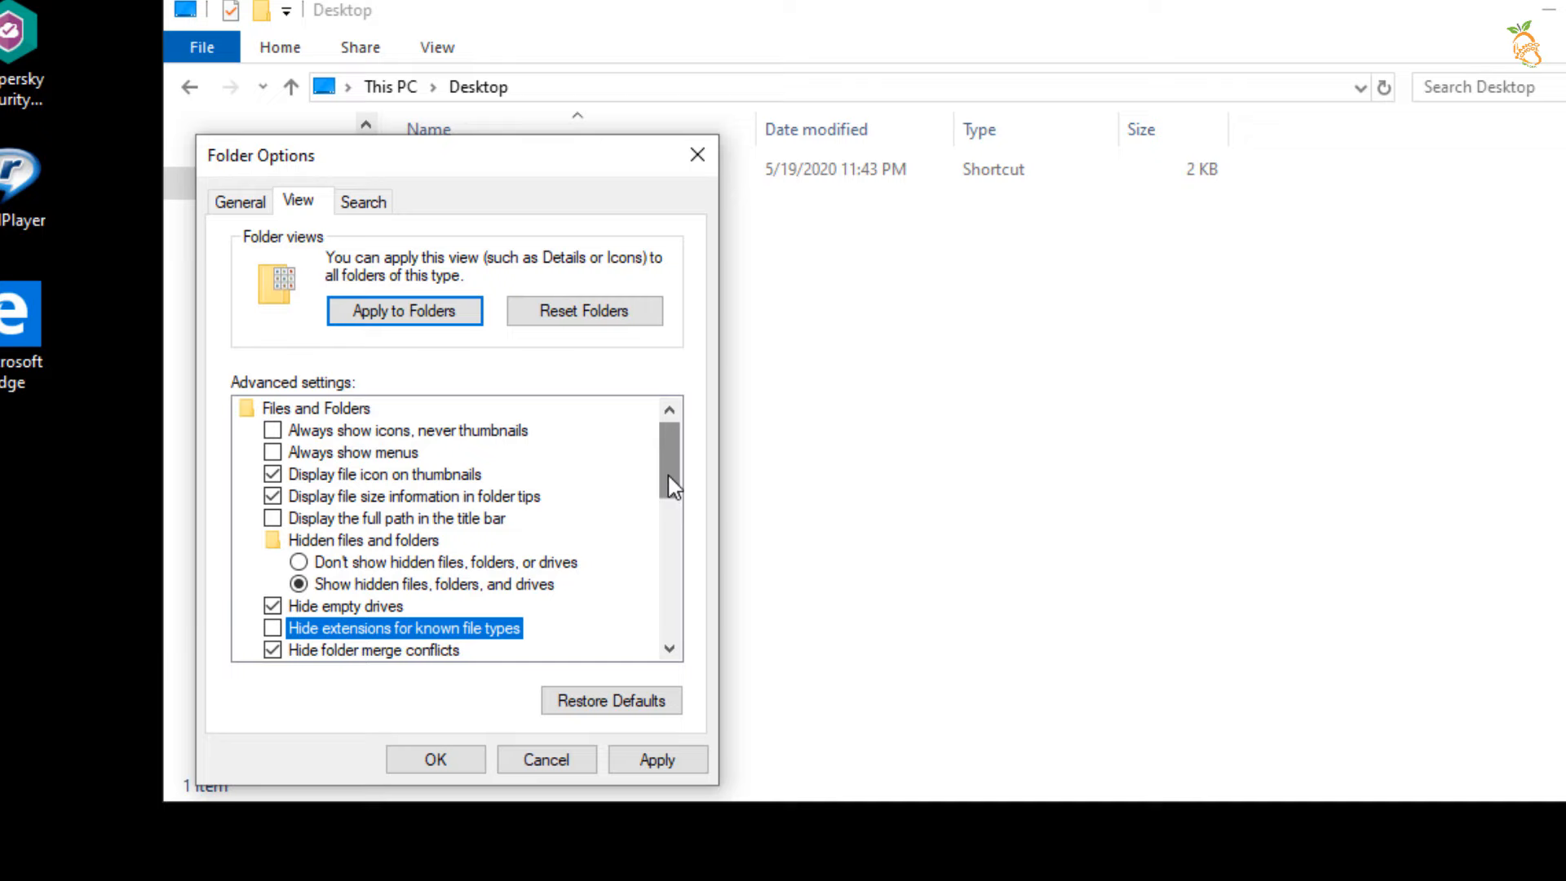
{"action": "scroll", "scroll_direction": "down", "scroll_amount": 3}
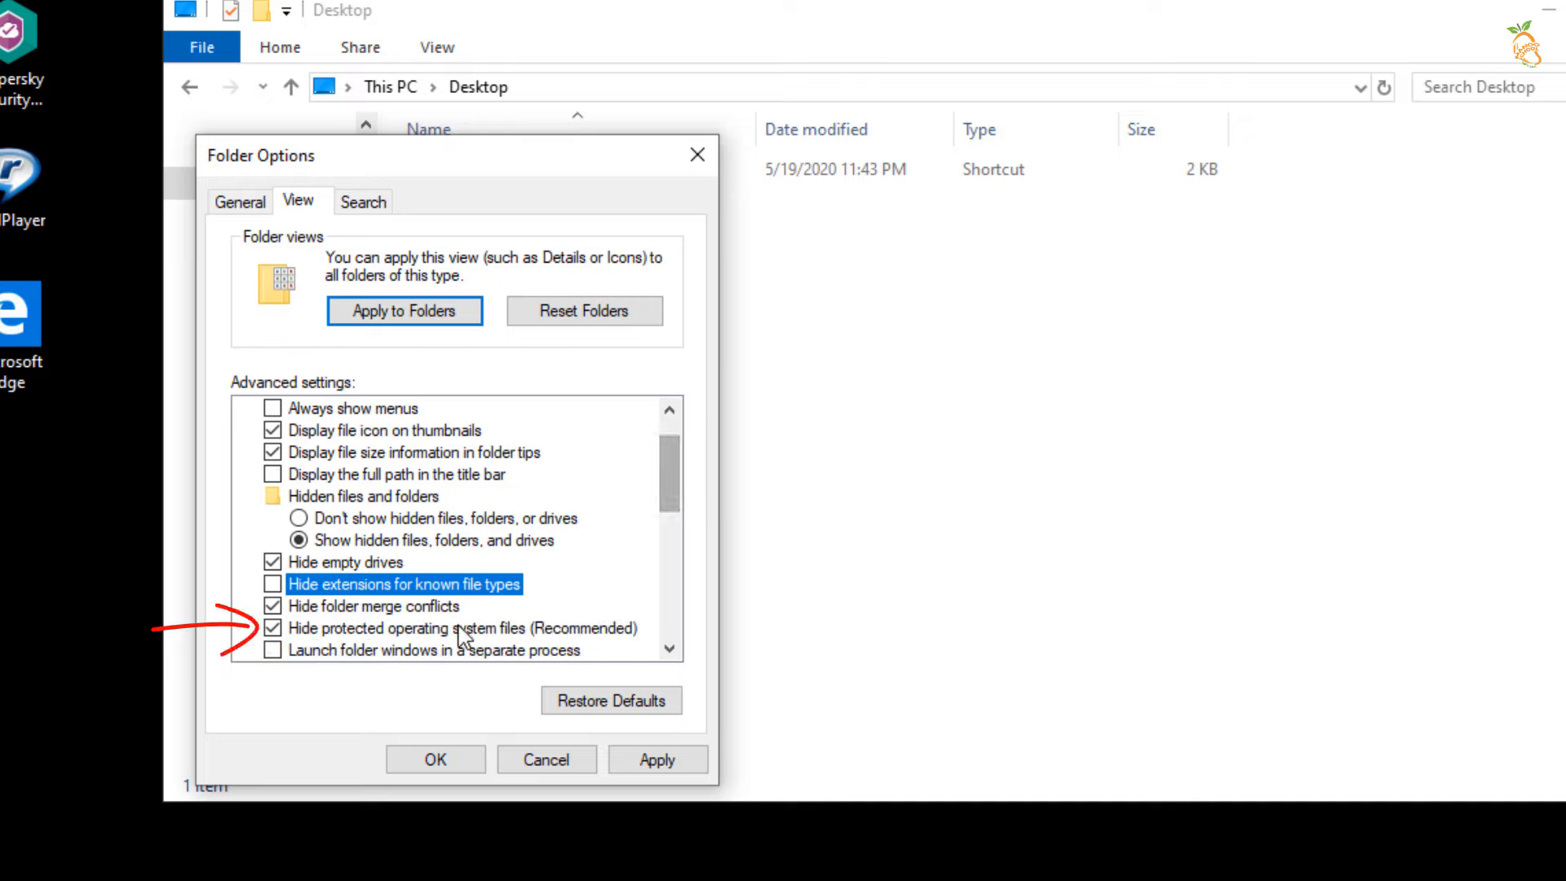
{"action": "left_click", "coordinate": [272, 627]}
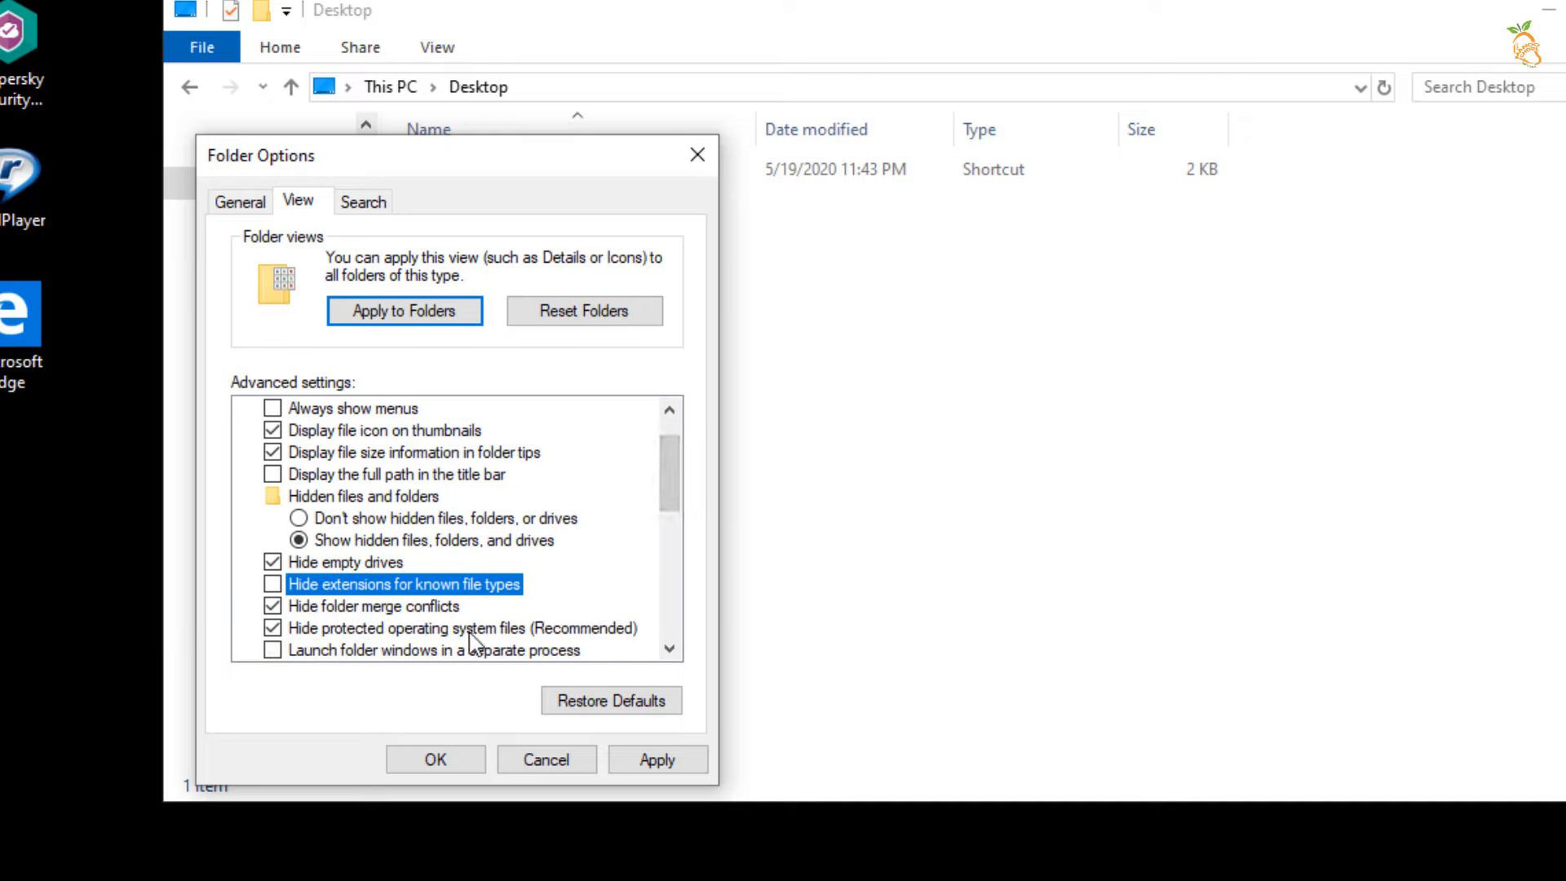
{"action": "left_click", "coordinate": [272, 627]}
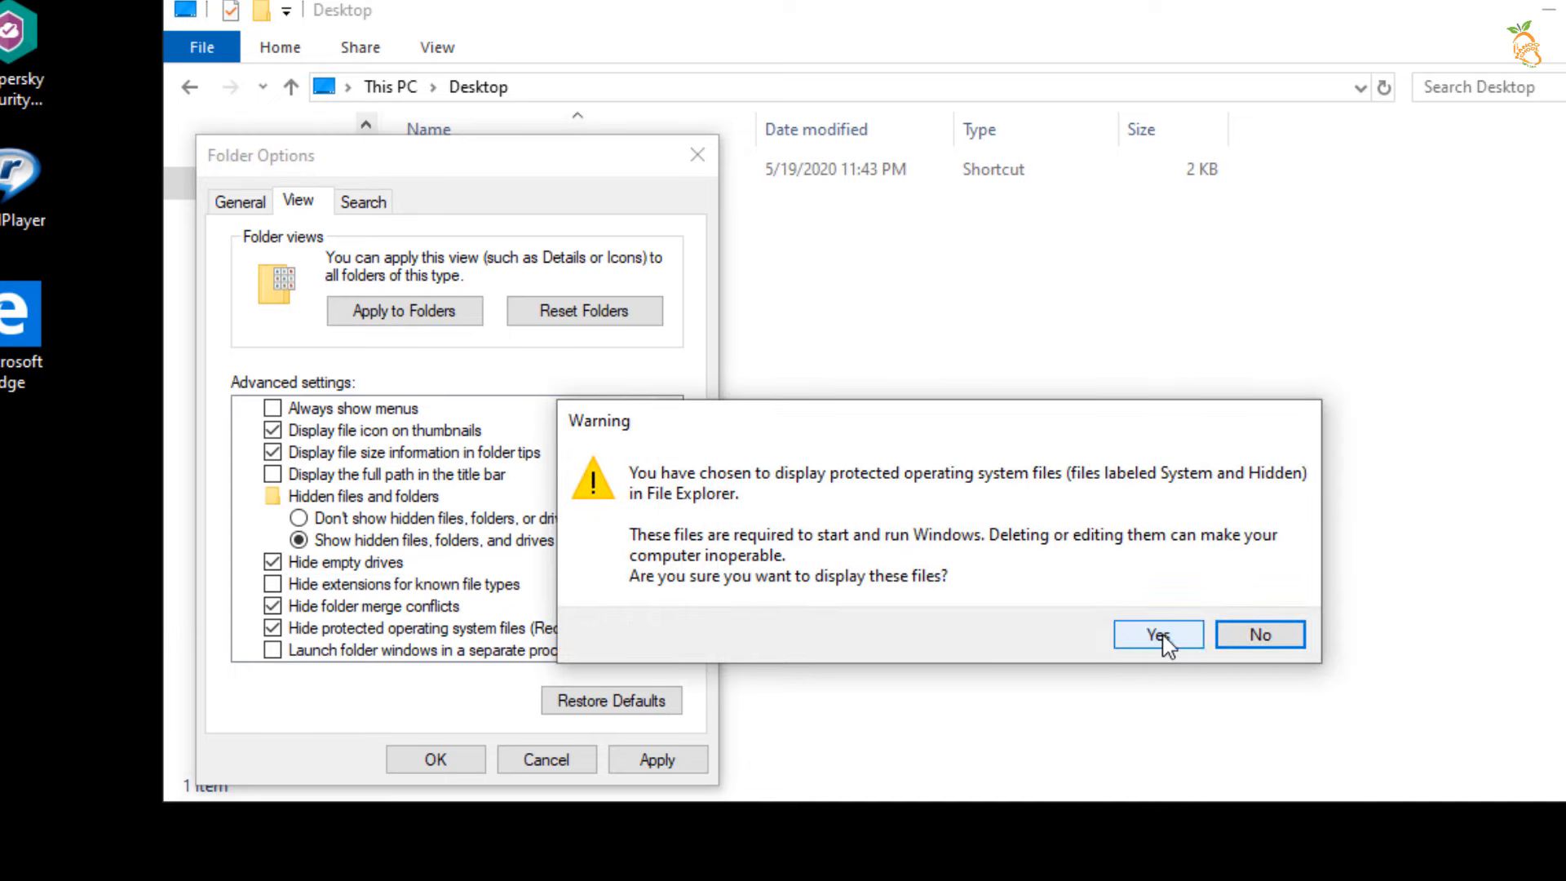
{"action": "left_click", "coordinate": [1157, 635]}
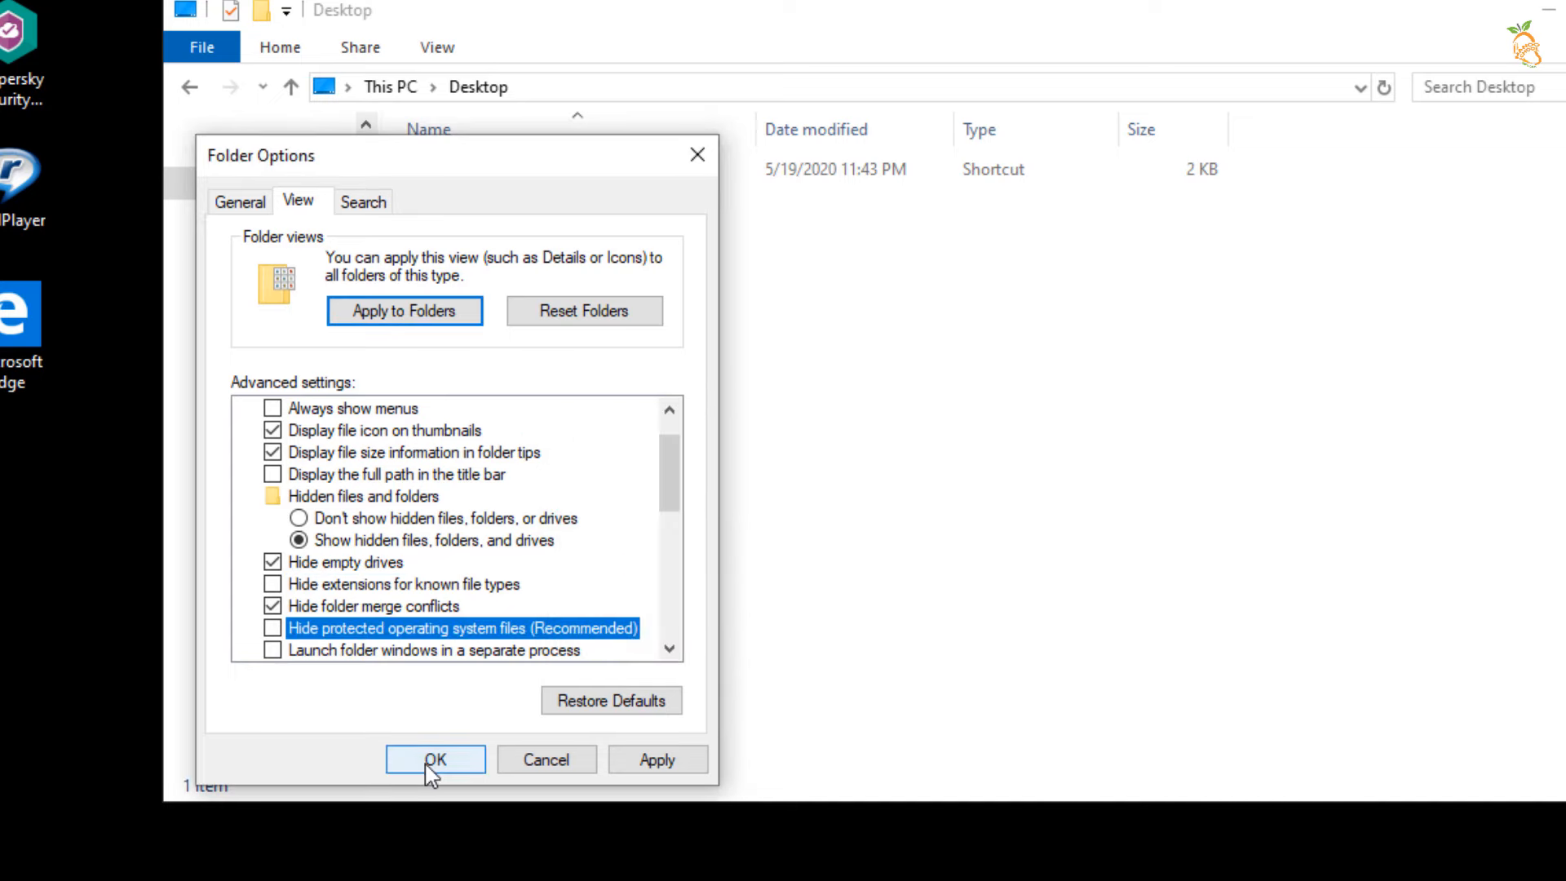
{"action": "left_click", "coordinate": [435, 759]}
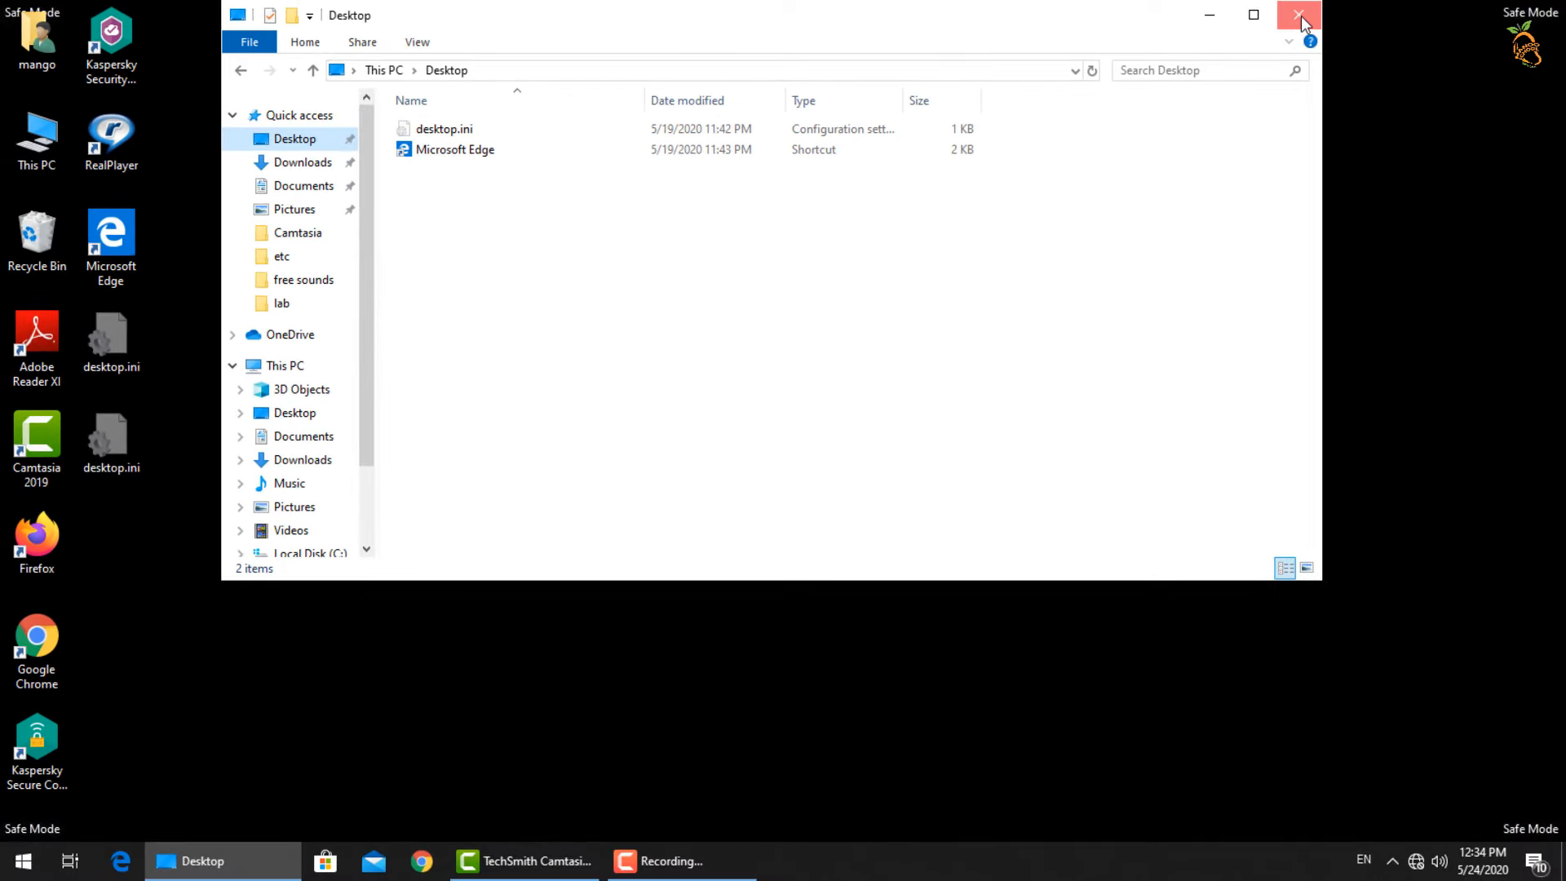
Close the Desktop window and browse ProgramData\Microsoft\Start Menu\Programs
{"action": "left_click", "coordinate": [1298, 15]}
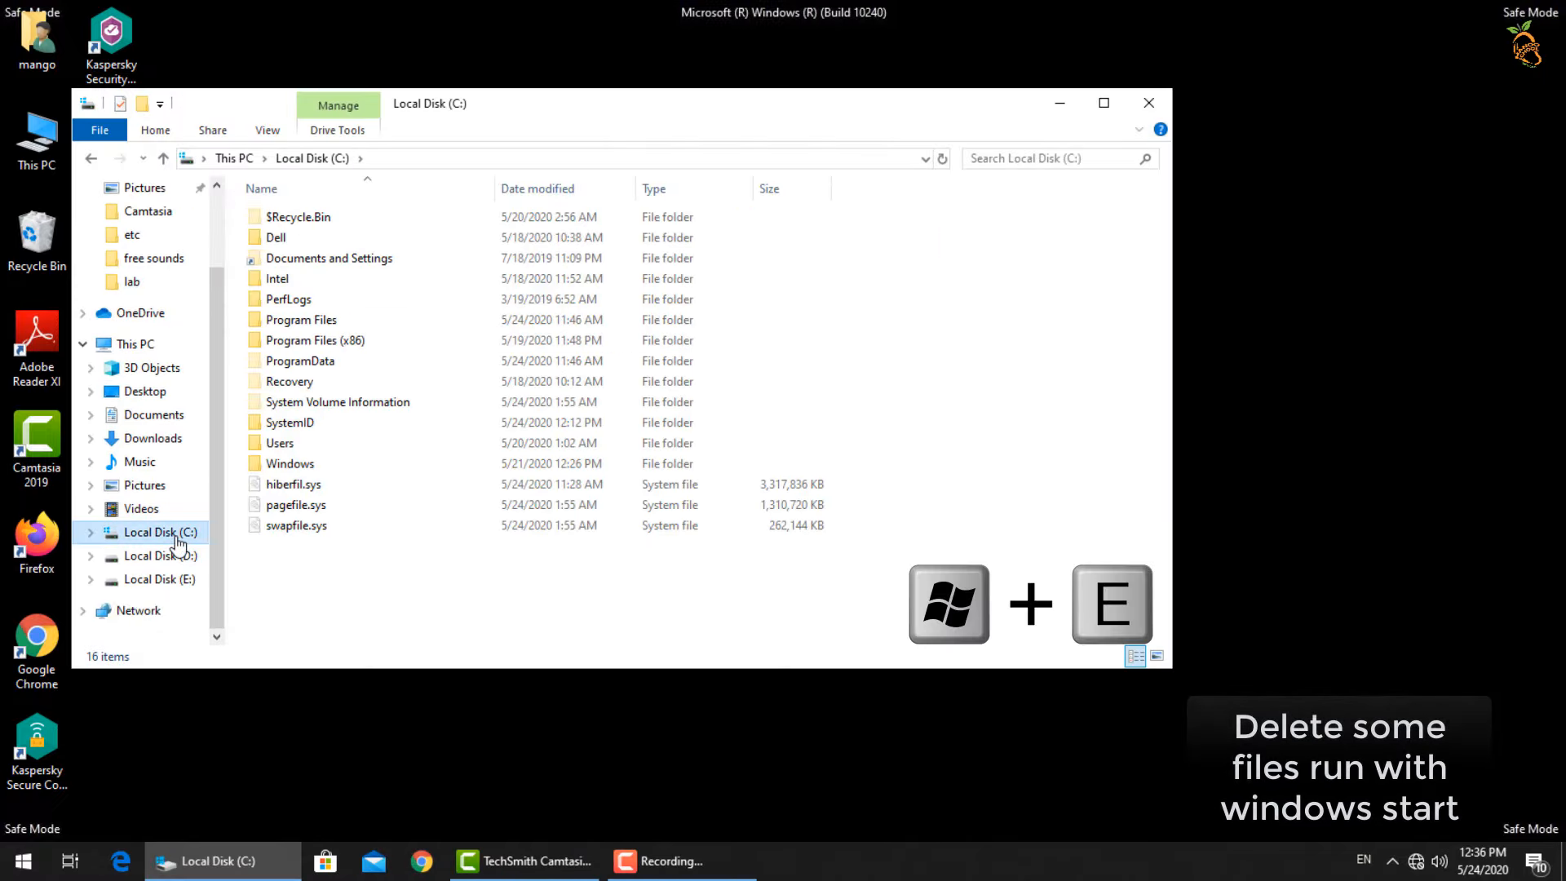
{"action": "double_click", "coordinate": [301, 360]}
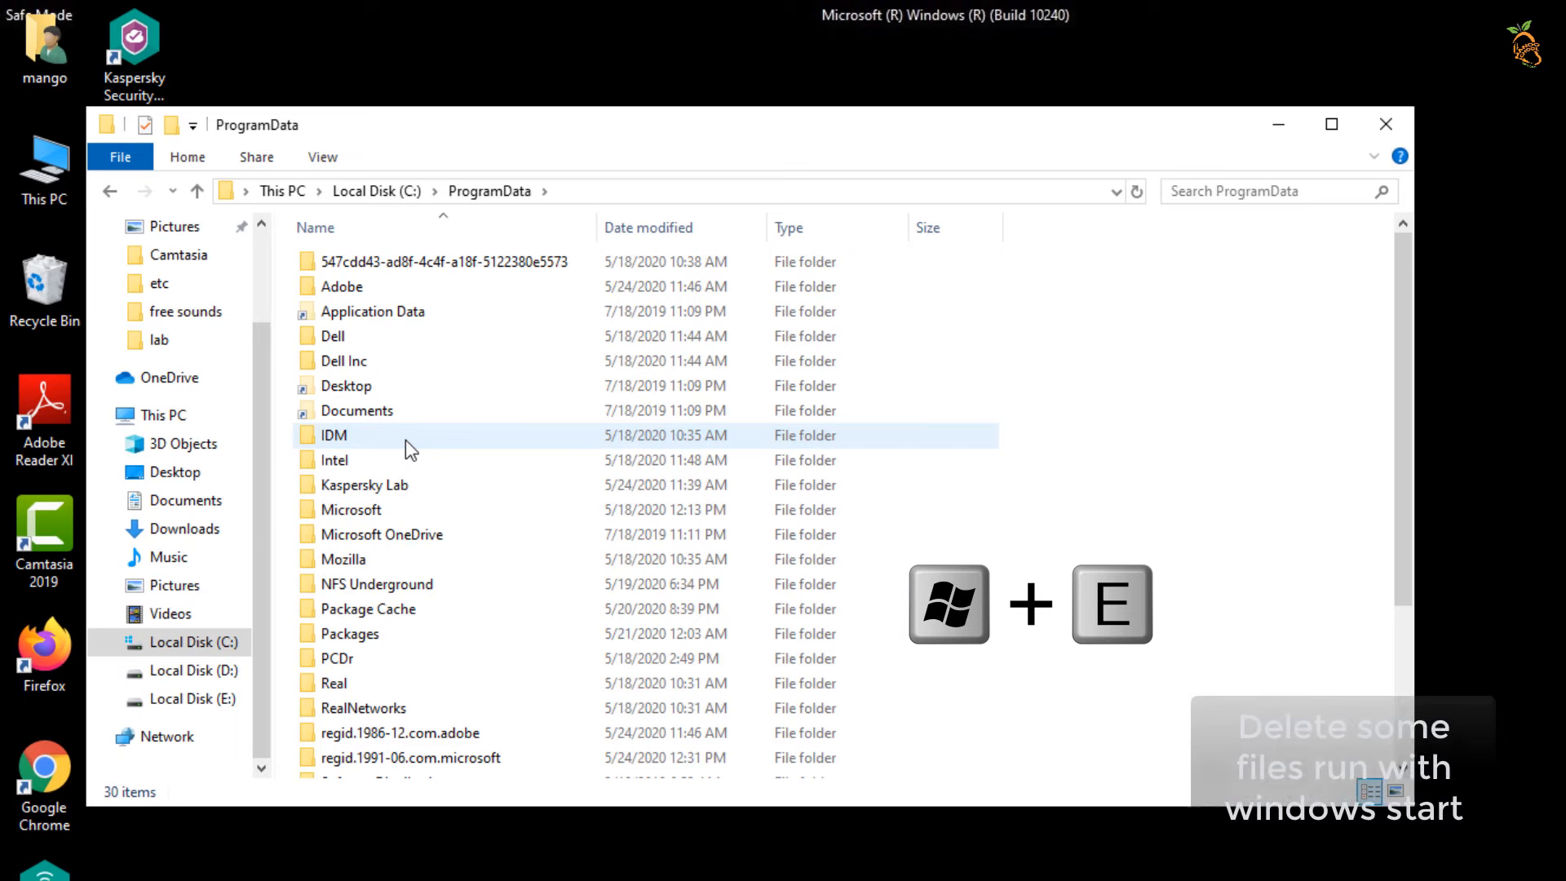
{"action": "double_click", "coordinate": [351, 509]}
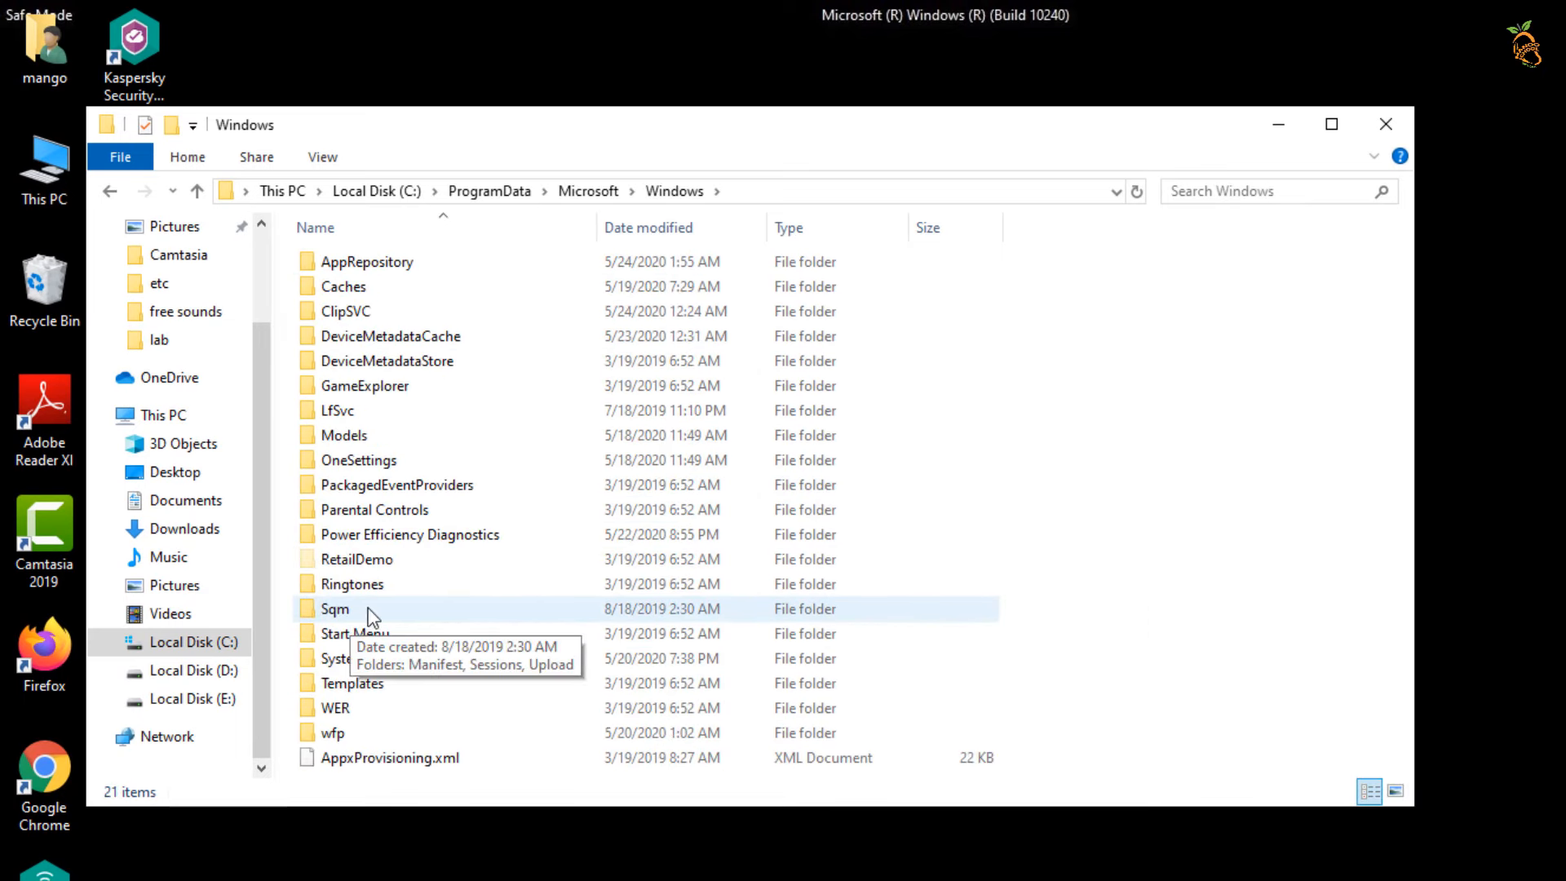
{"action": "double_click", "coordinate": [355, 633]}
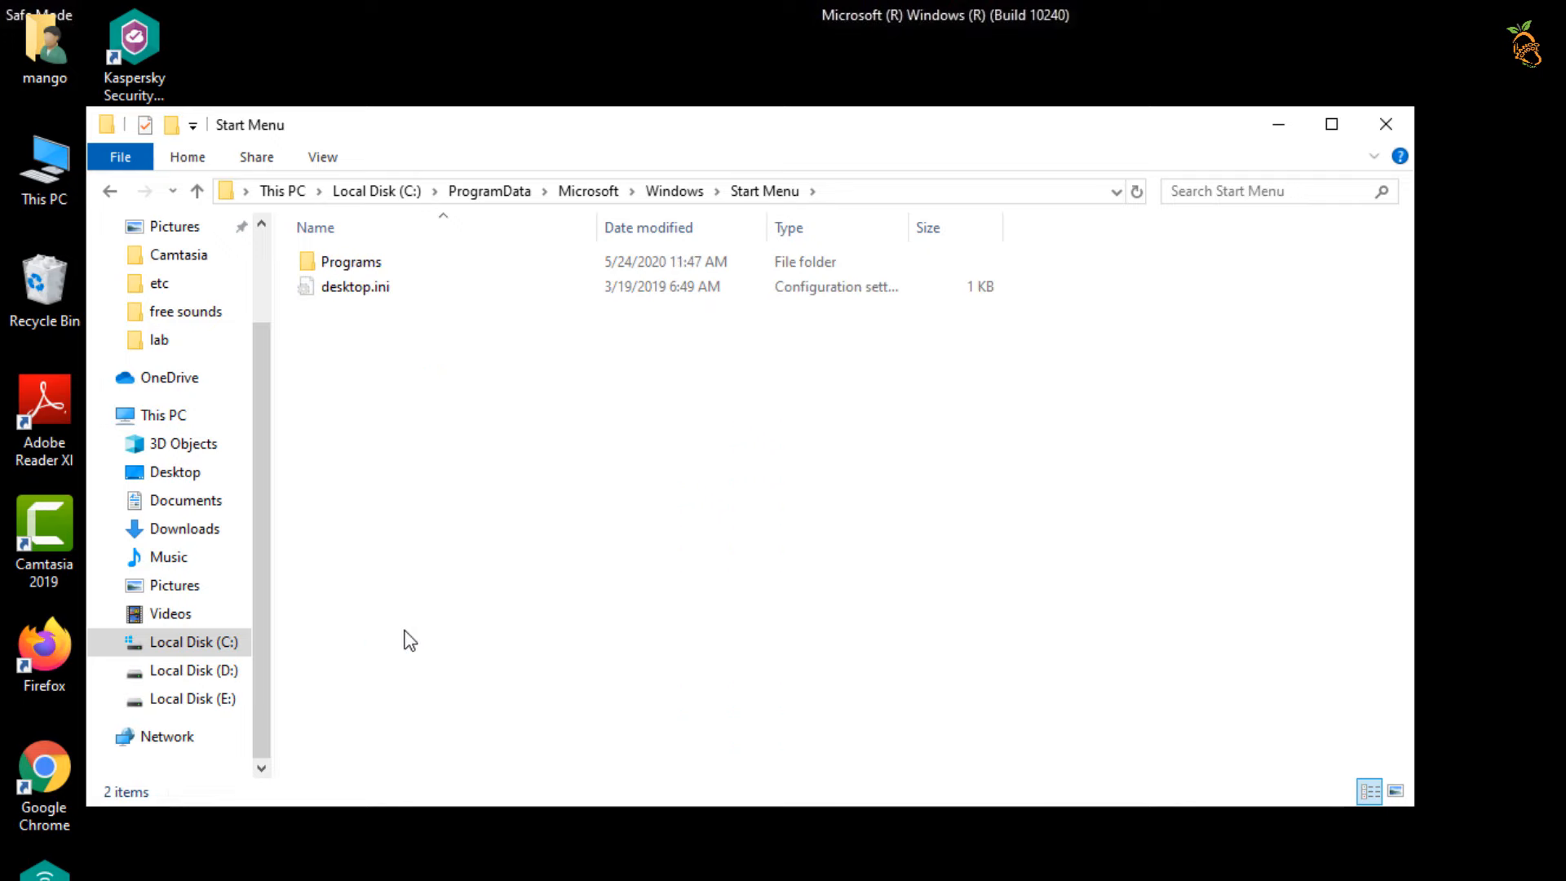
{"action": "double_click", "coordinate": [353, 262]}
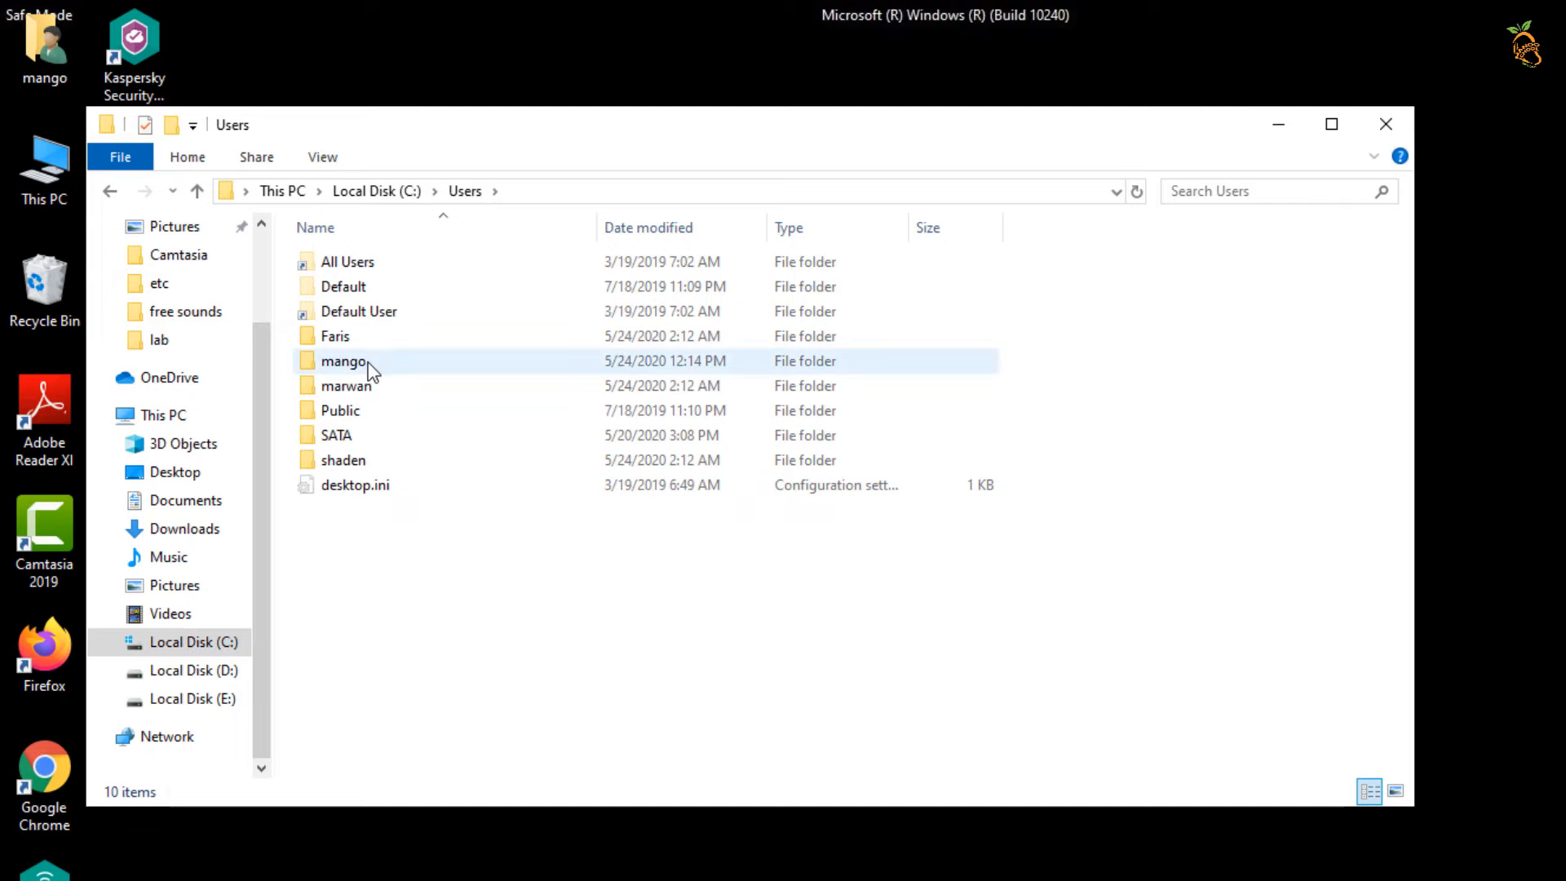
Open the user's AppData\Roaming Startup folder and remove suspicious files like delself.bat and encrypt.pdb
{"action": "double_click", "coordinate": [343, 360]}
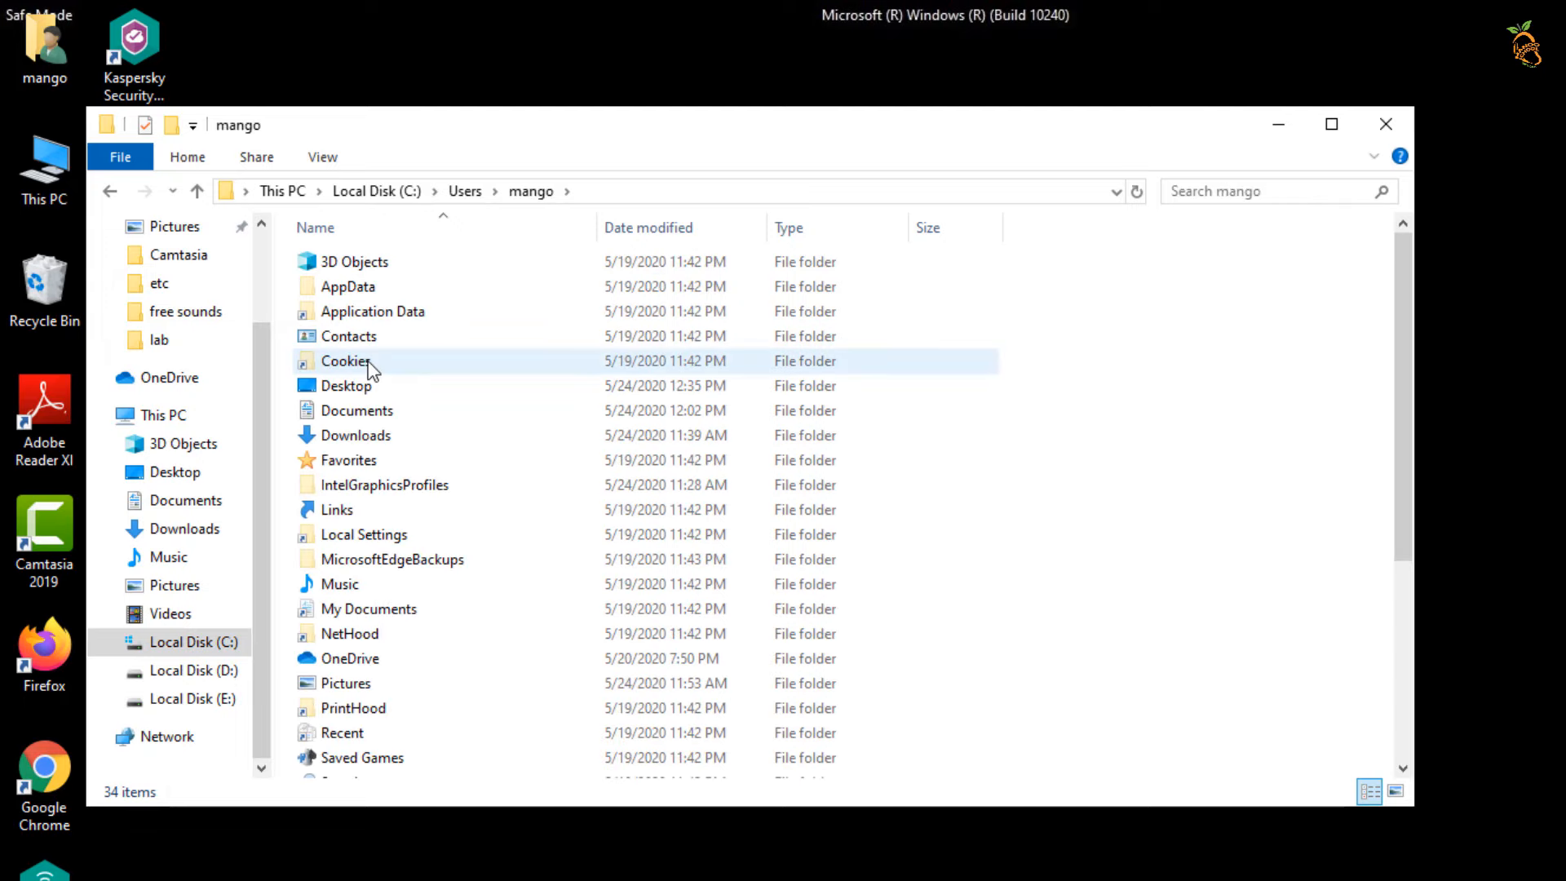
{"action": "double_click", "coordinate": [346, 286]}
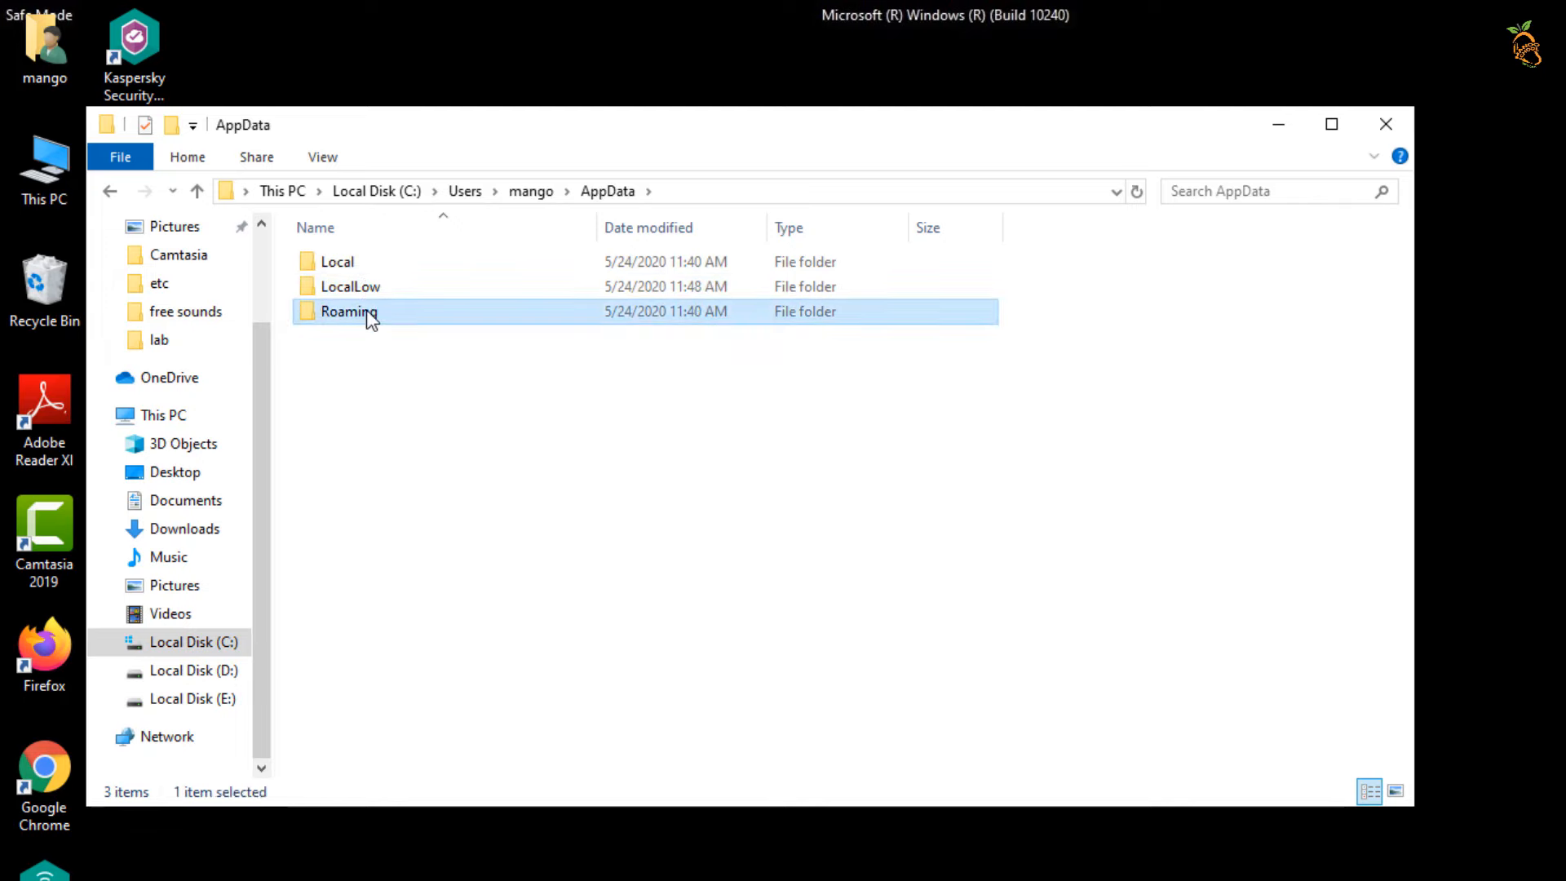
{"action": "double_click", "coordinate": [347, 311]}
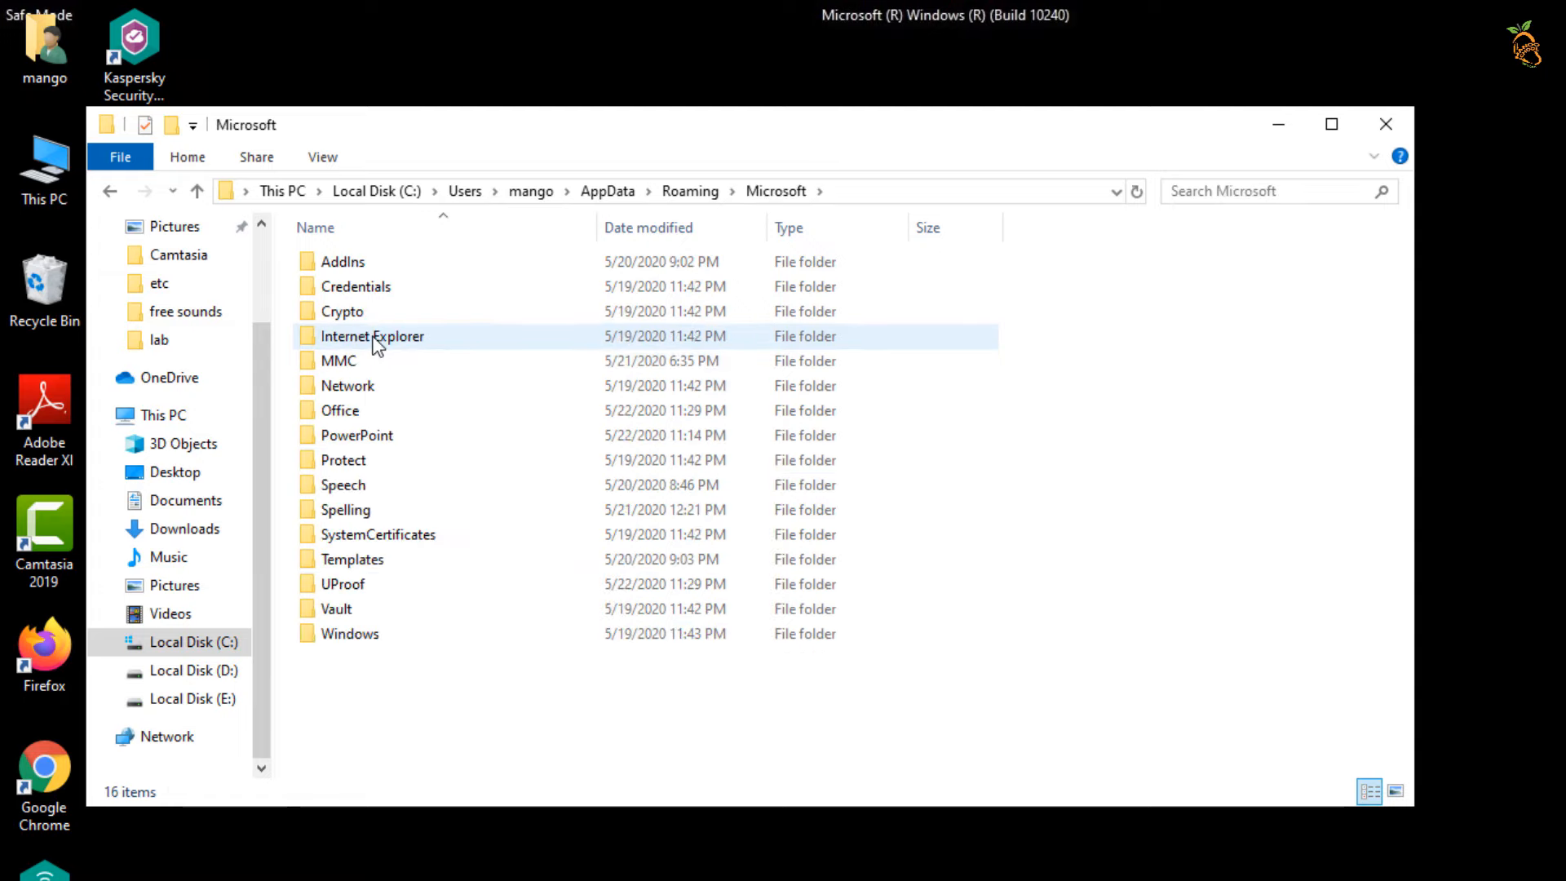
{"action": "double_click", "coordinate": [349, 633]}
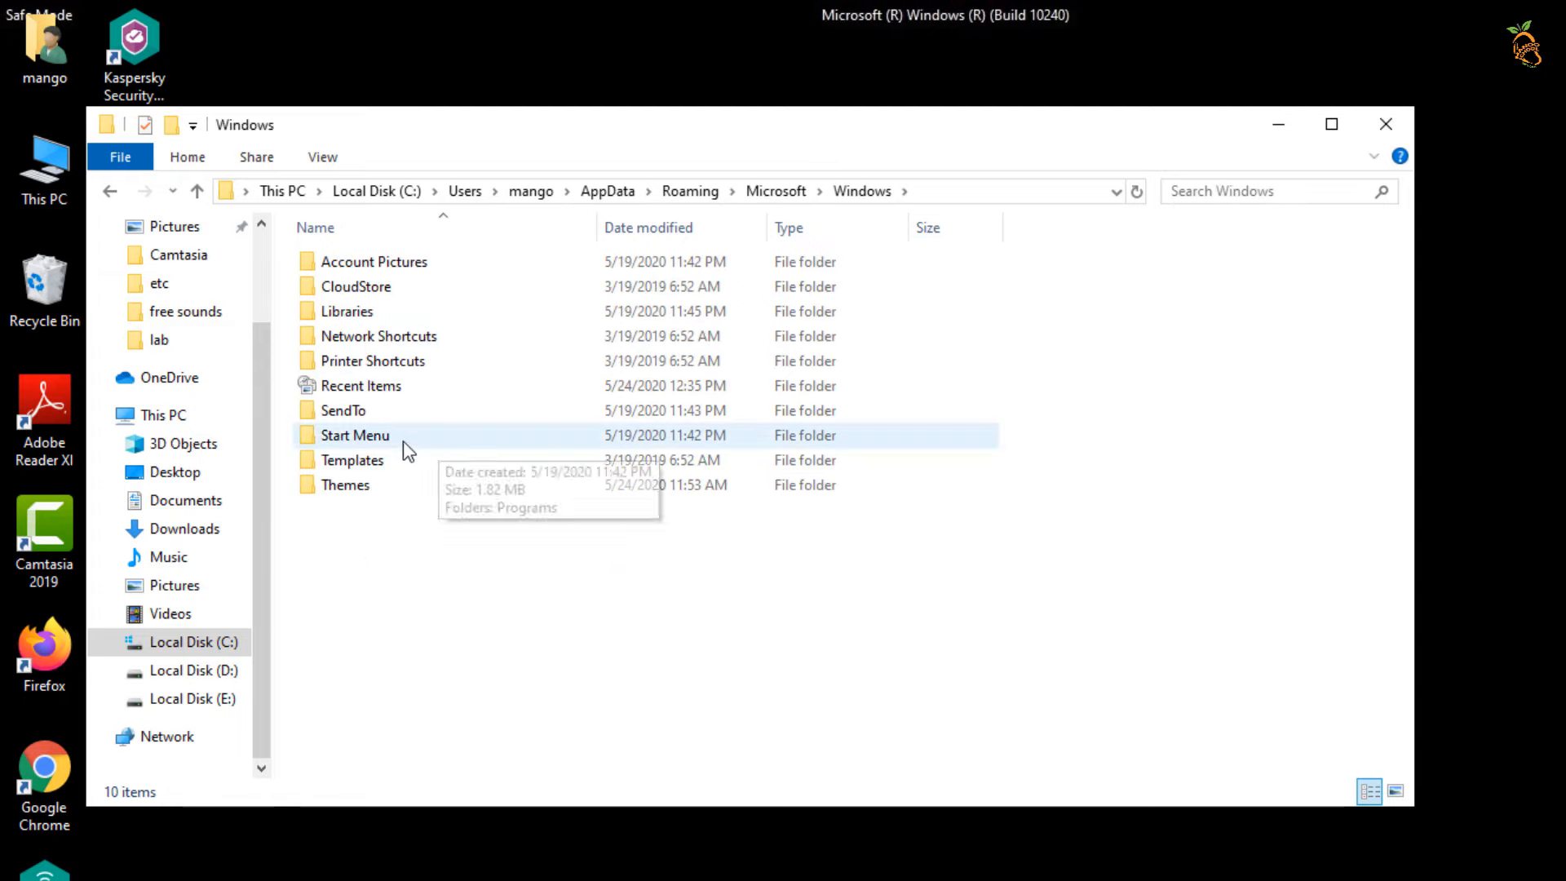
{"action": "double_click", "coordinate": [355, 434]}
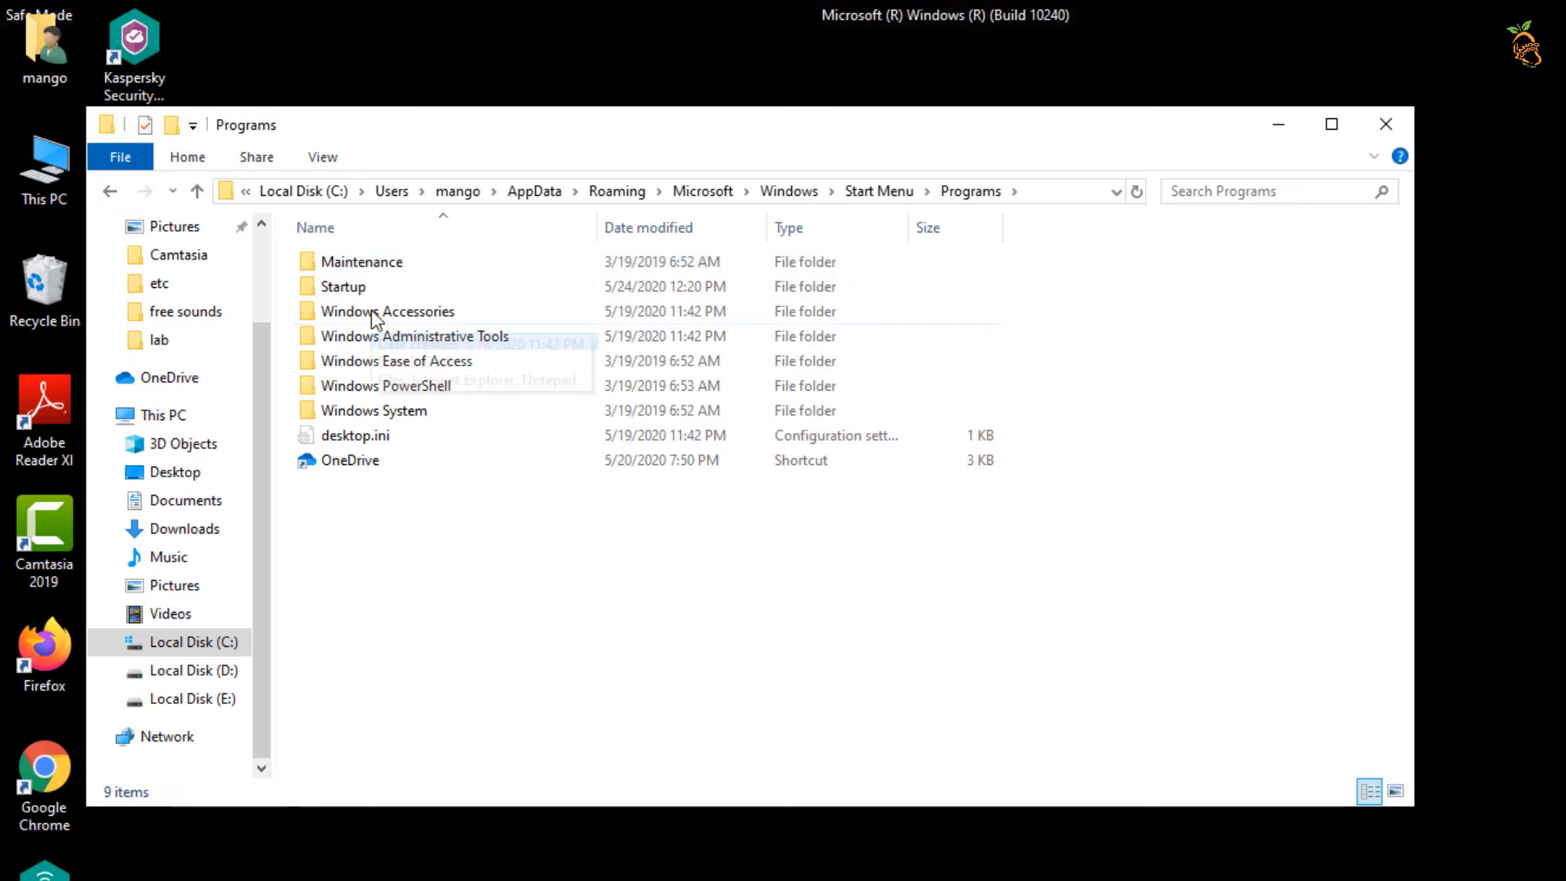
{"action": "double_click", "coordinate": [342, 285]}
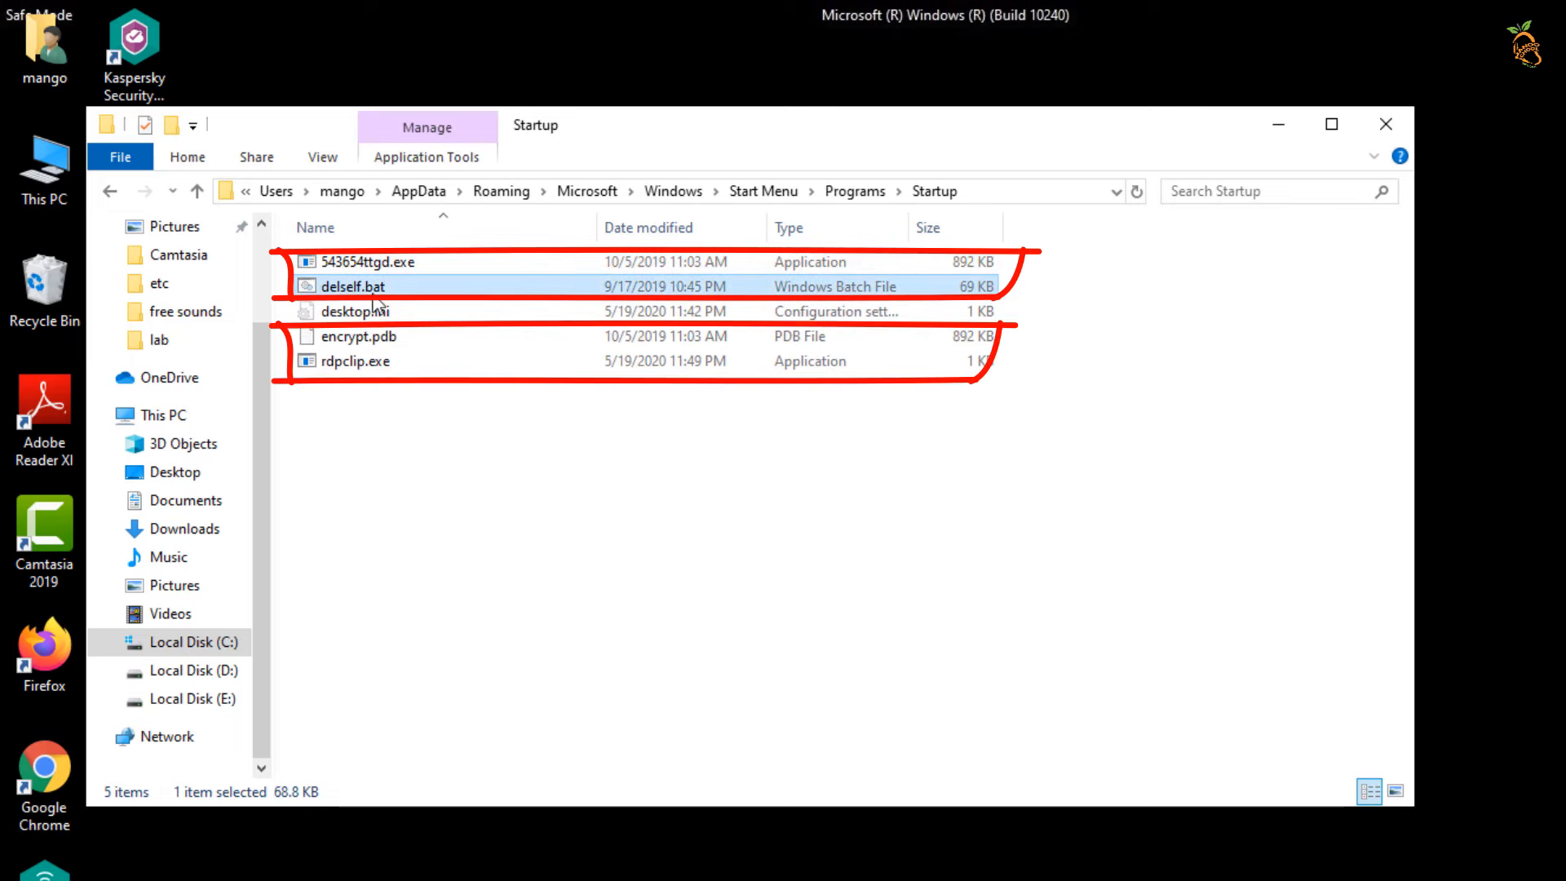
{"action": "left_click", "coordinate": [352, 360]}
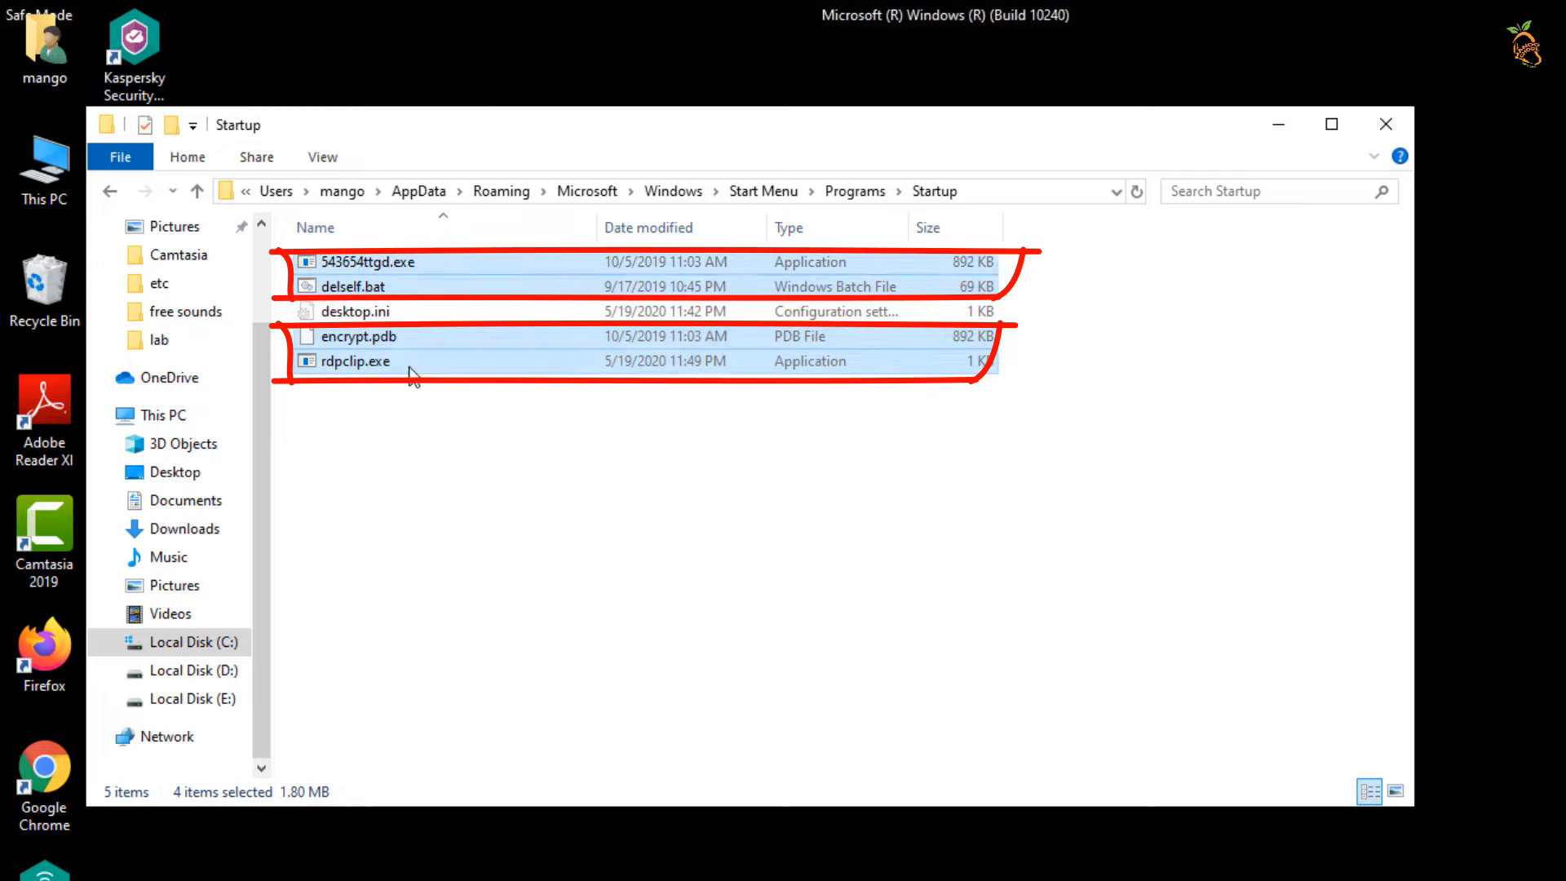
{"action": "left_click", "coordinate": [1385, 124]}
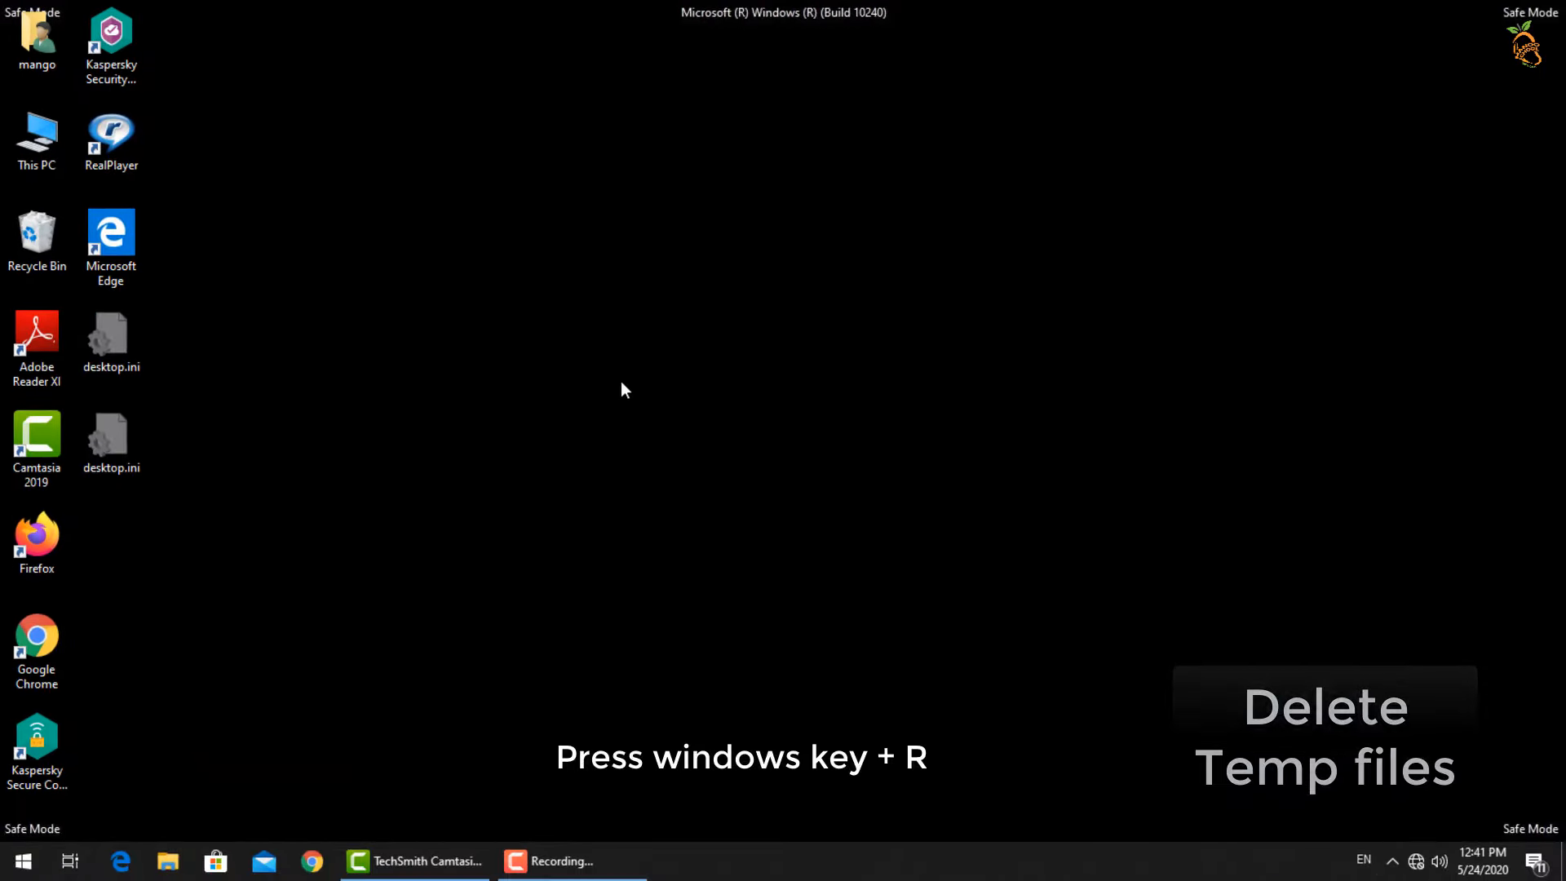
Run %temp%, delete its files while skipping the in-use CamRec0 folder, and close Temp
{"action": "key", "text": "Win+r"}
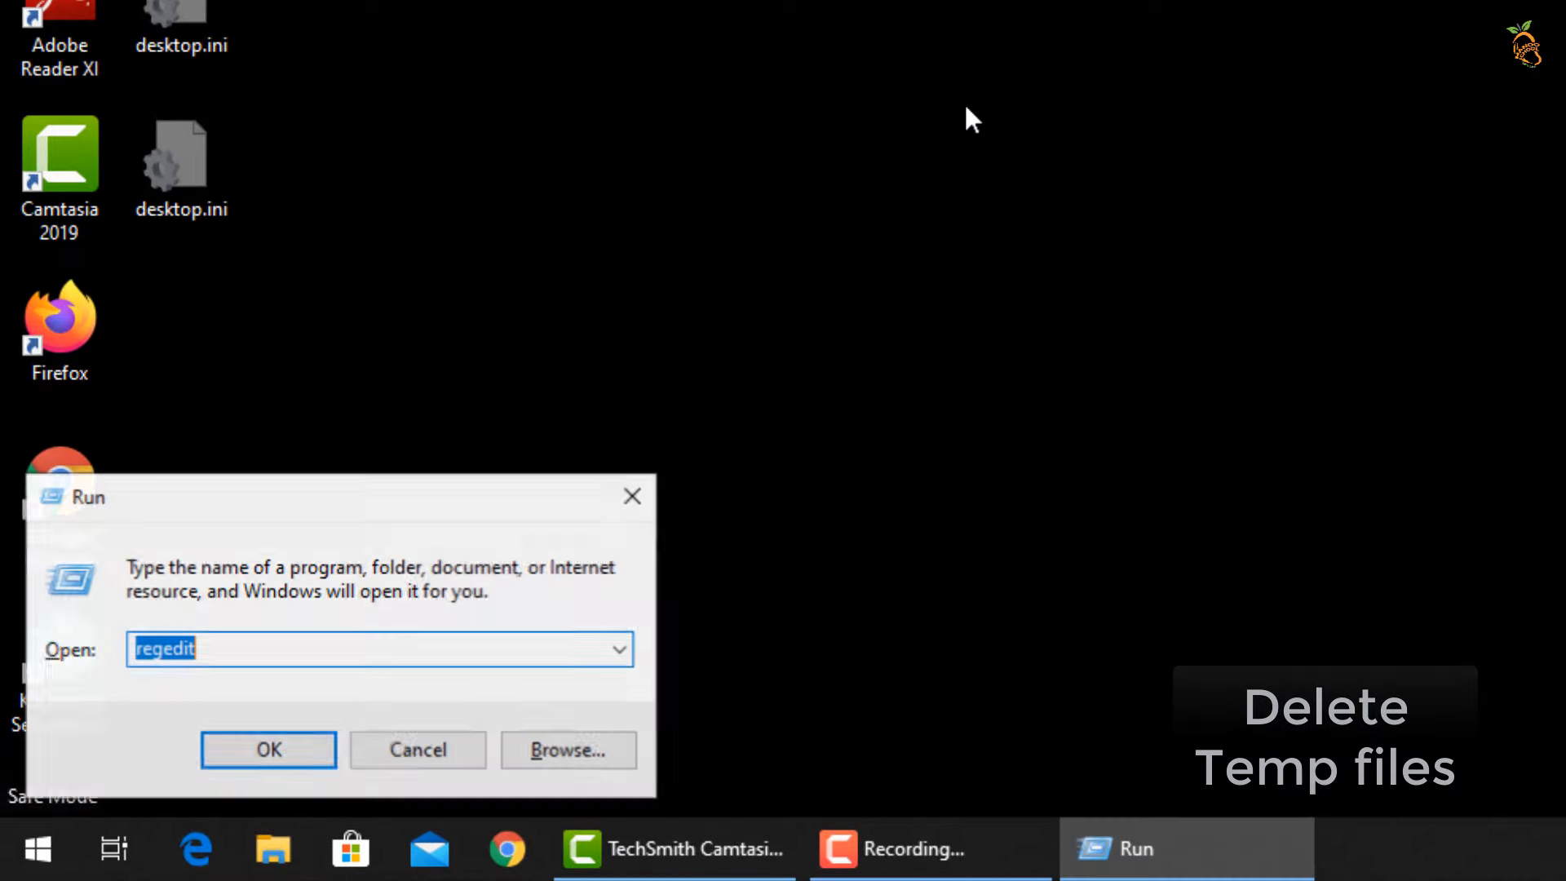
{"action": "type", "text": "%temp%"}
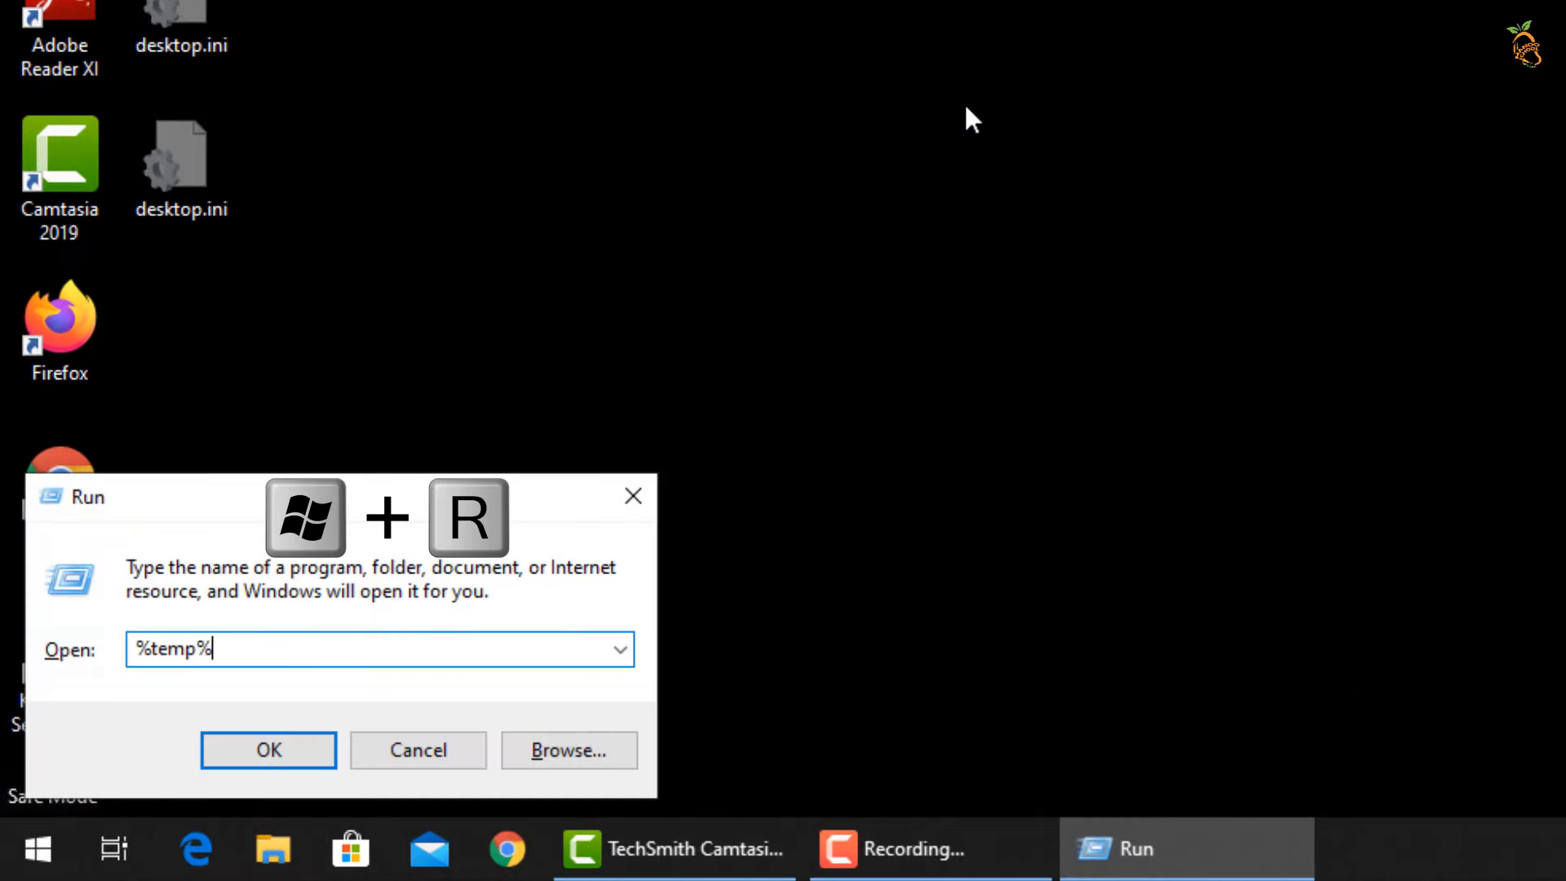
{"action": "left_click", "coordinate": [268, 750]}
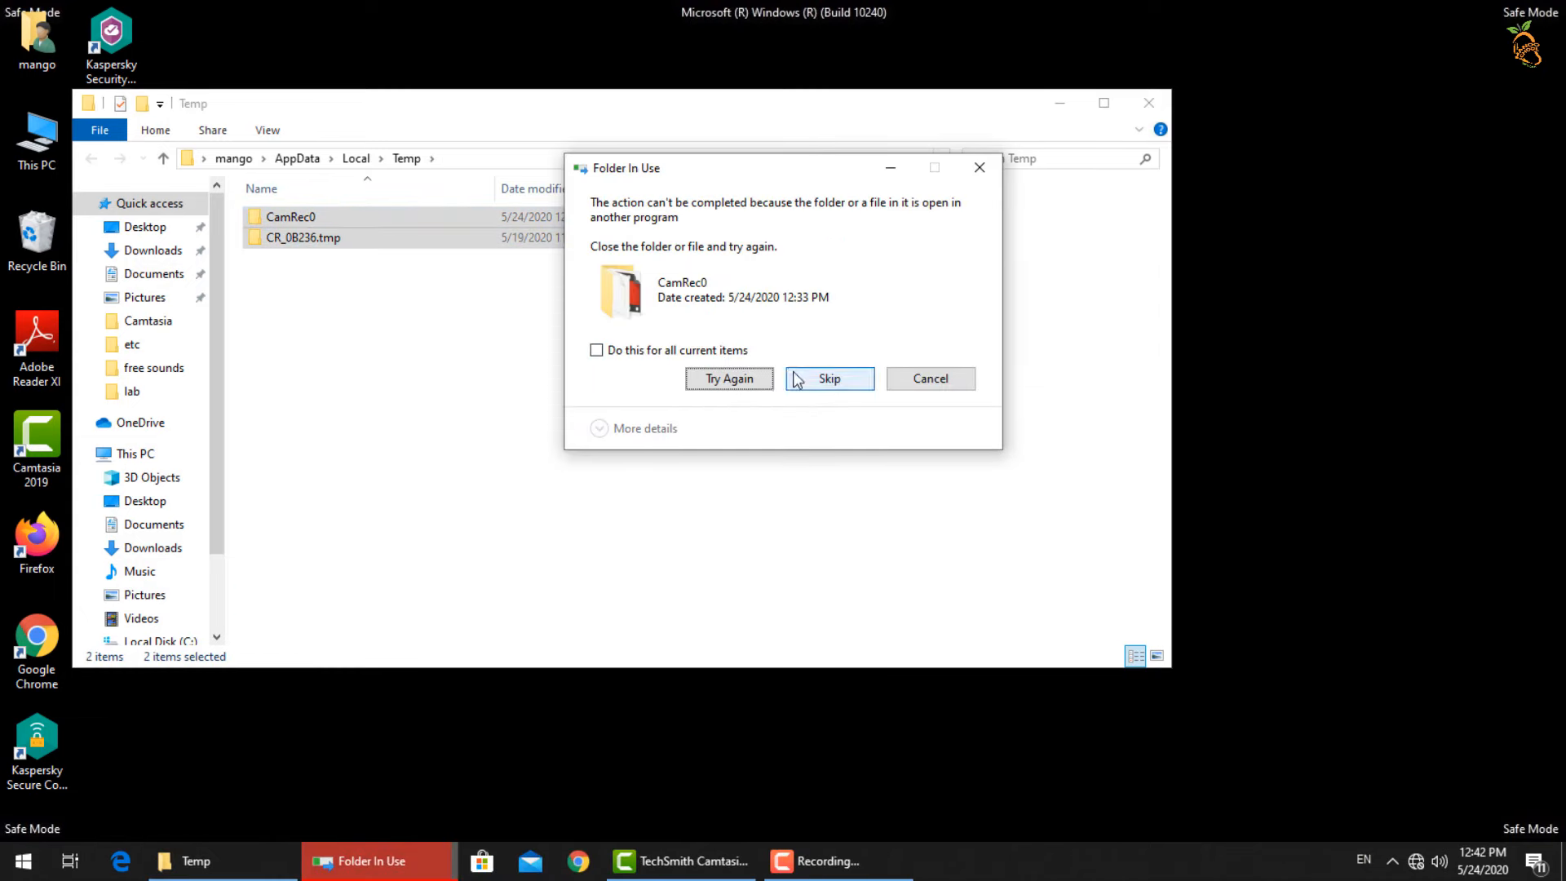
{"action": "left_click", "coordinate": [828, 377]}
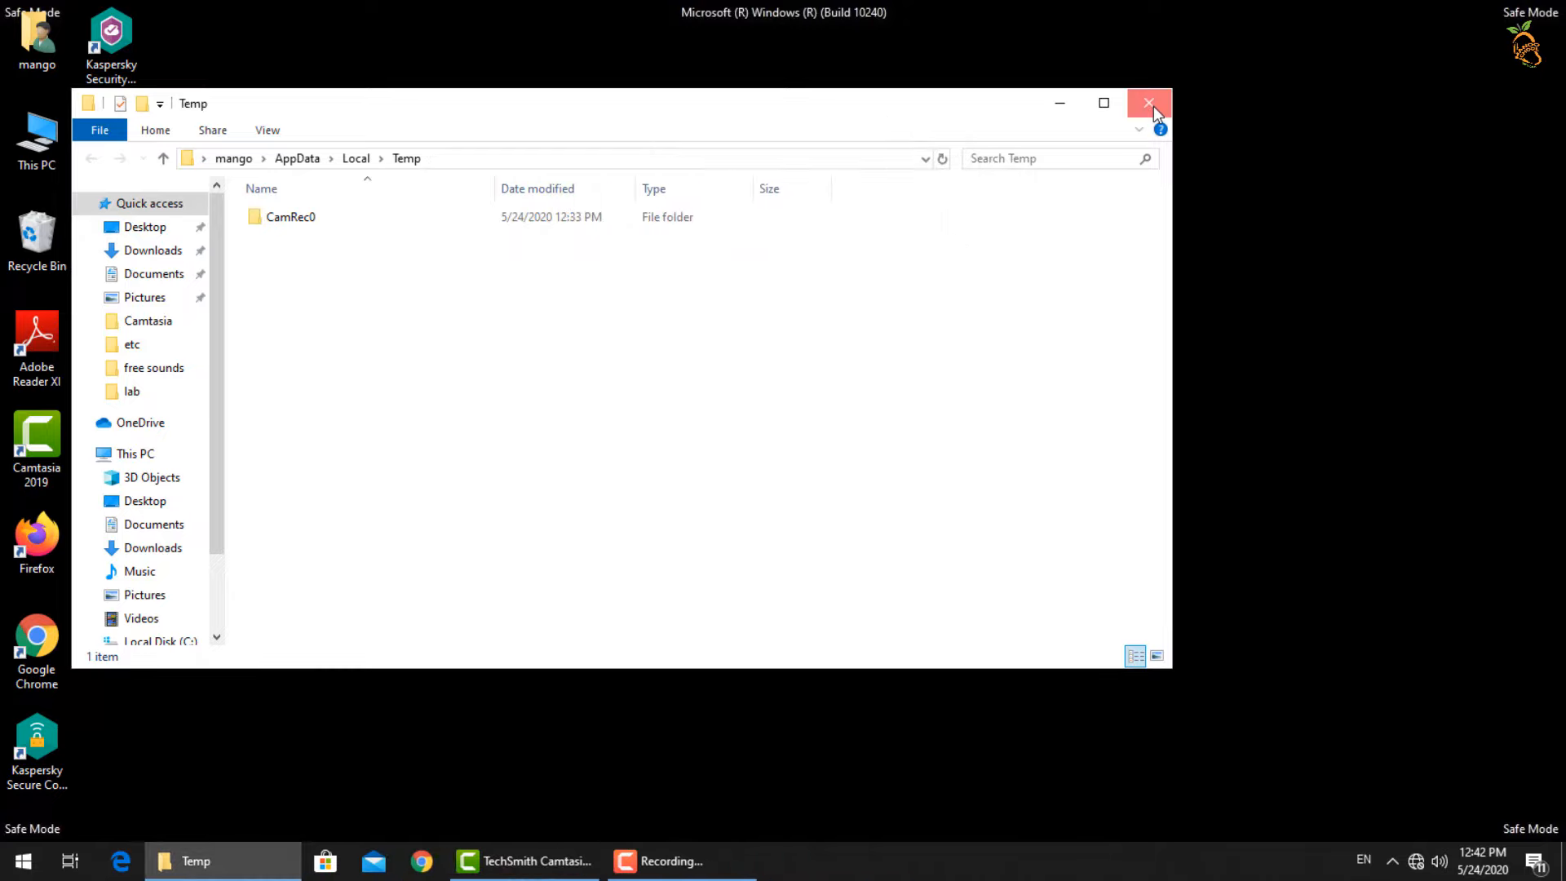
{"action": "left_click", "coordinate": [1147, 103]}
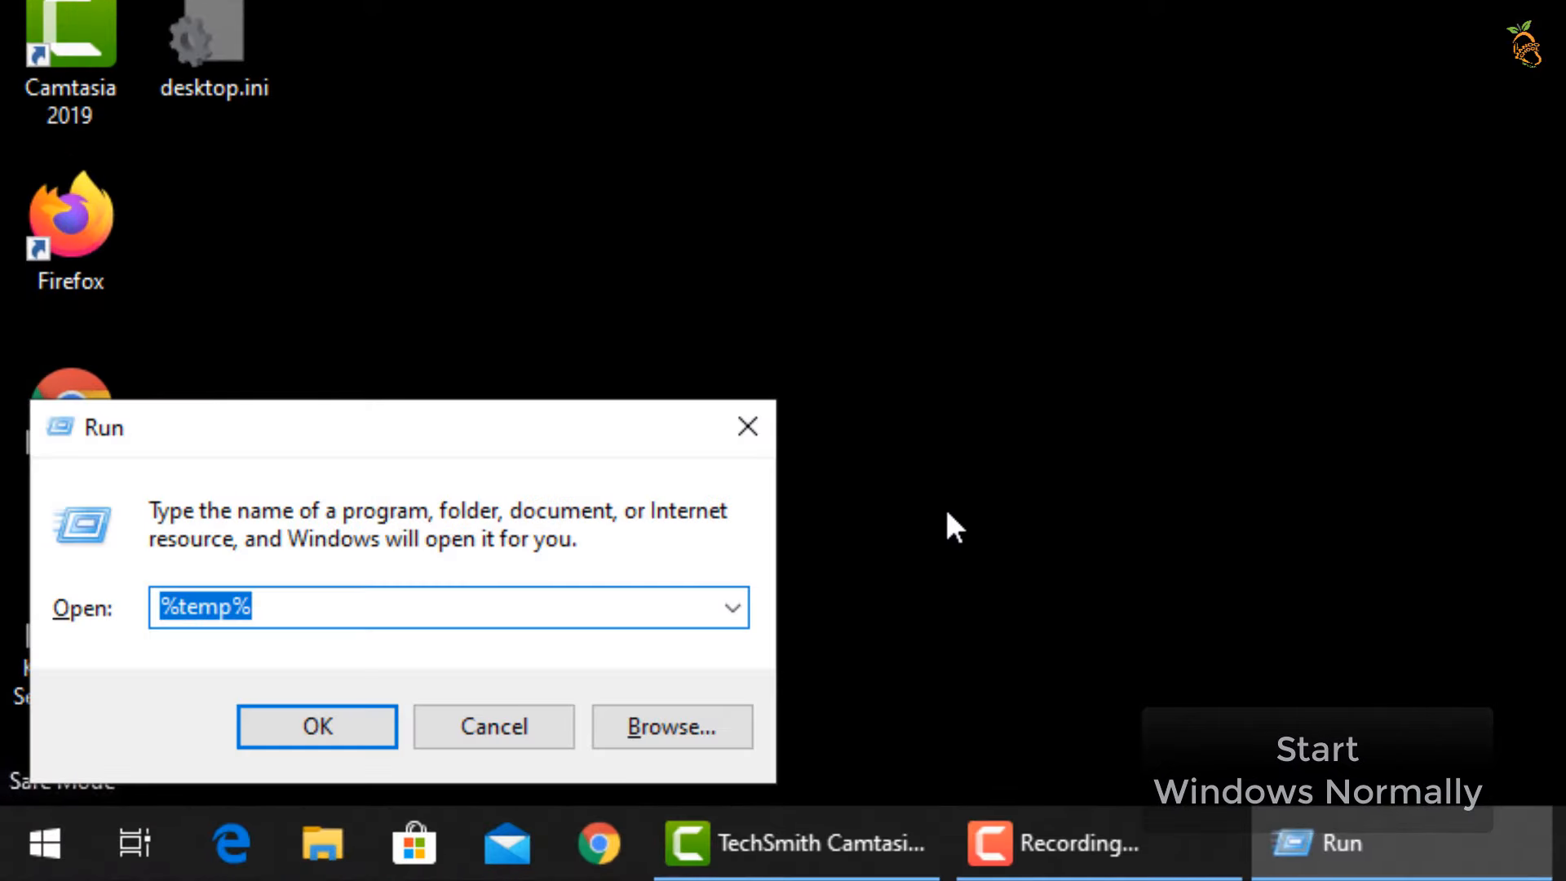
Reopen msconfig and untick Safe boot on the Boot tab, confirming the change
{"action": "type", "text": "msconfig"}
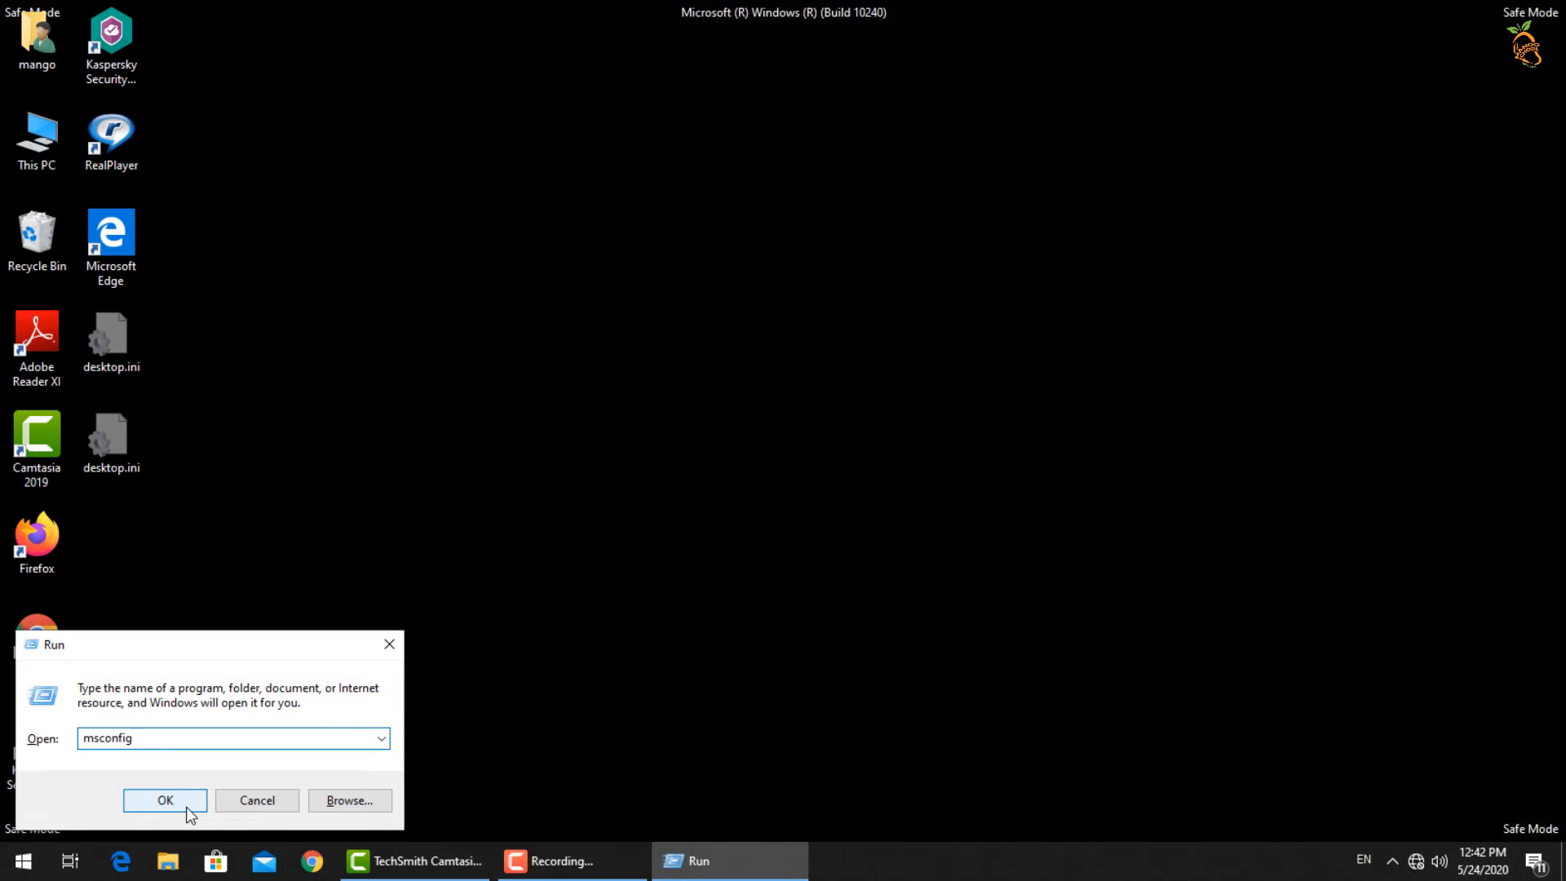
{"action": "left_click", "coordinate": [165, 800]}
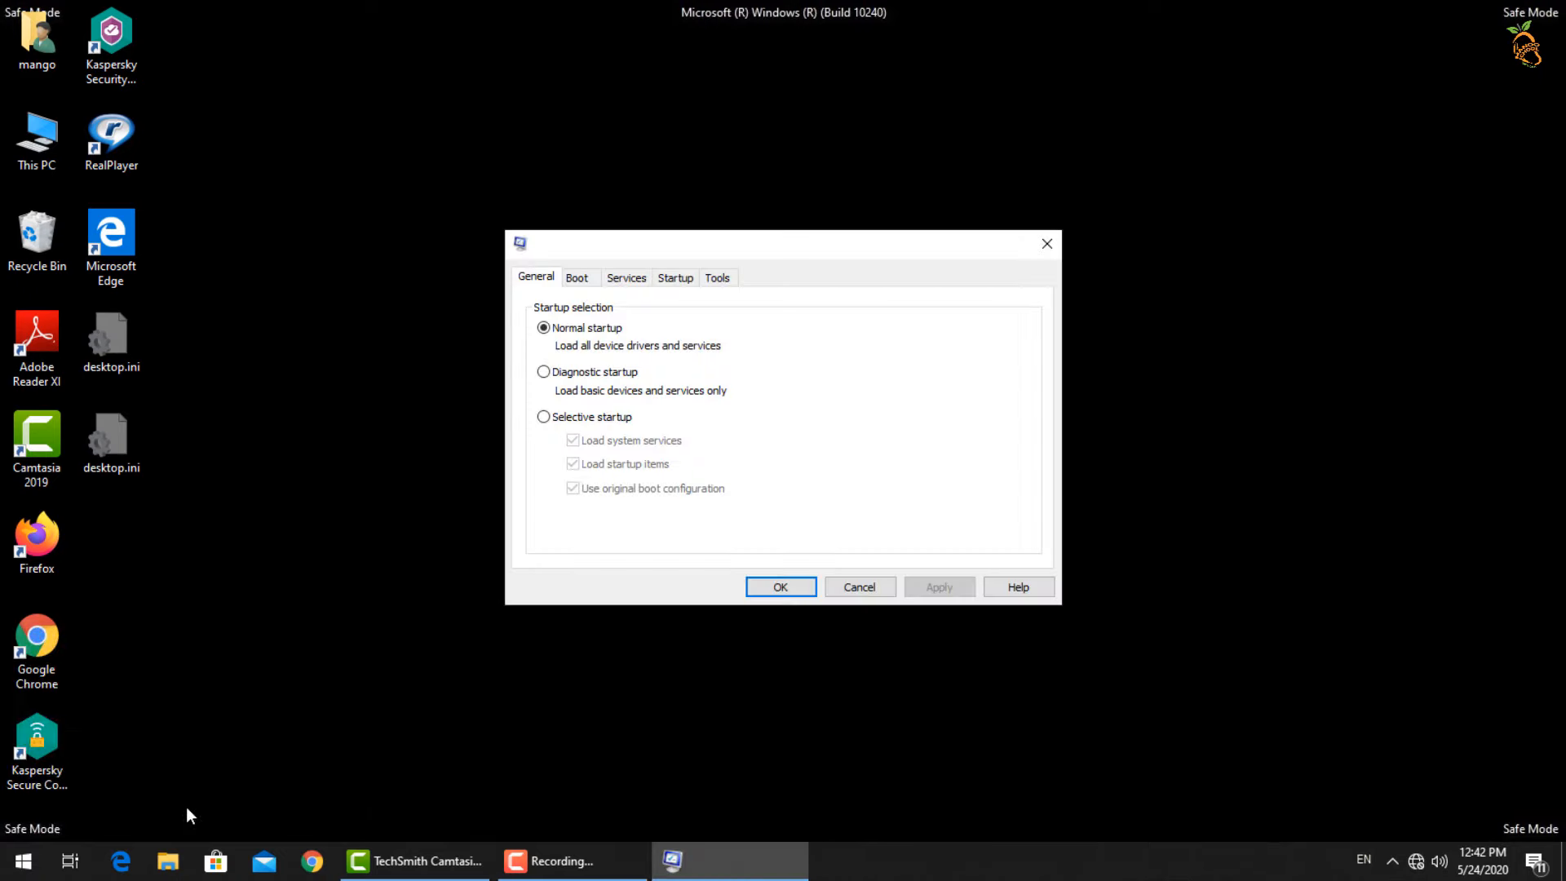
{"action": "left_click", "coordinate": [576, 277]}
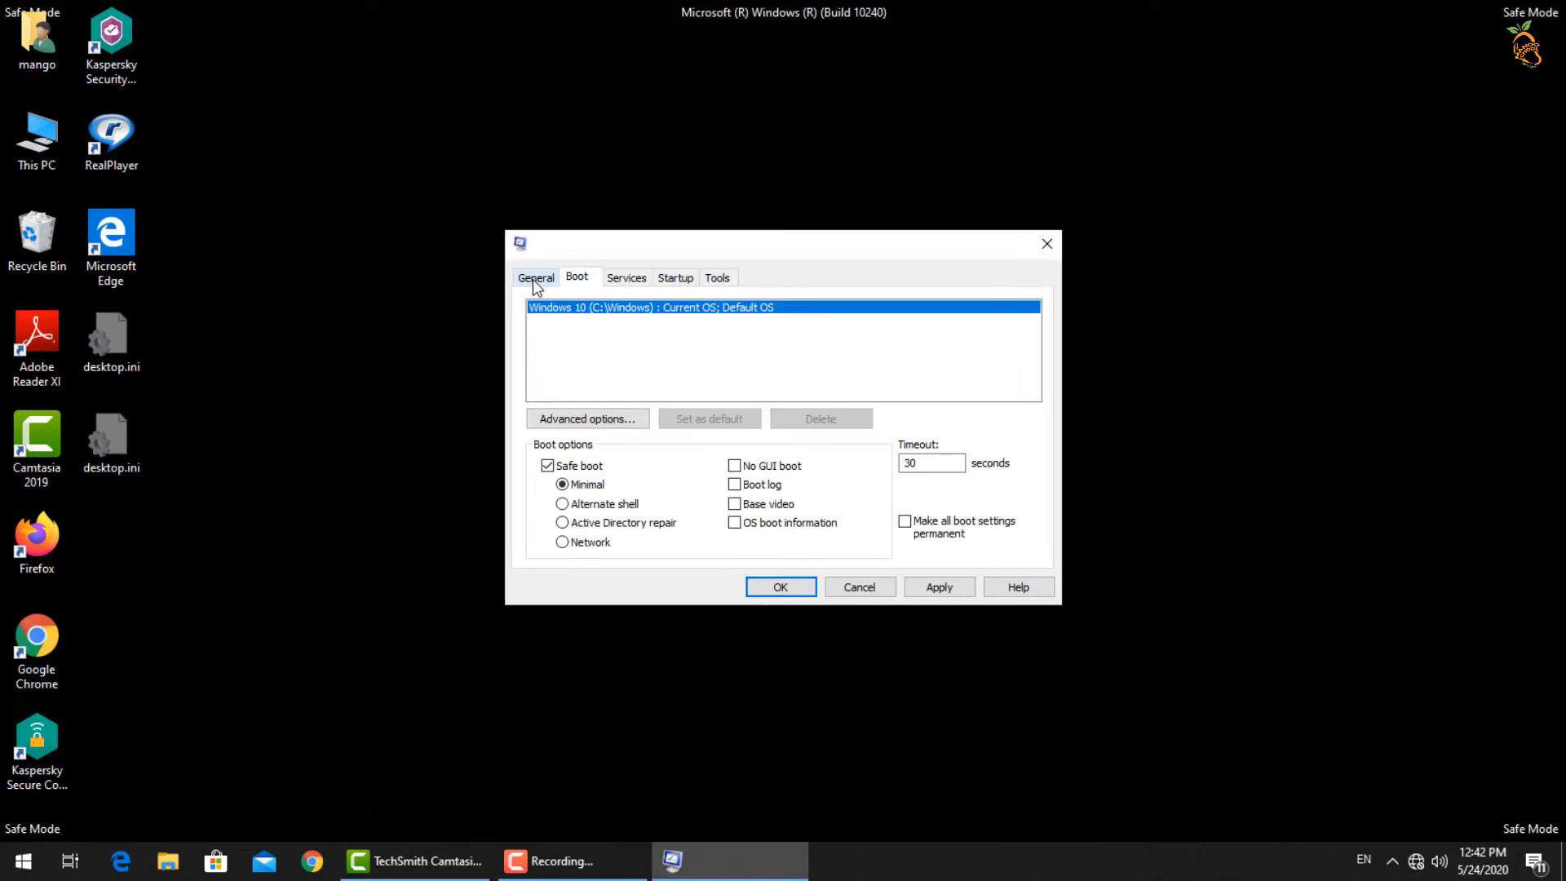
{"action": "left_click", "coordinate": [535, 278]}
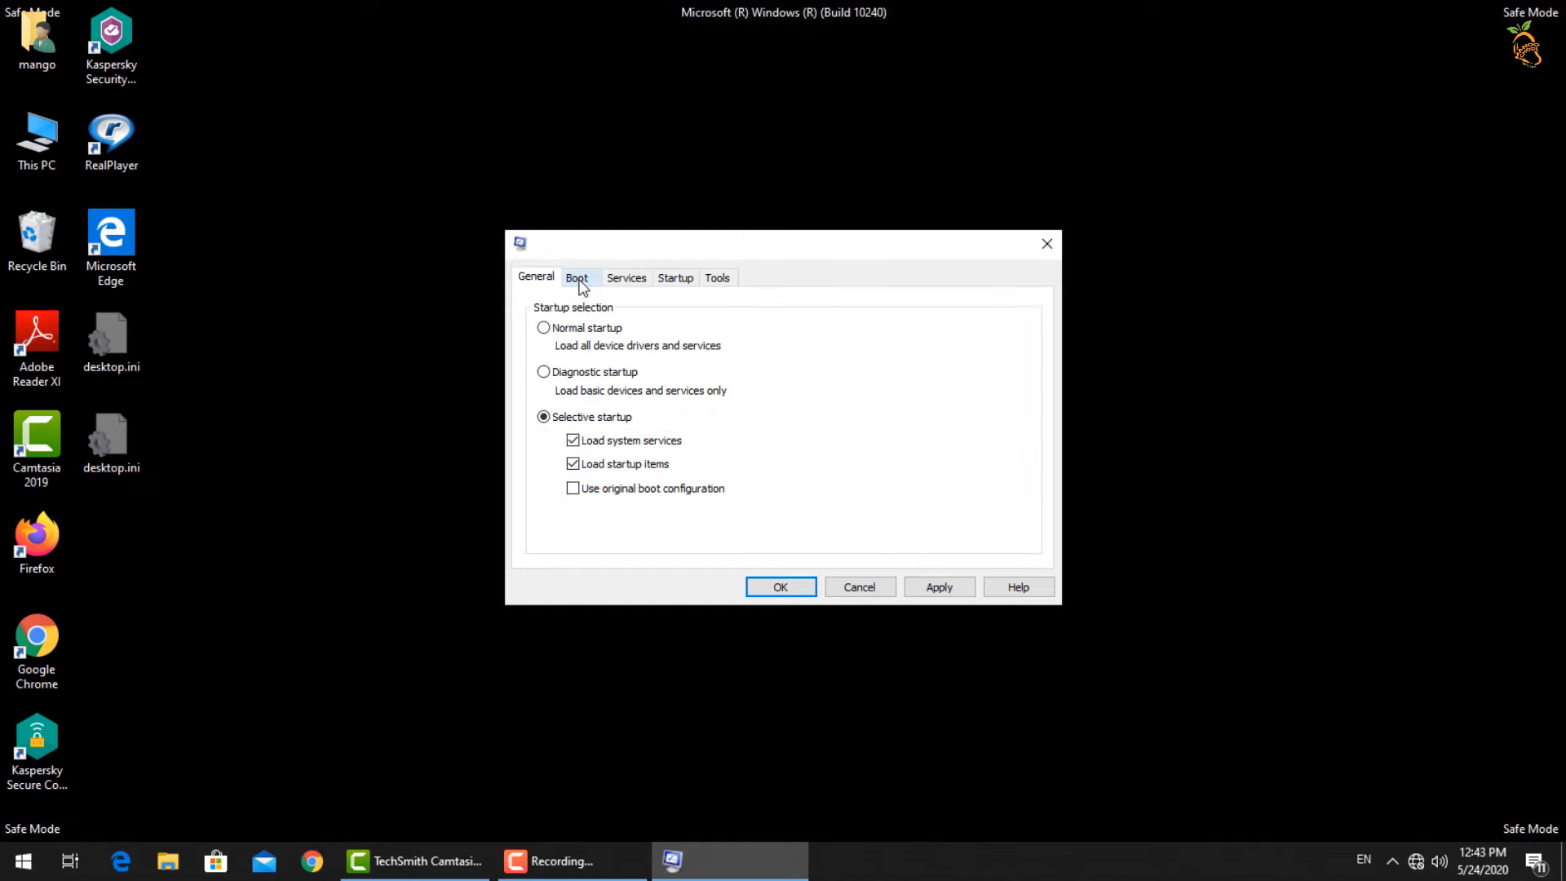
{"action": "left_click", "coordinate": [576, 277]}
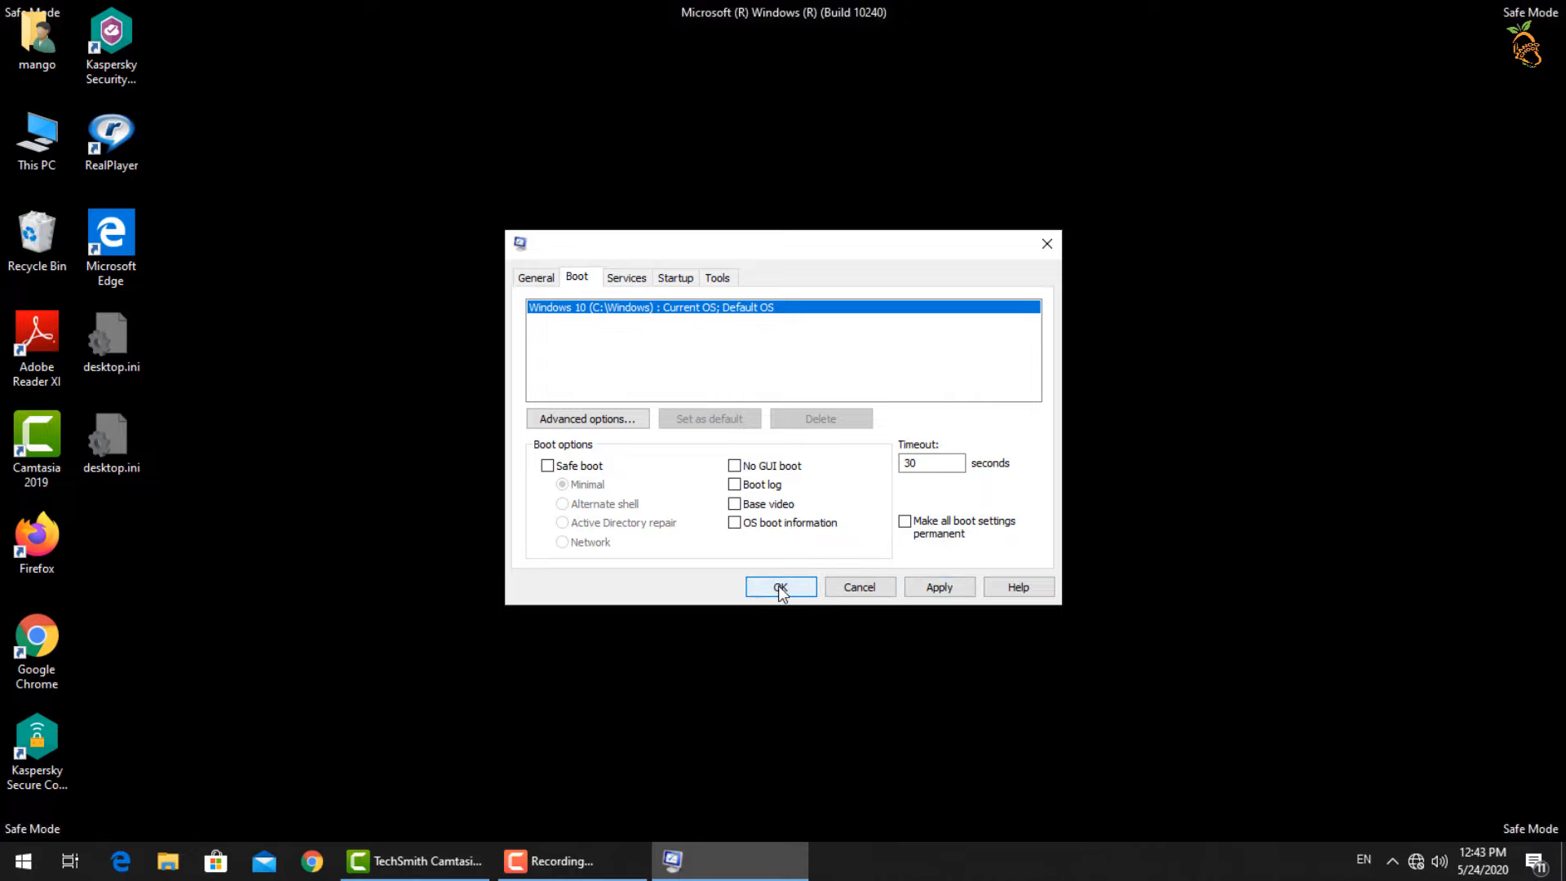
{"action": "left_click", "coordinate": [780, 586]}
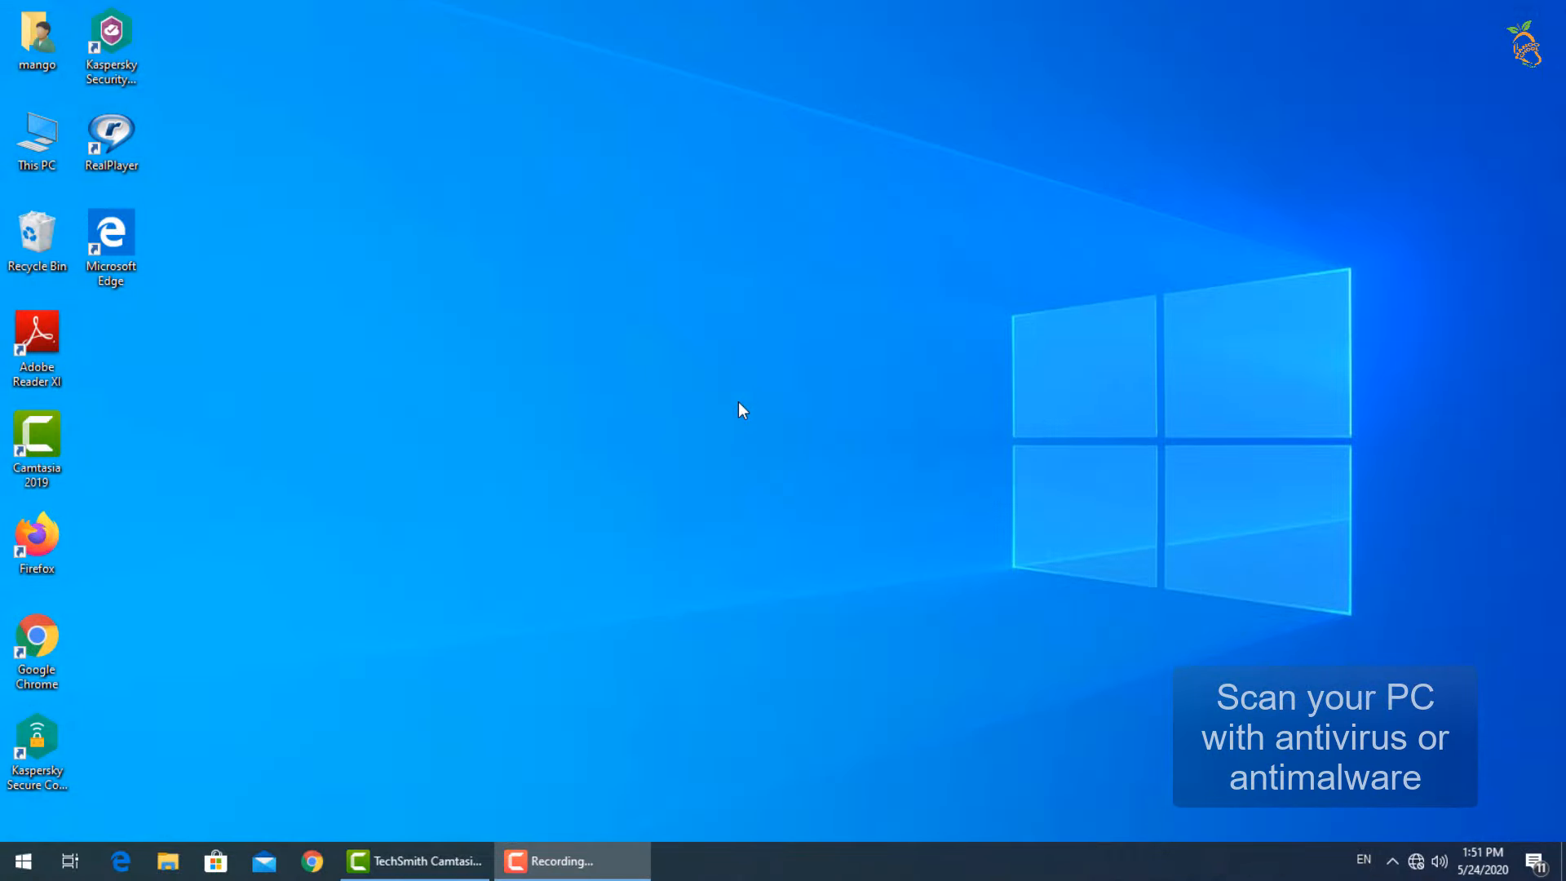
{"action": "mouse_move", "coordinate": [711, 414]}
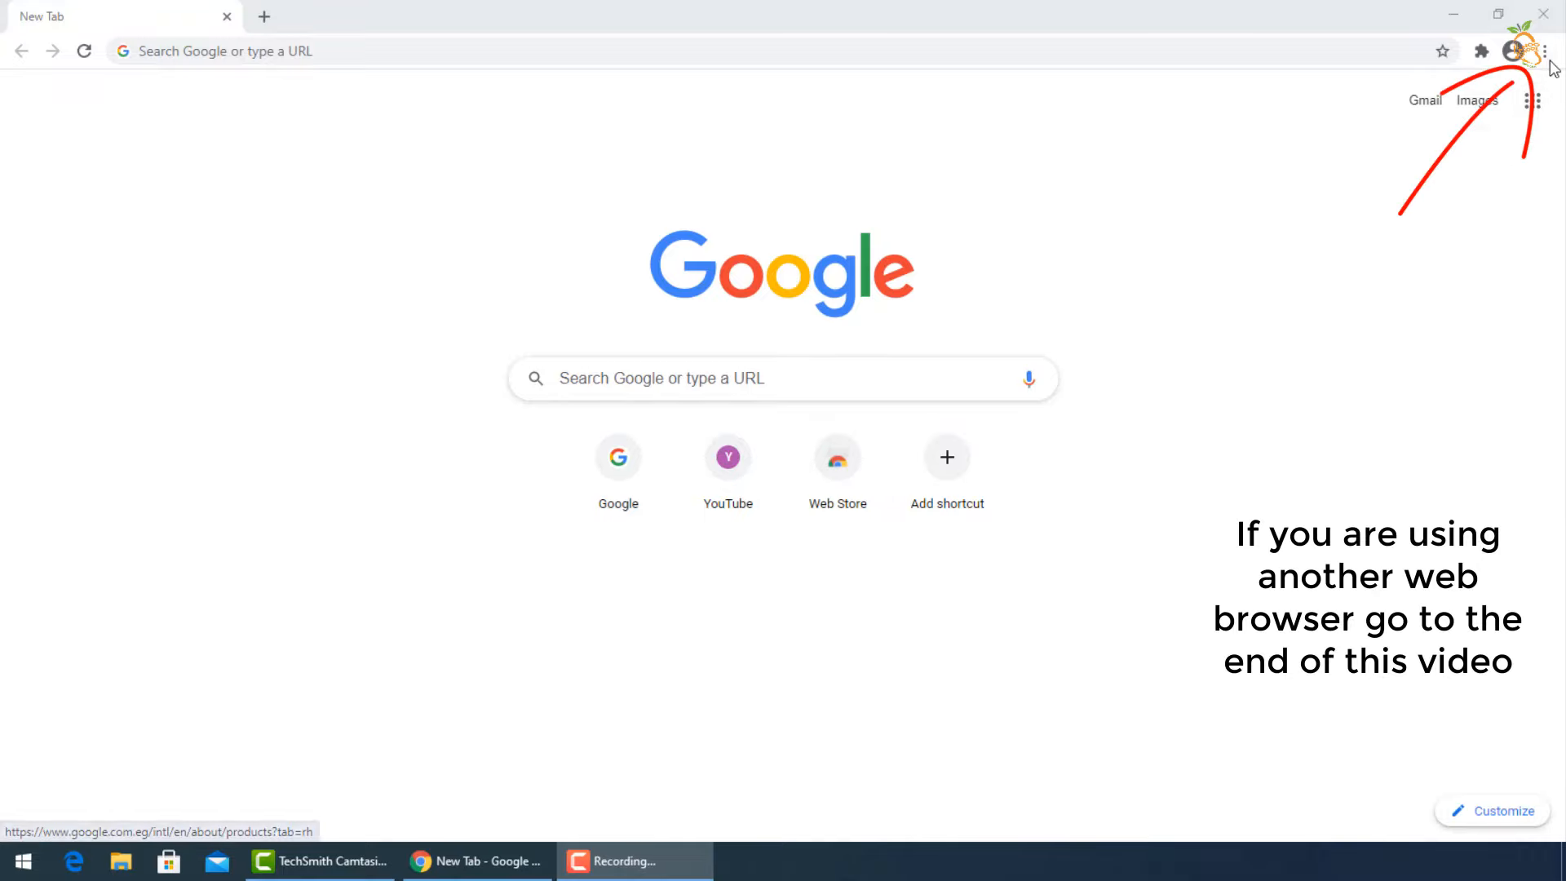
Clear Chrome browsing data for the Last 7 days with every Advanced data type checked
{"action": "left_click", "coordinate": [1546, 50]}
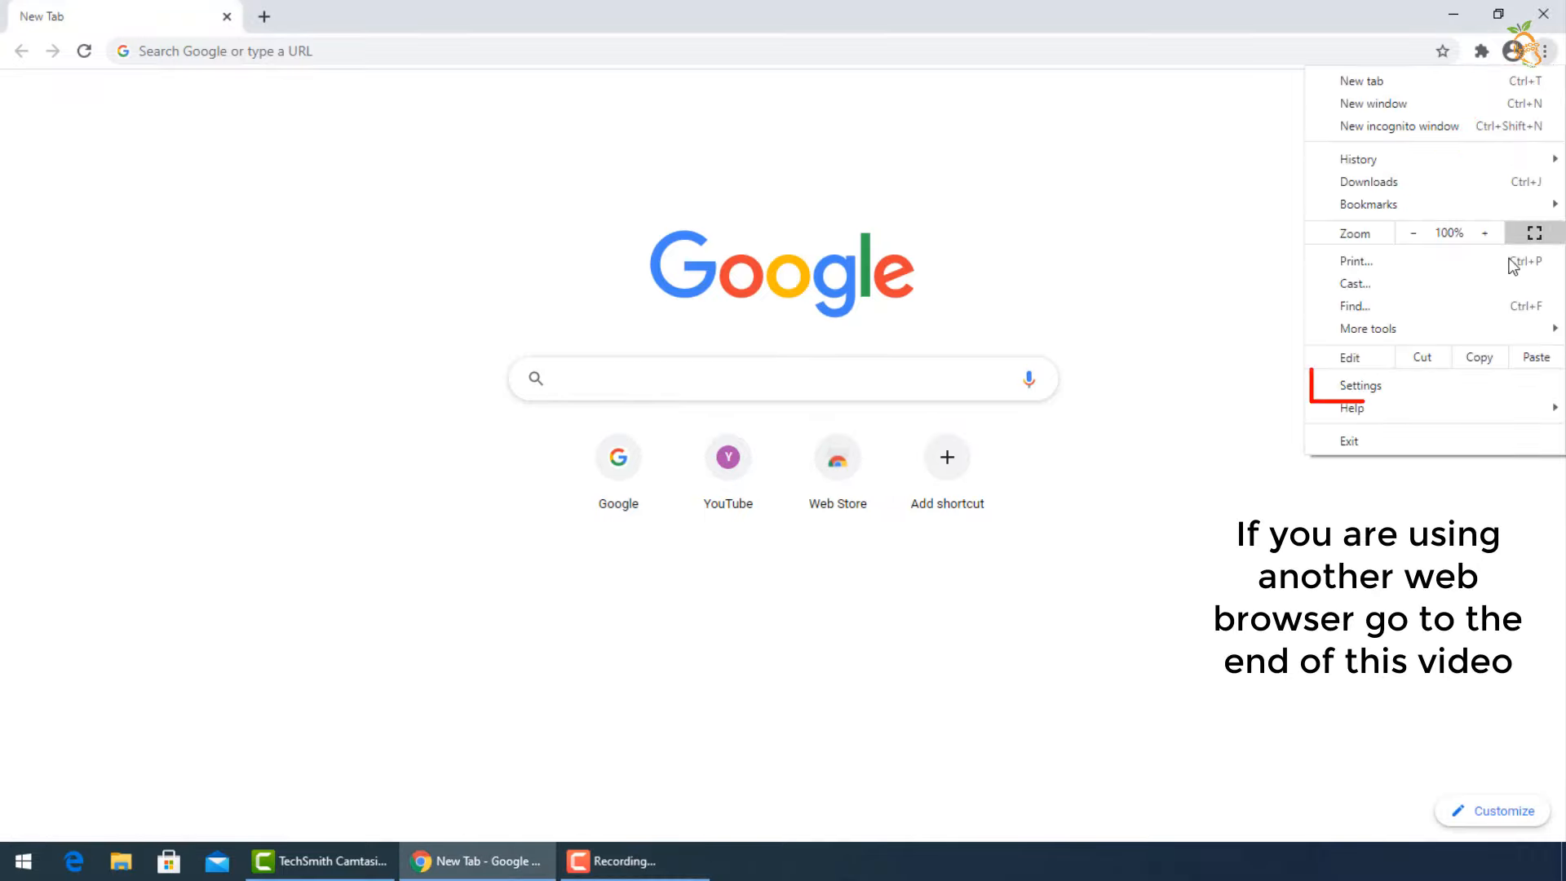
{"action": "left_click", "coordinate": [1360, 385]}
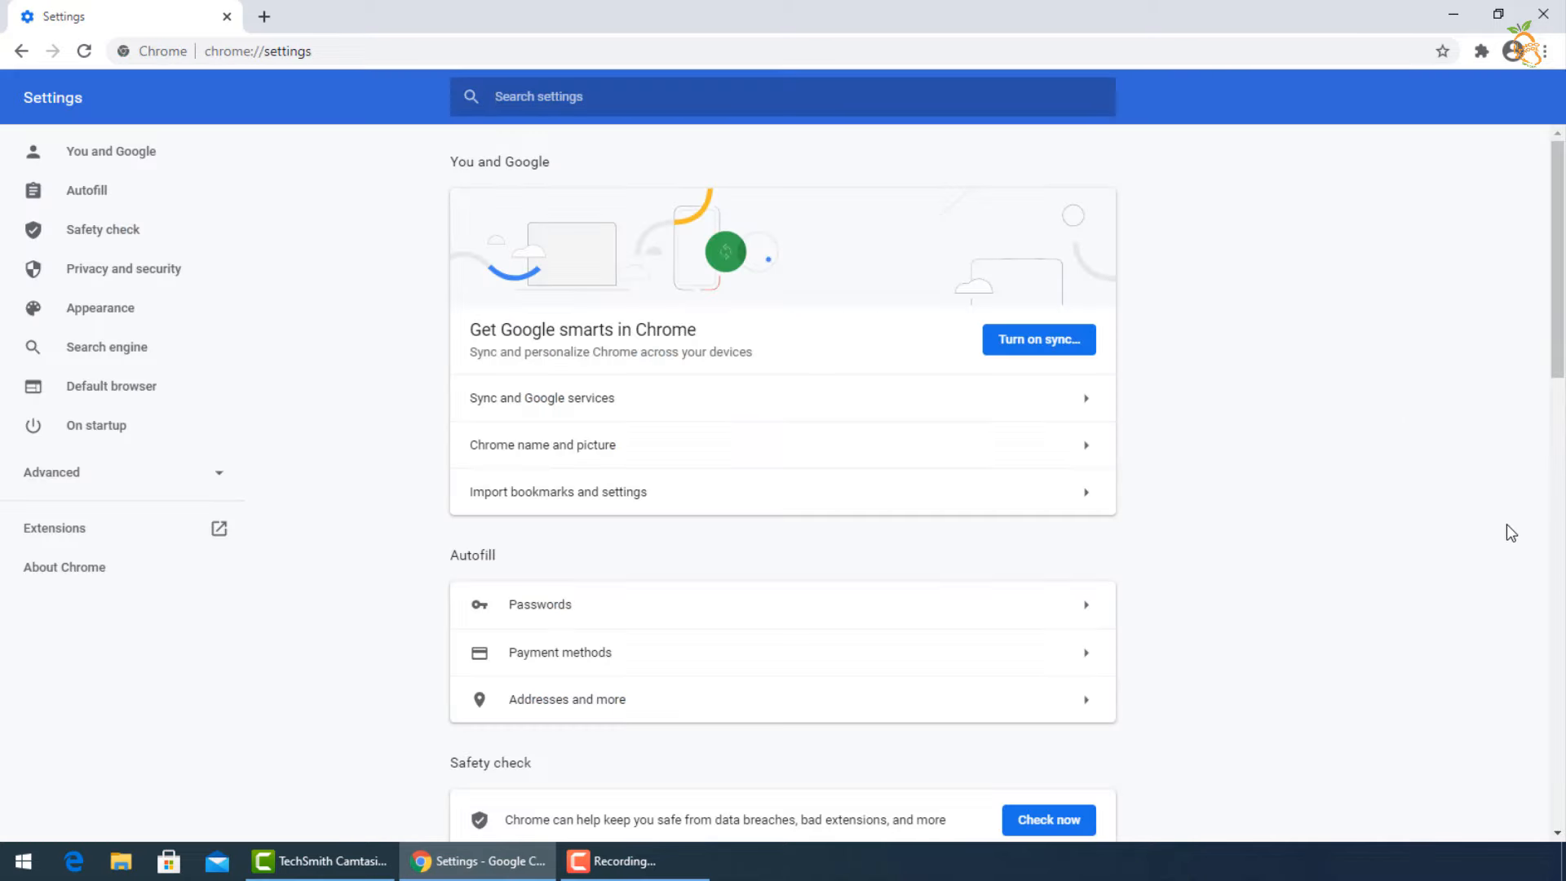
{"action": "scroll", "scroll_direction": "down", "scroll_amount": 3}
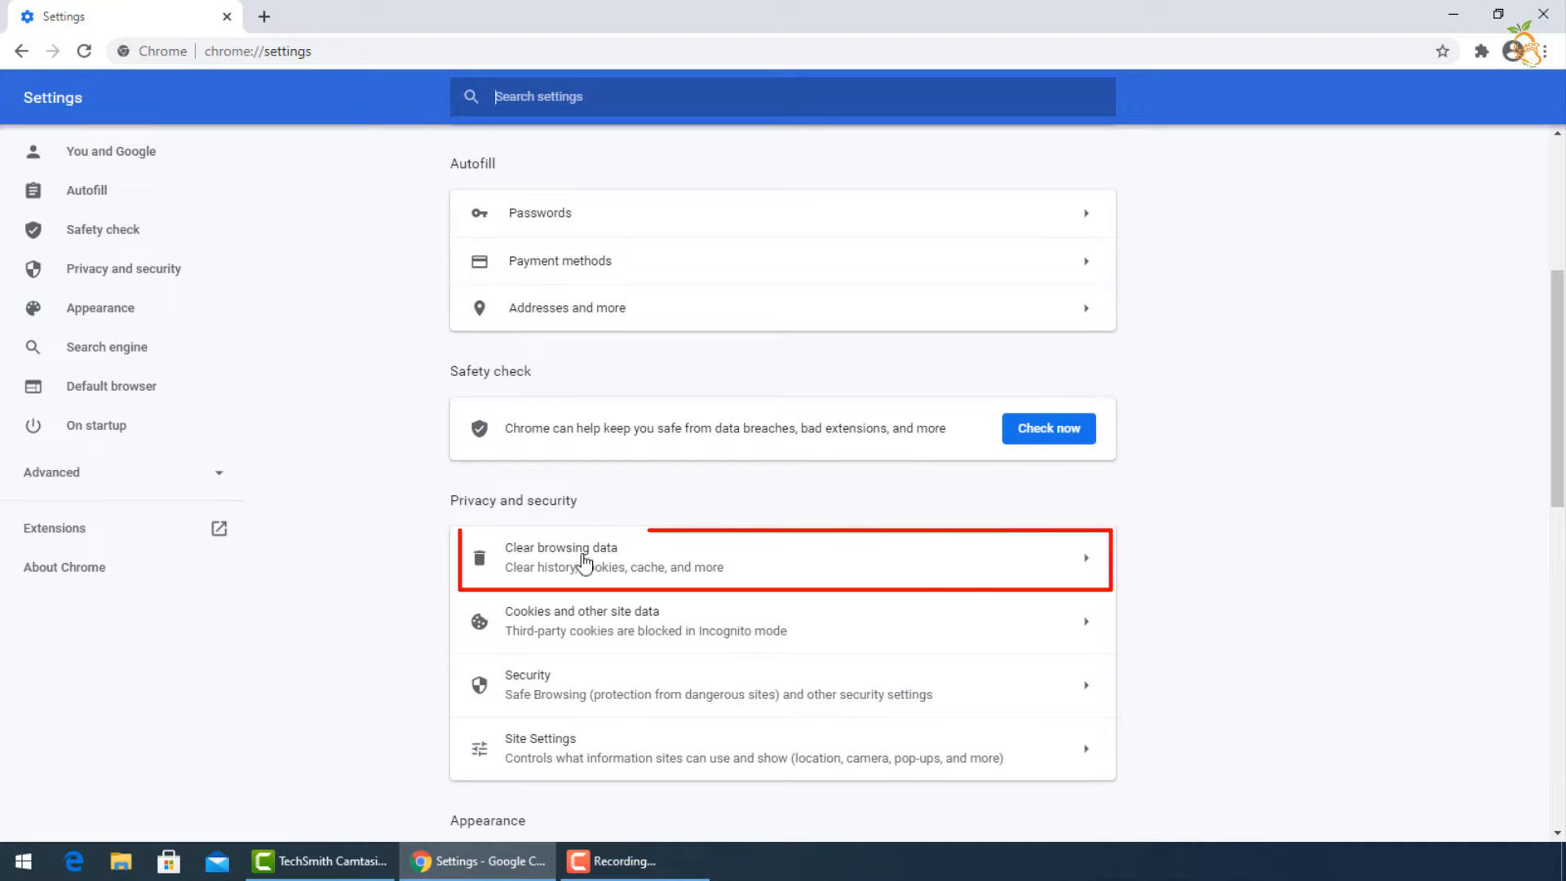
{"action": "left_click", "coordinate": [560, 556]}
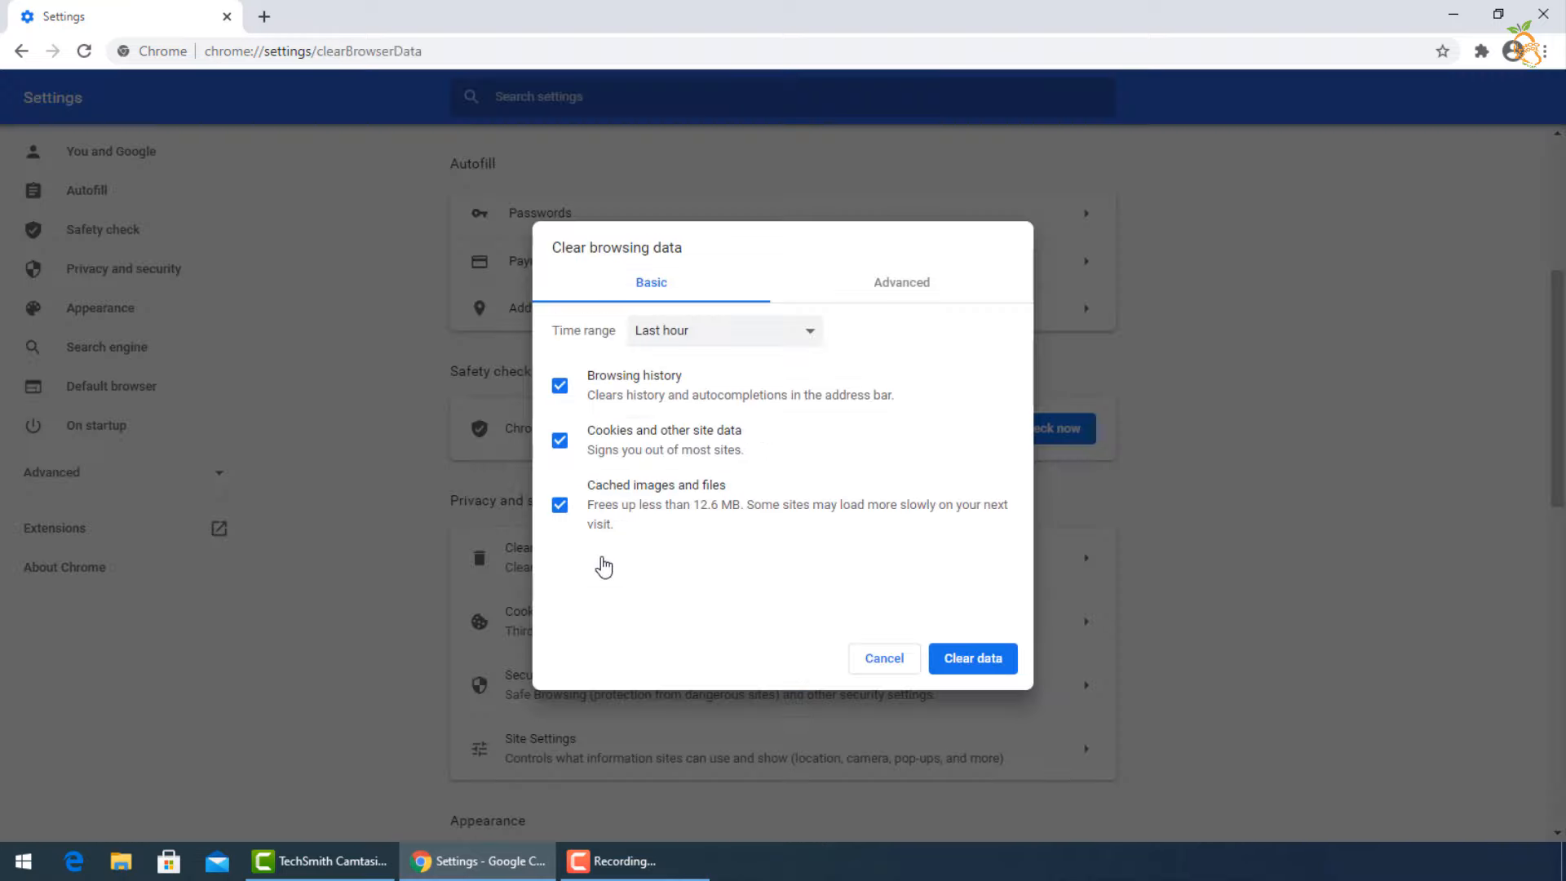
{"action": "mouse_move", "coordinate": [805, 338]}
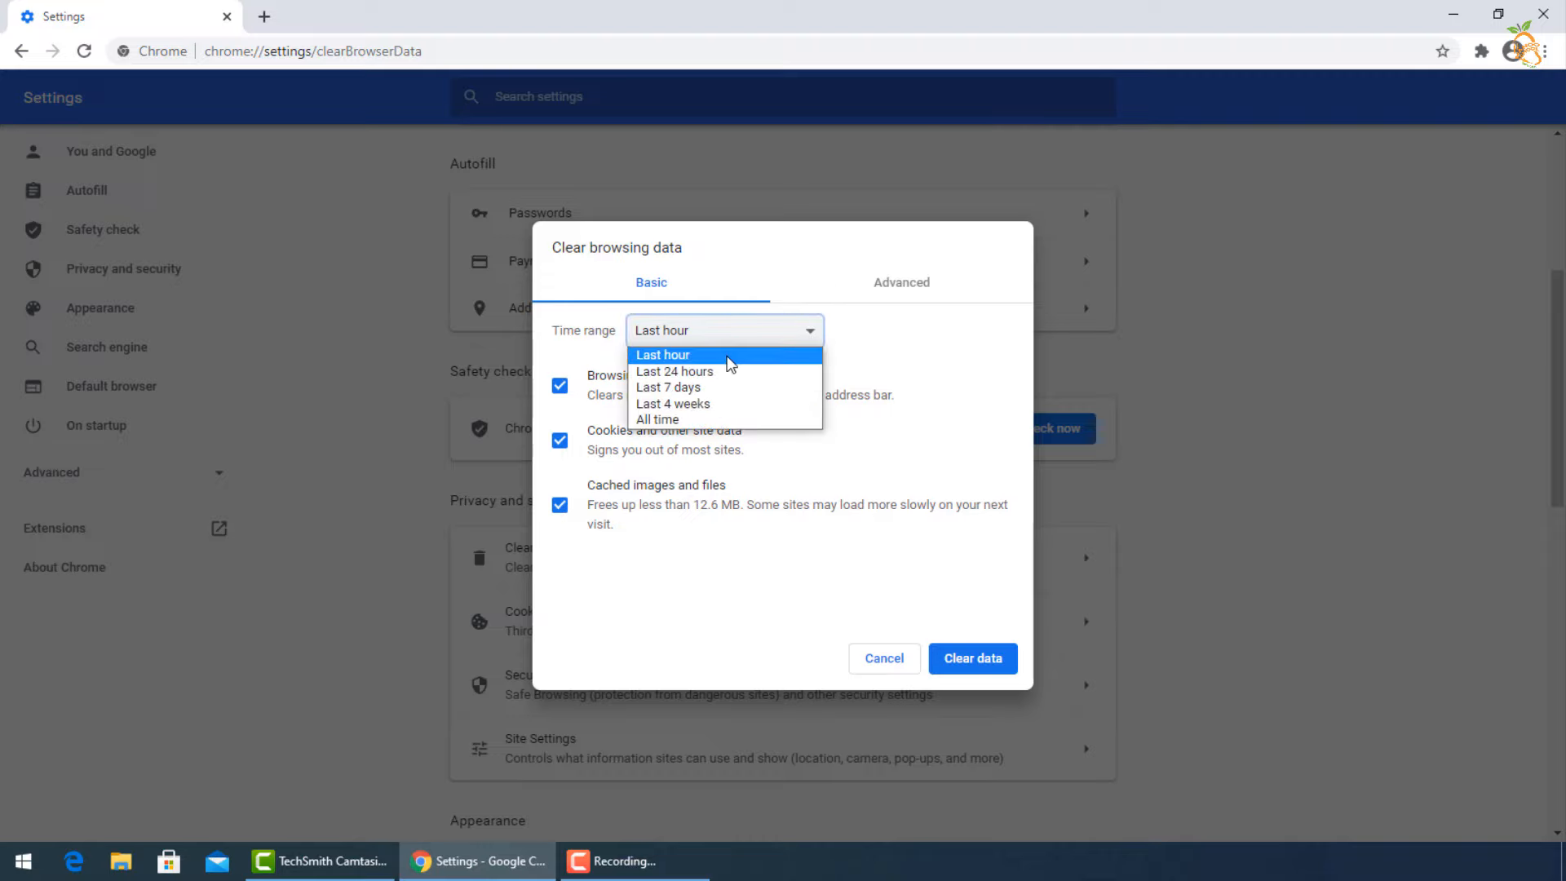
{"action": "mouse_move", "coordinate": [729, 388]}
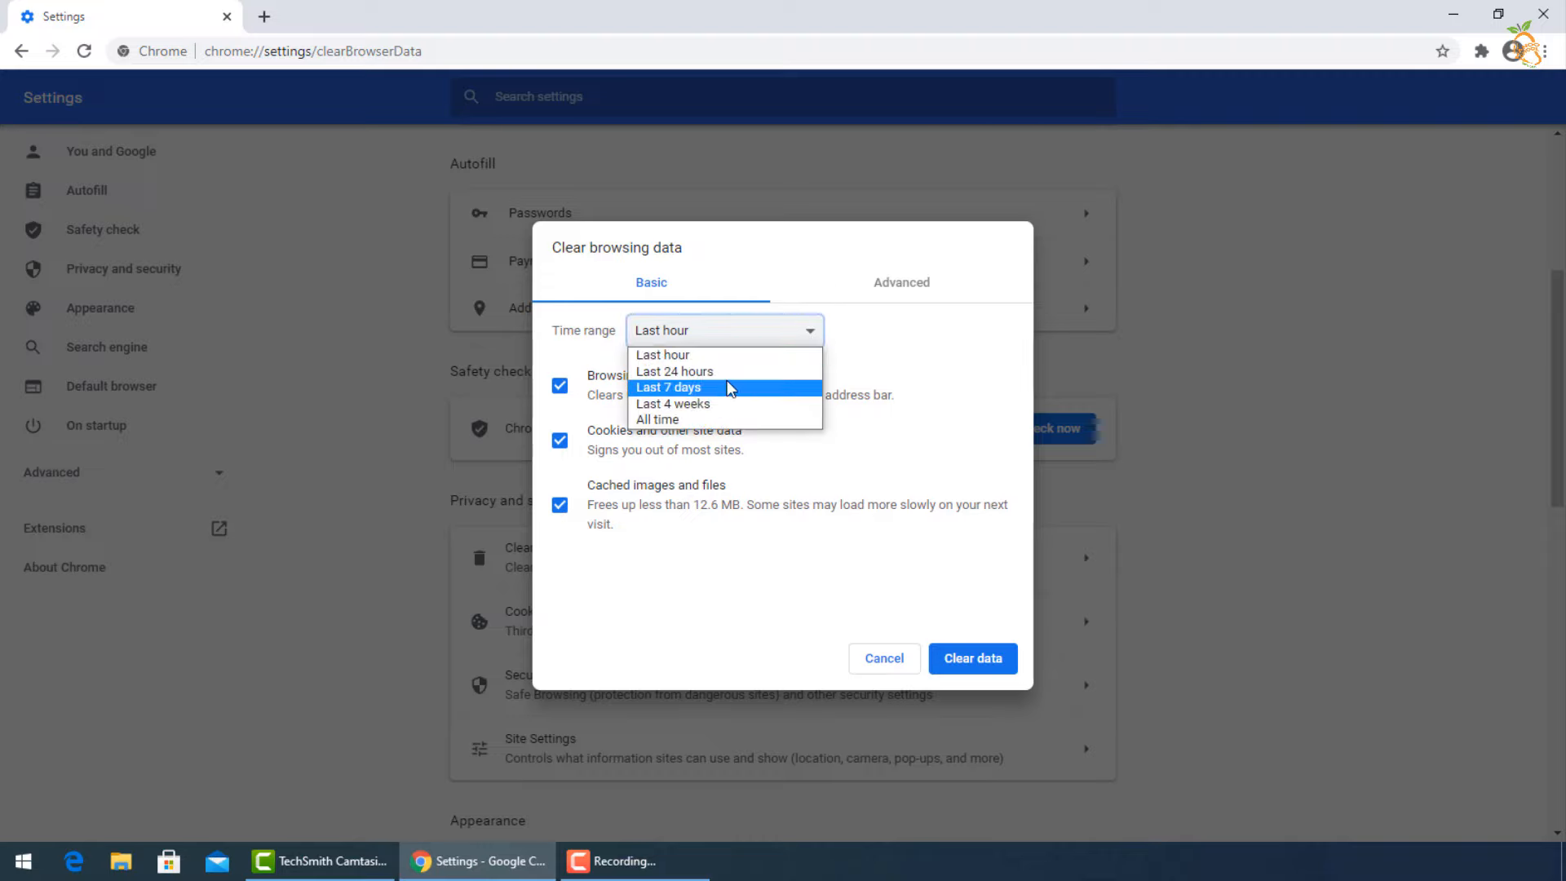
{"action": "left_click", "coordinate": [669, 387]}
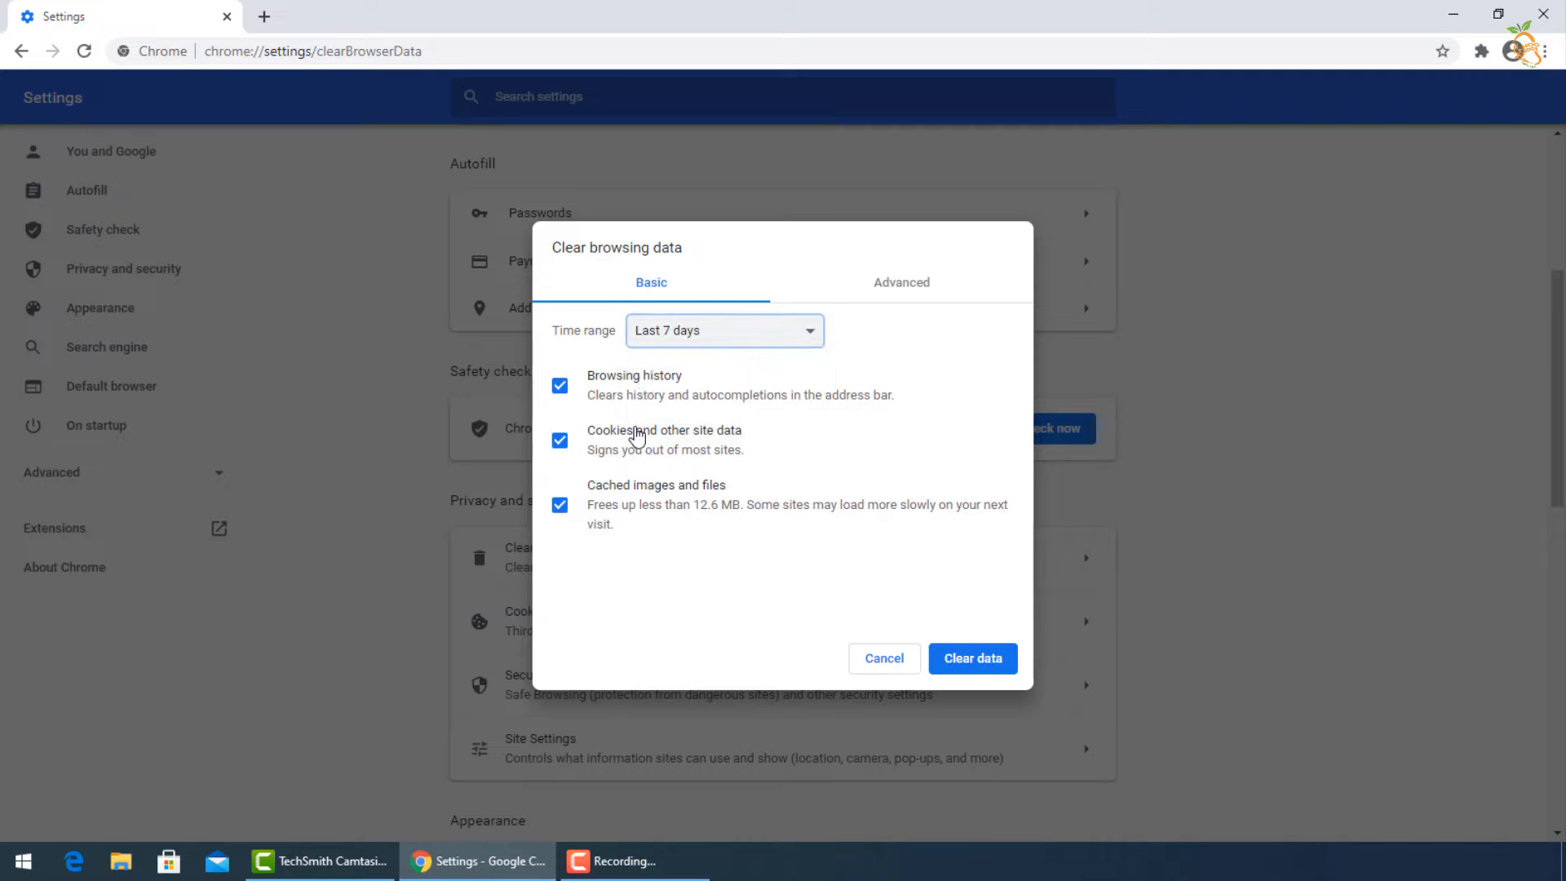
{"action": "mouse_move", "coordinate": [839, 380]}
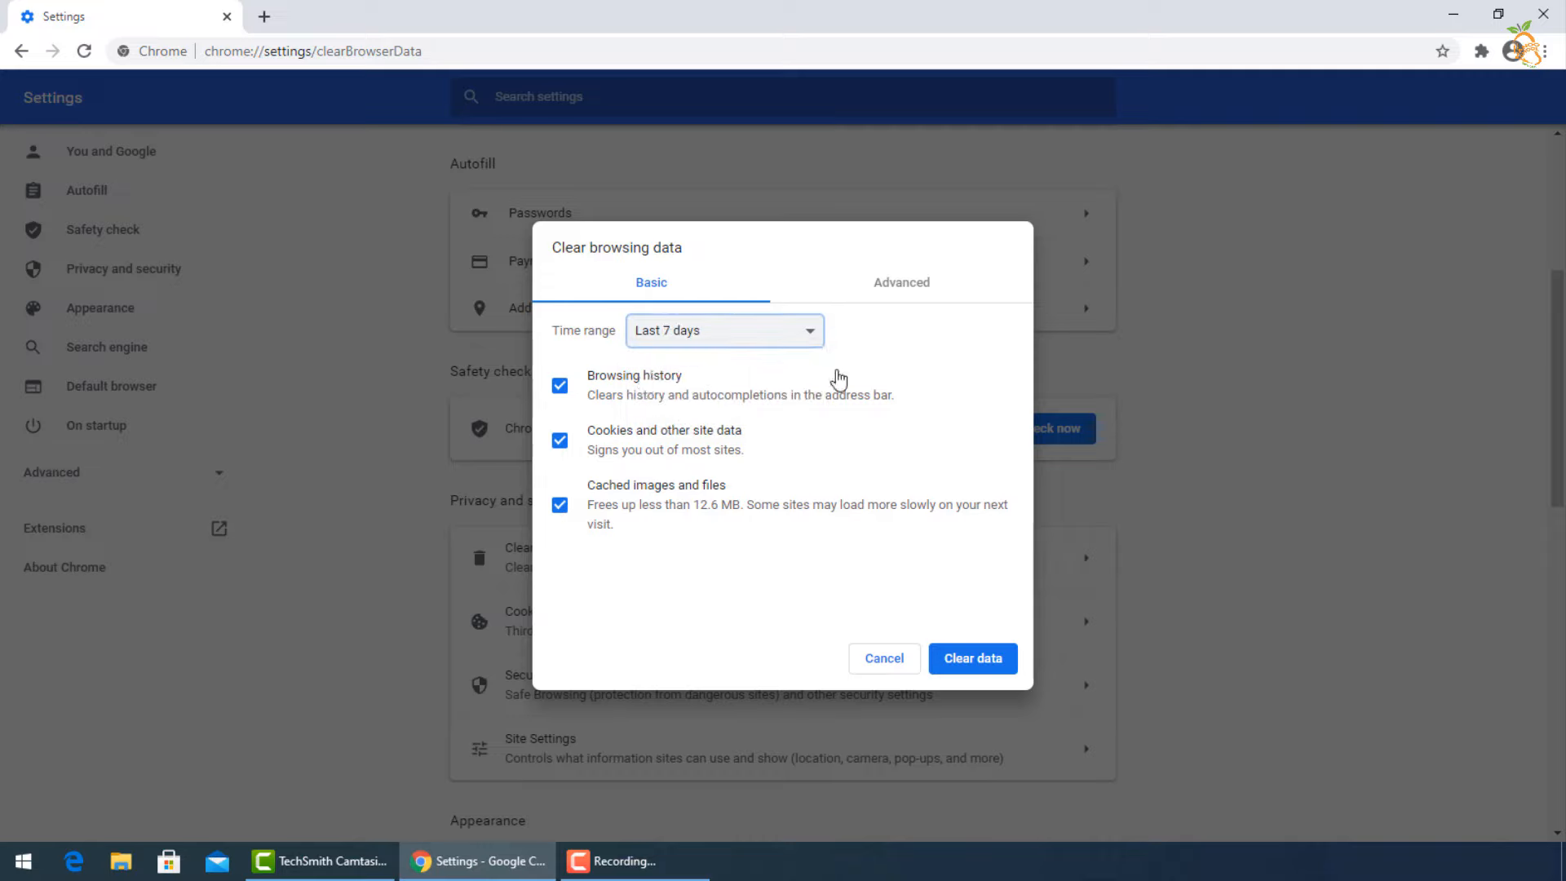
{"action": "left_click", "coordinate": [901, 283]}
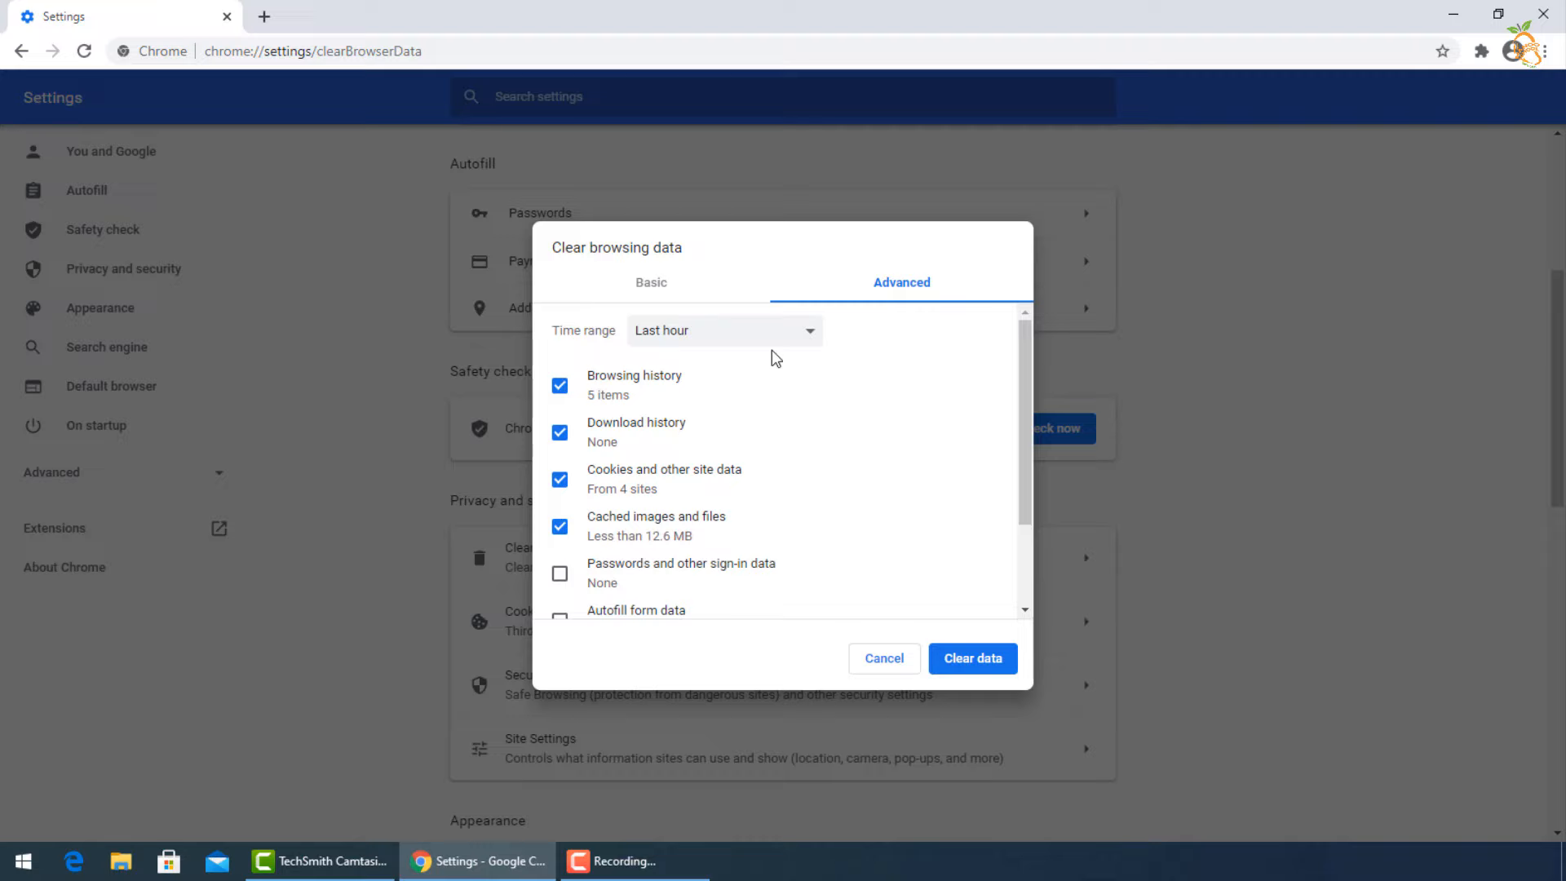
{"action": "left_click", "coordinate": [724, 330]}
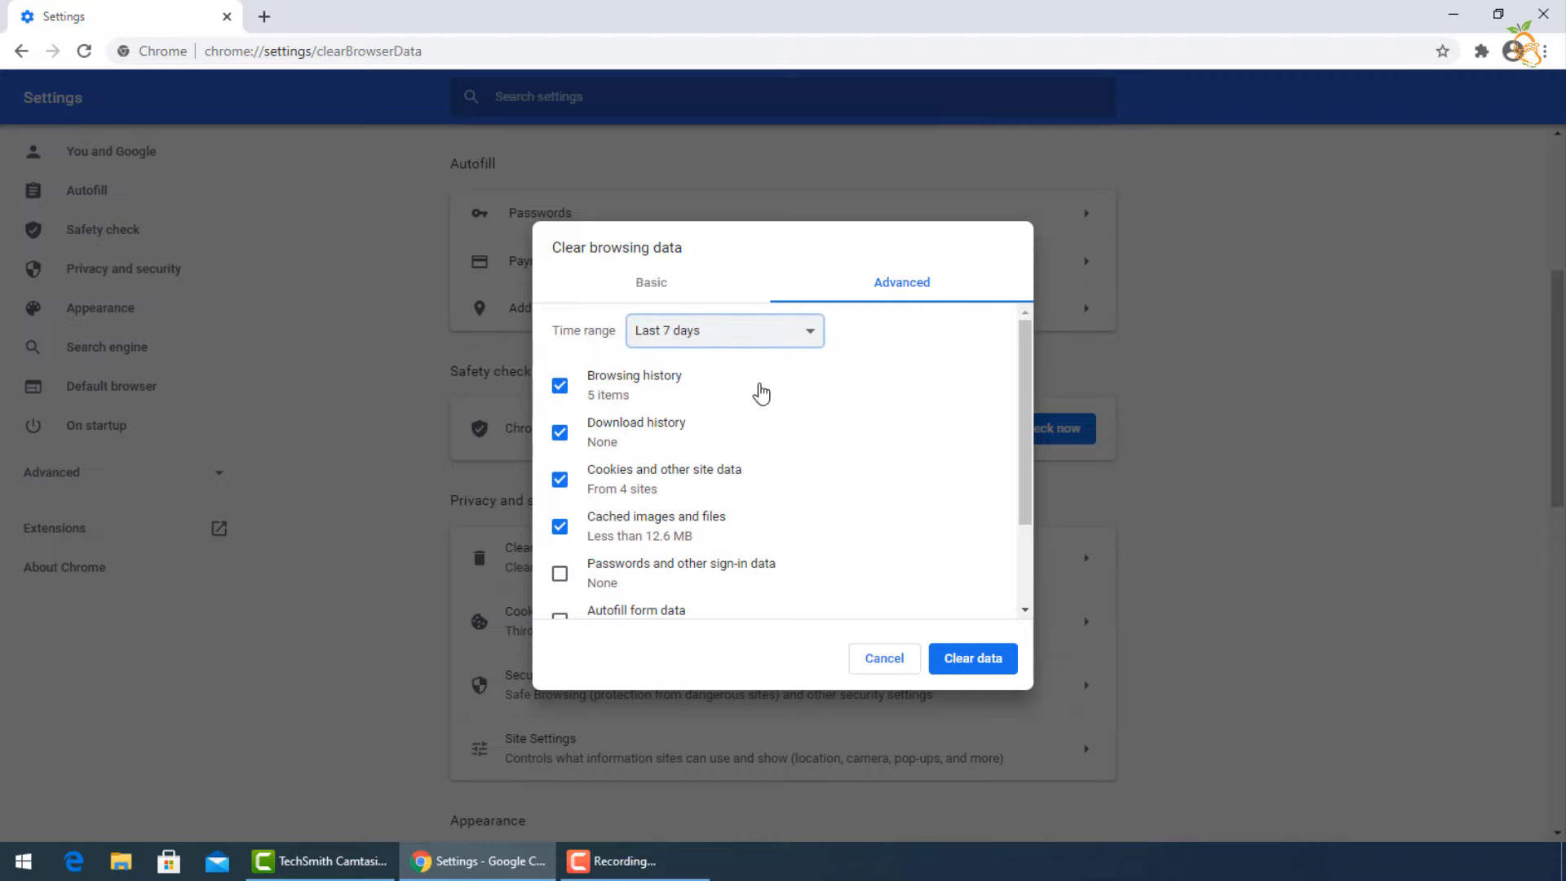
{"action": "mouse_move", "coordinate": [646, 526]}
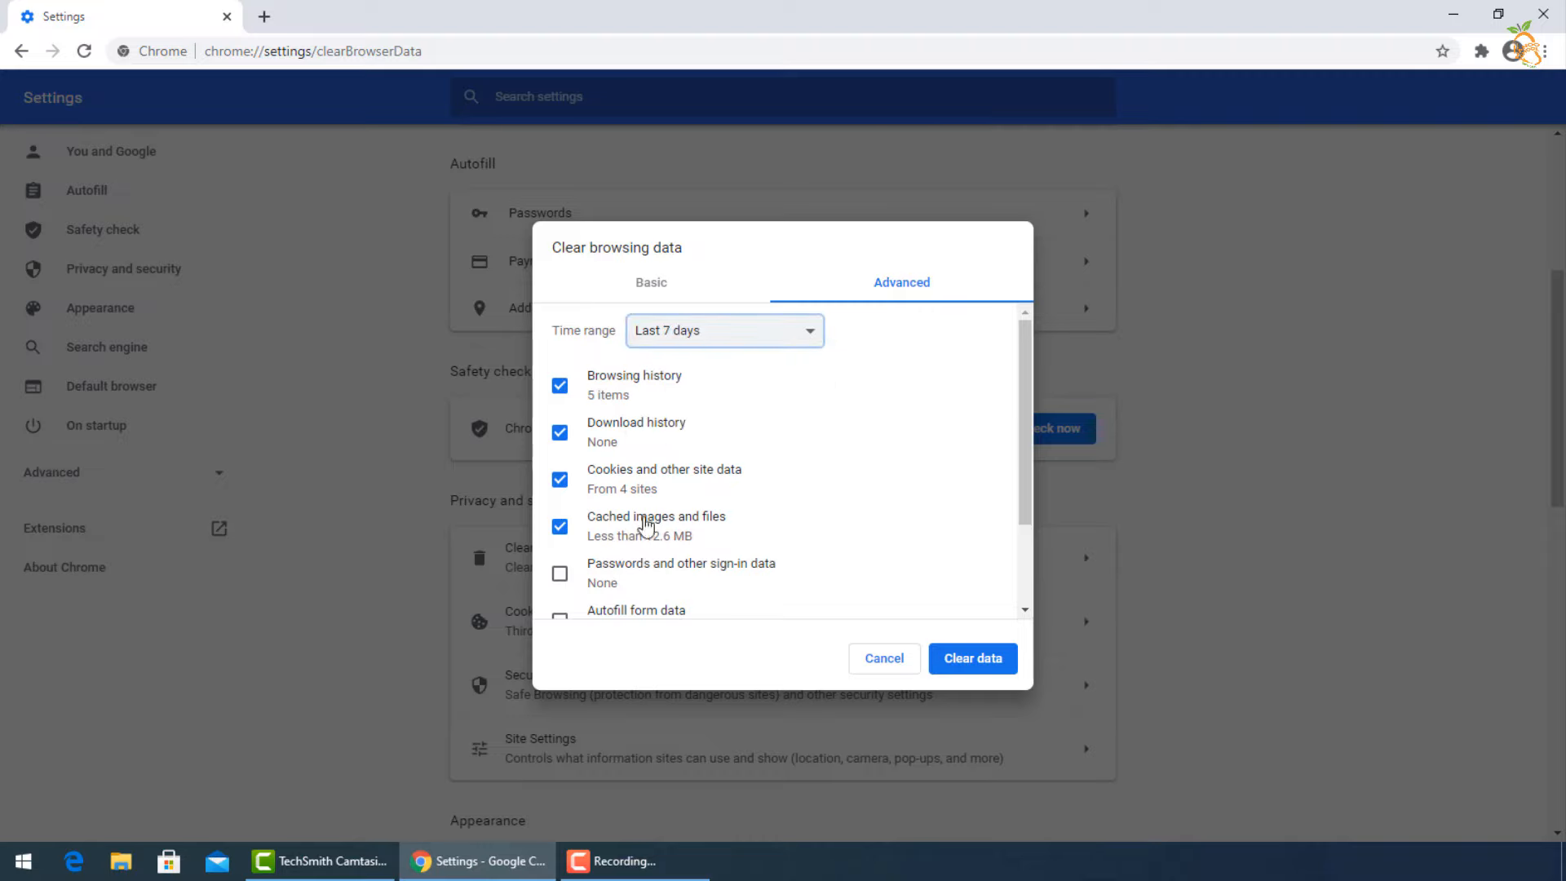
{"action": "scroll", "scroll_direction": "down", "scroll_amount": 3}
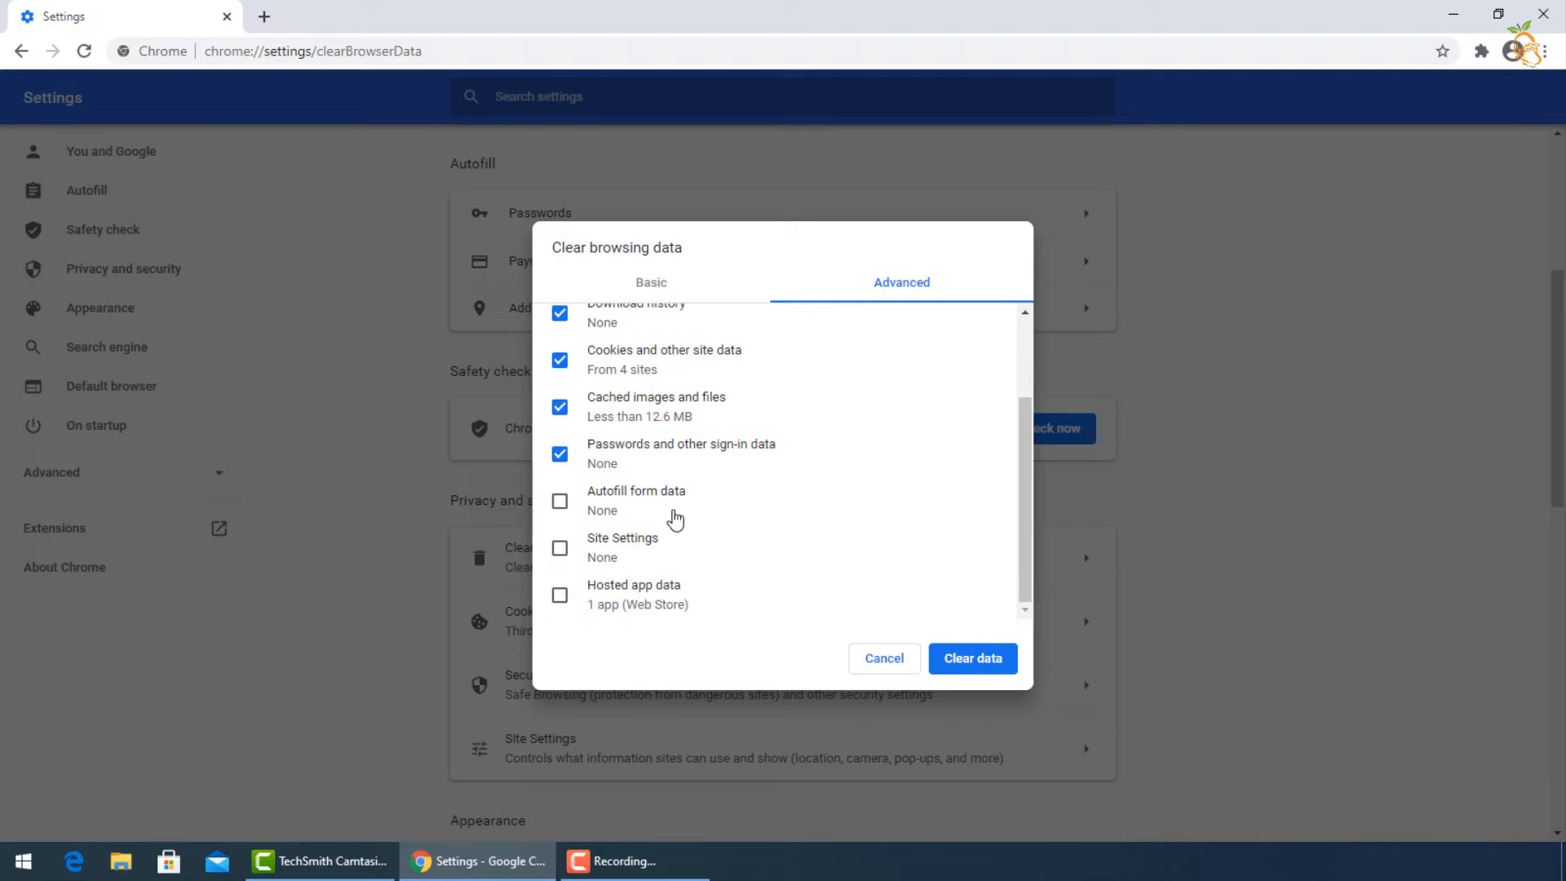
{"action": "left_click", "coordinate": [560, 501]}
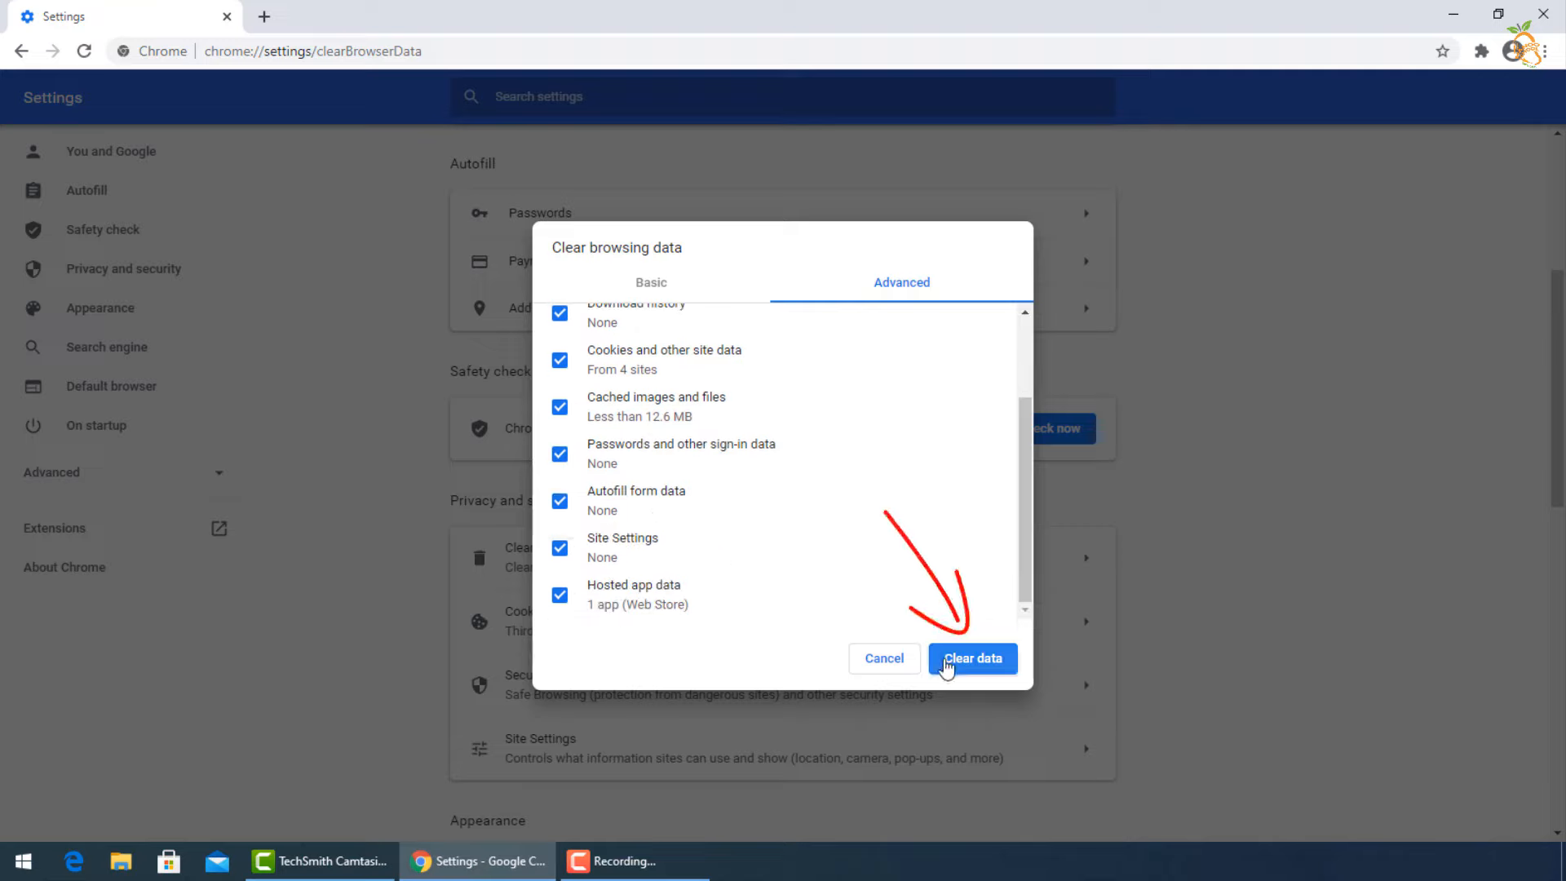
{"action": "left_click", "coordinate": [970, 658]}
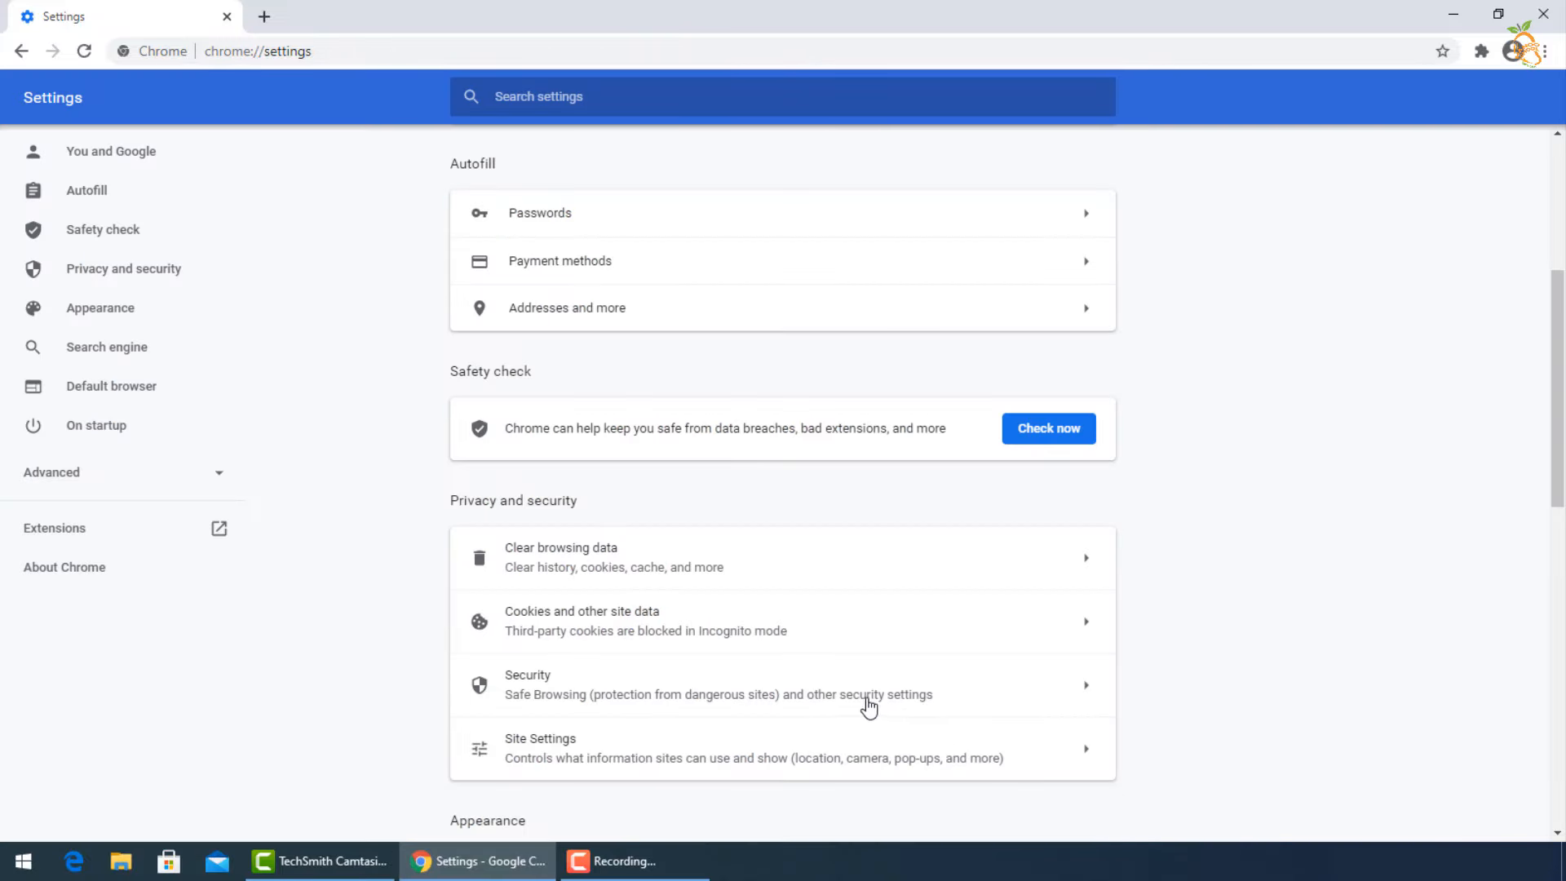
{"action": "mouse_move", "coordinate": [1290, 488]}
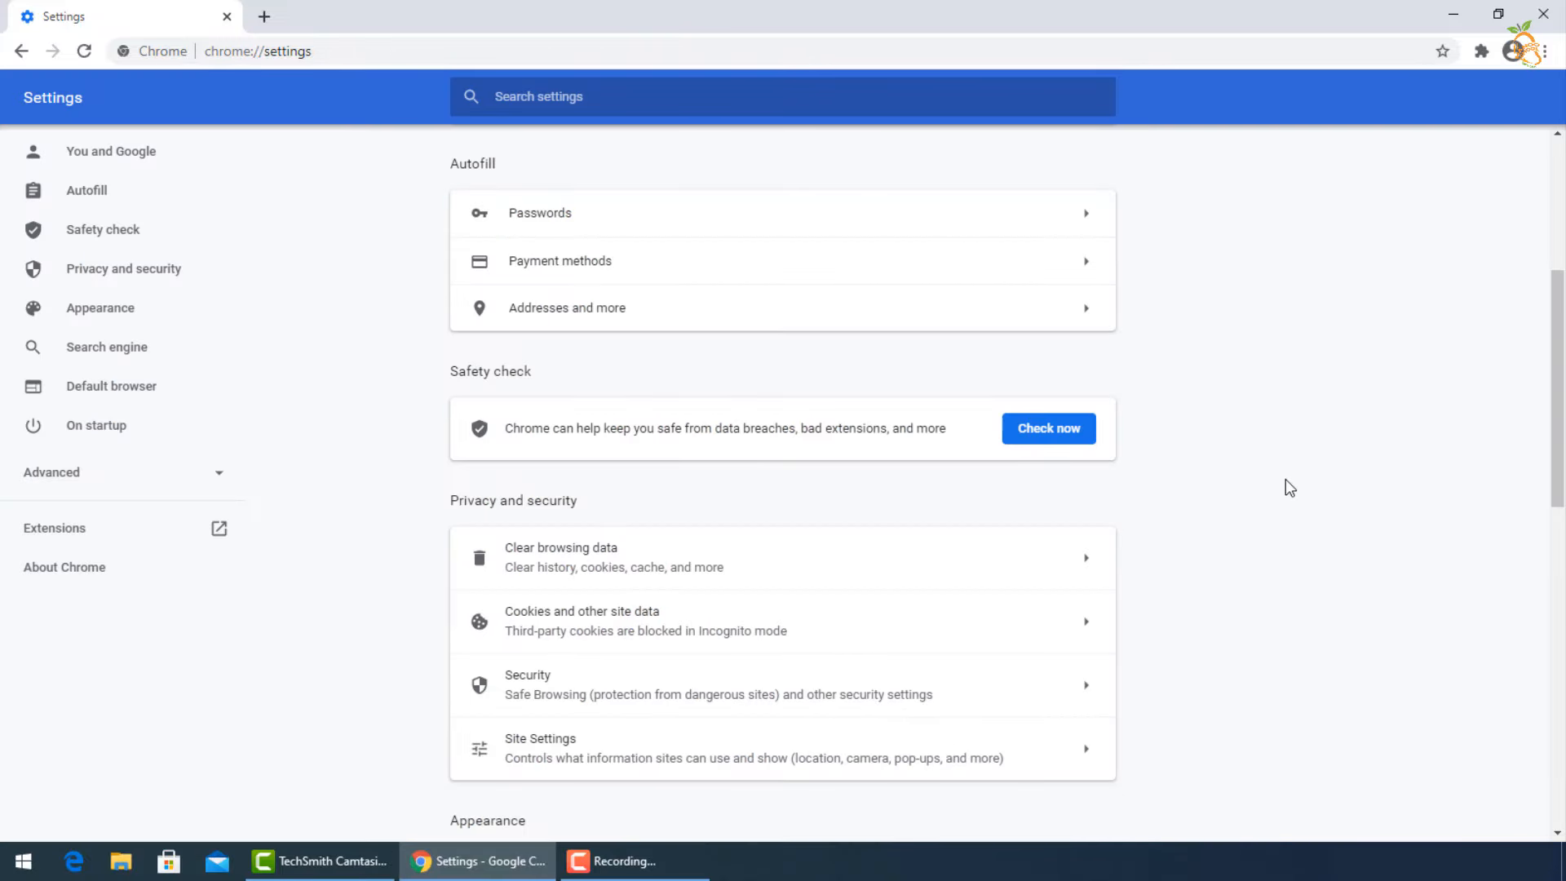
Turn on clearing cookies and site data whenever Chrome quits
{"action": "scroll", "scroll_direction": "down", "scroll_amount": 3}
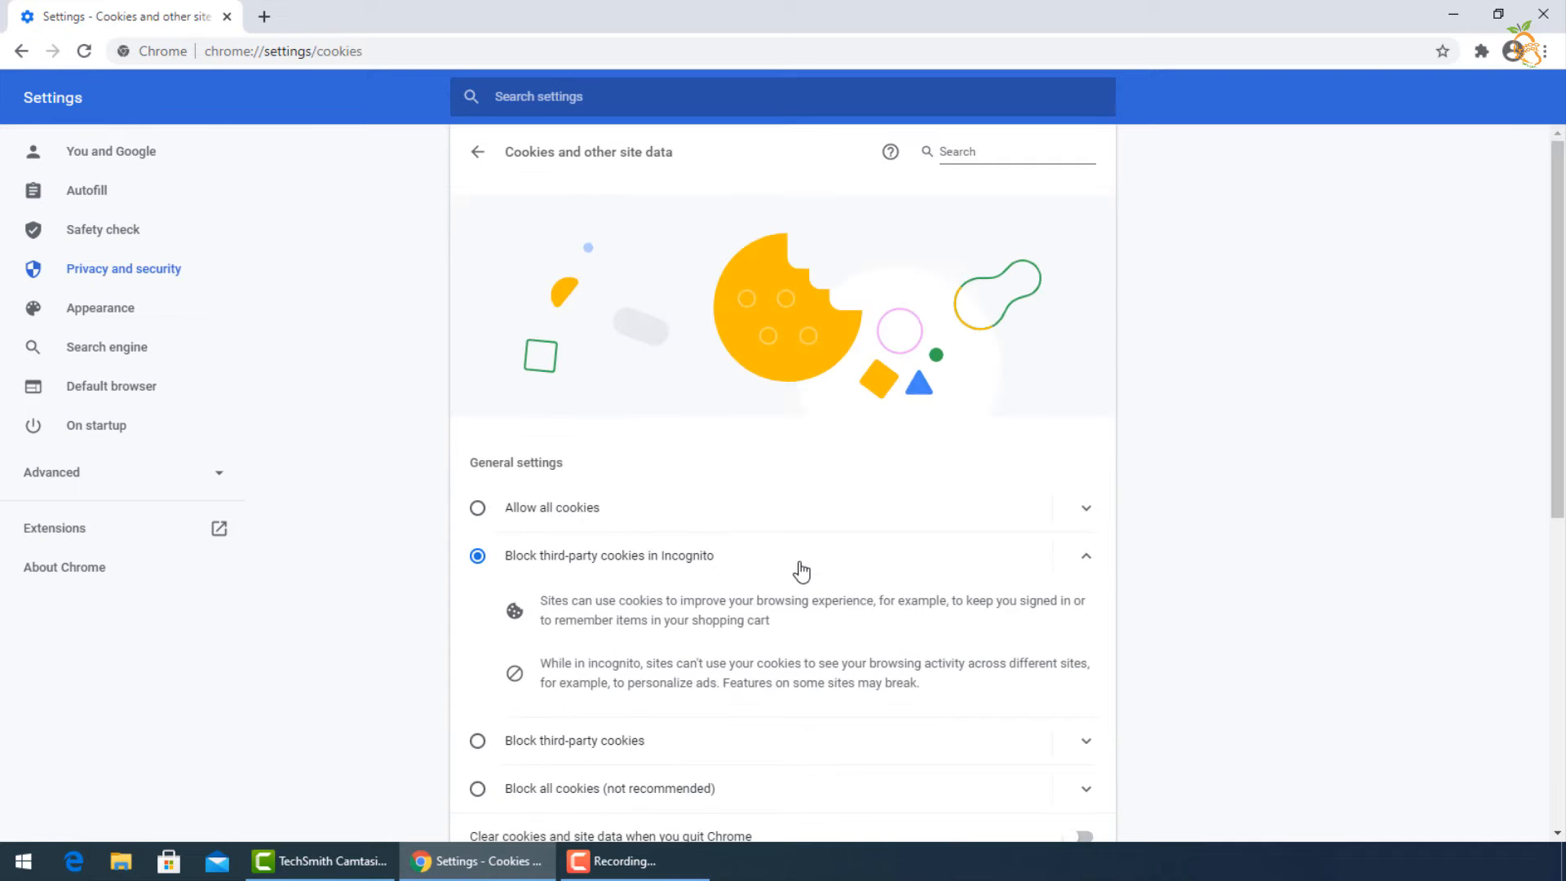
{"action": "scroll", "scroll_direction": "down", "scroll_amount": 3}
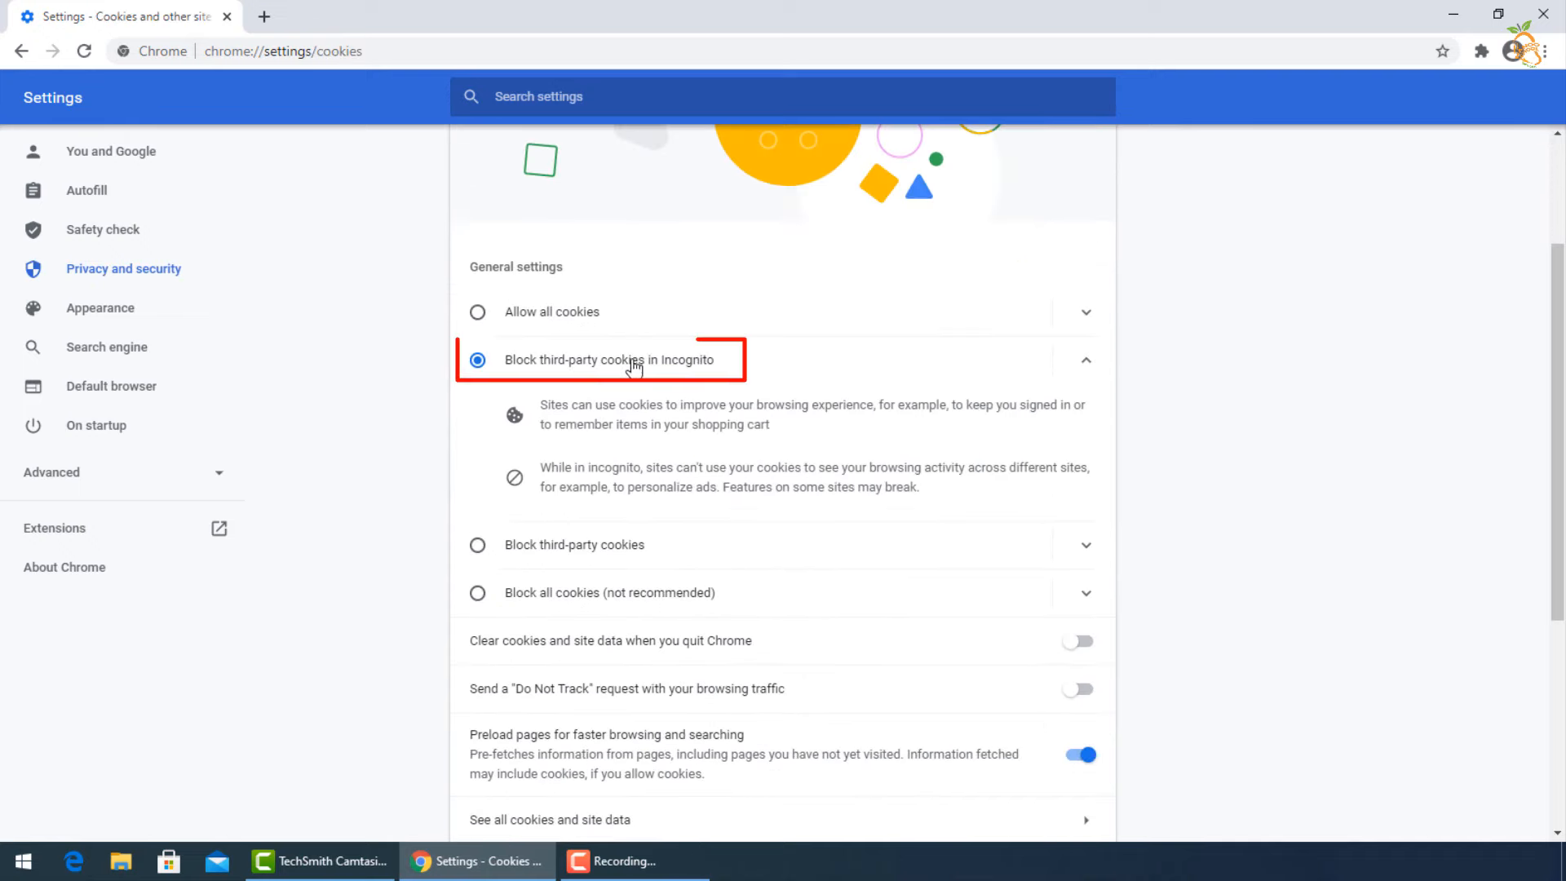
{"action": "scroll", "scroll_direction": "down", "scroll_amount": 3}
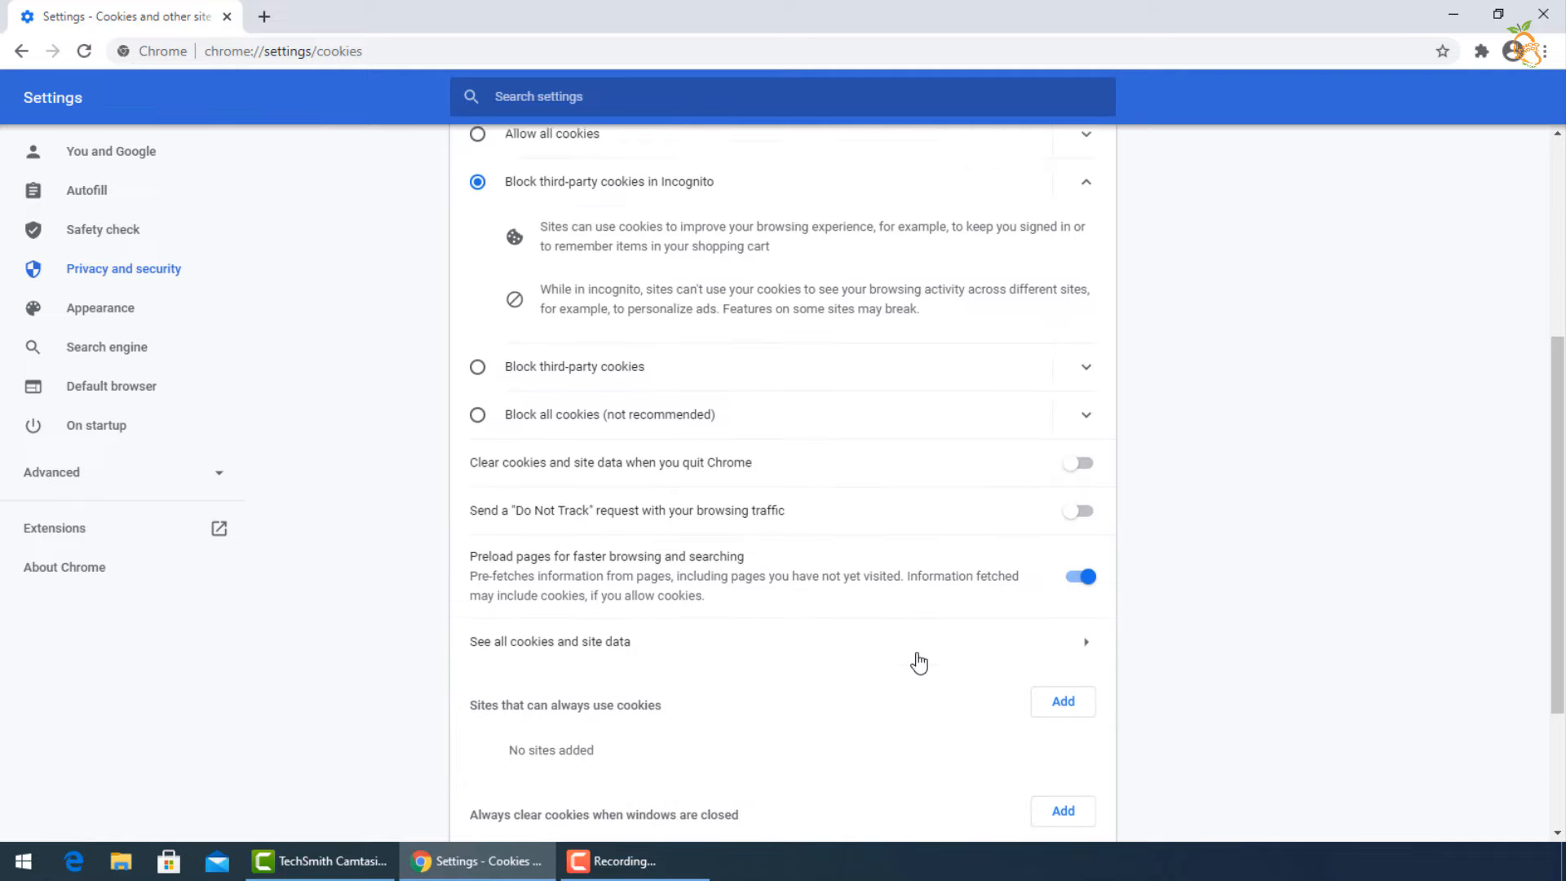
{"action": "scroll", "scroll_direction": "up", "scroll_amount": 3}
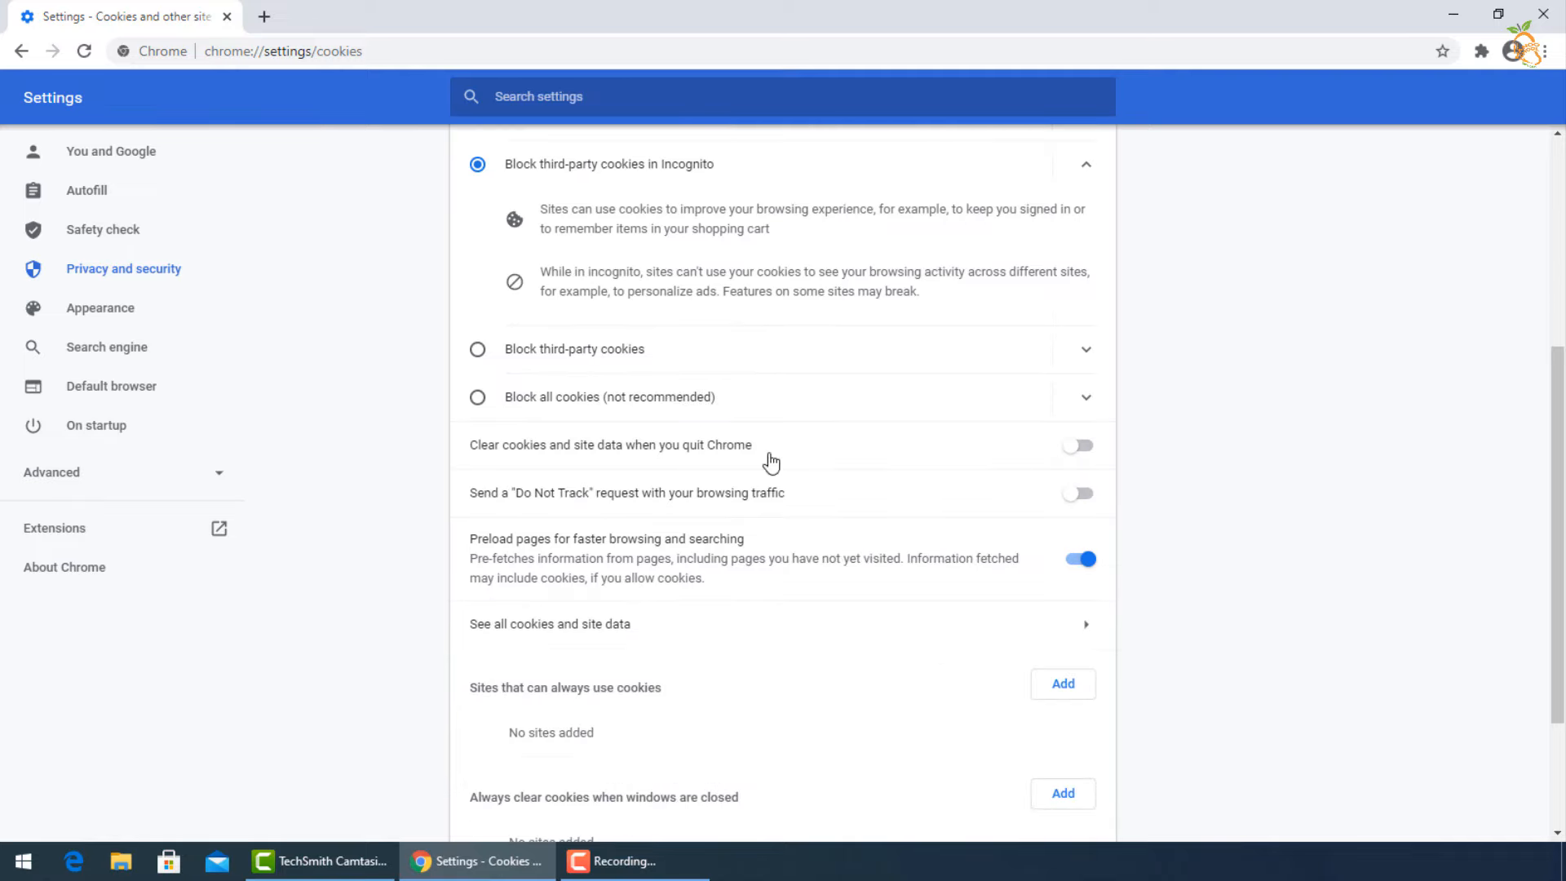
{"action": "left_click", "coordinate": [1077, 444]}
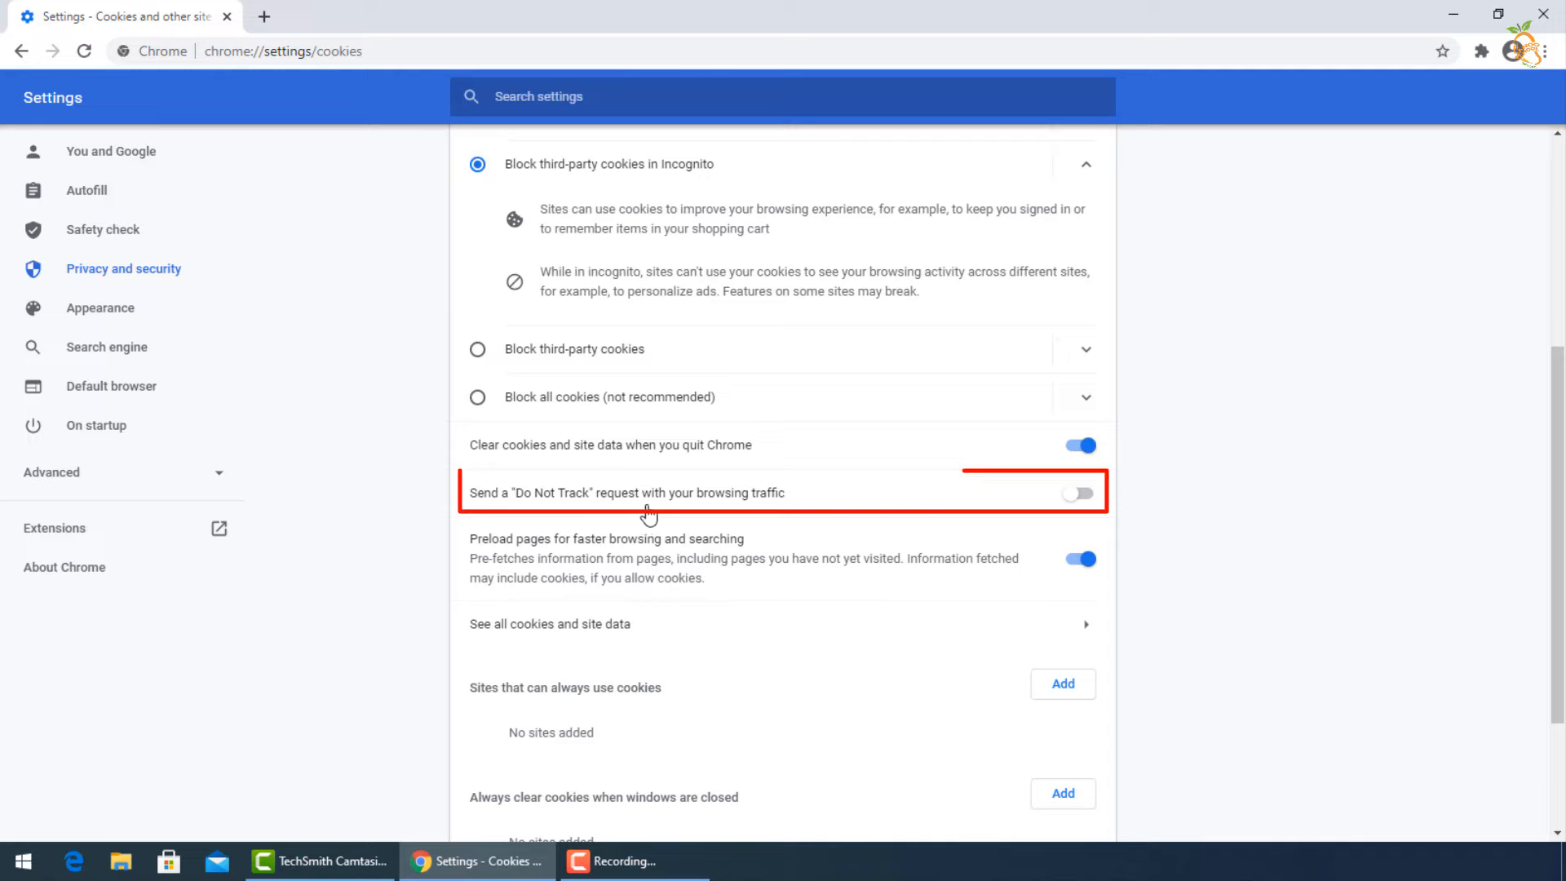
Enable and confirm sending Do Not Track requests, then return to main Settings
{"action": "scroll", "scroll_direction": "down", "scroll_amount": 3}
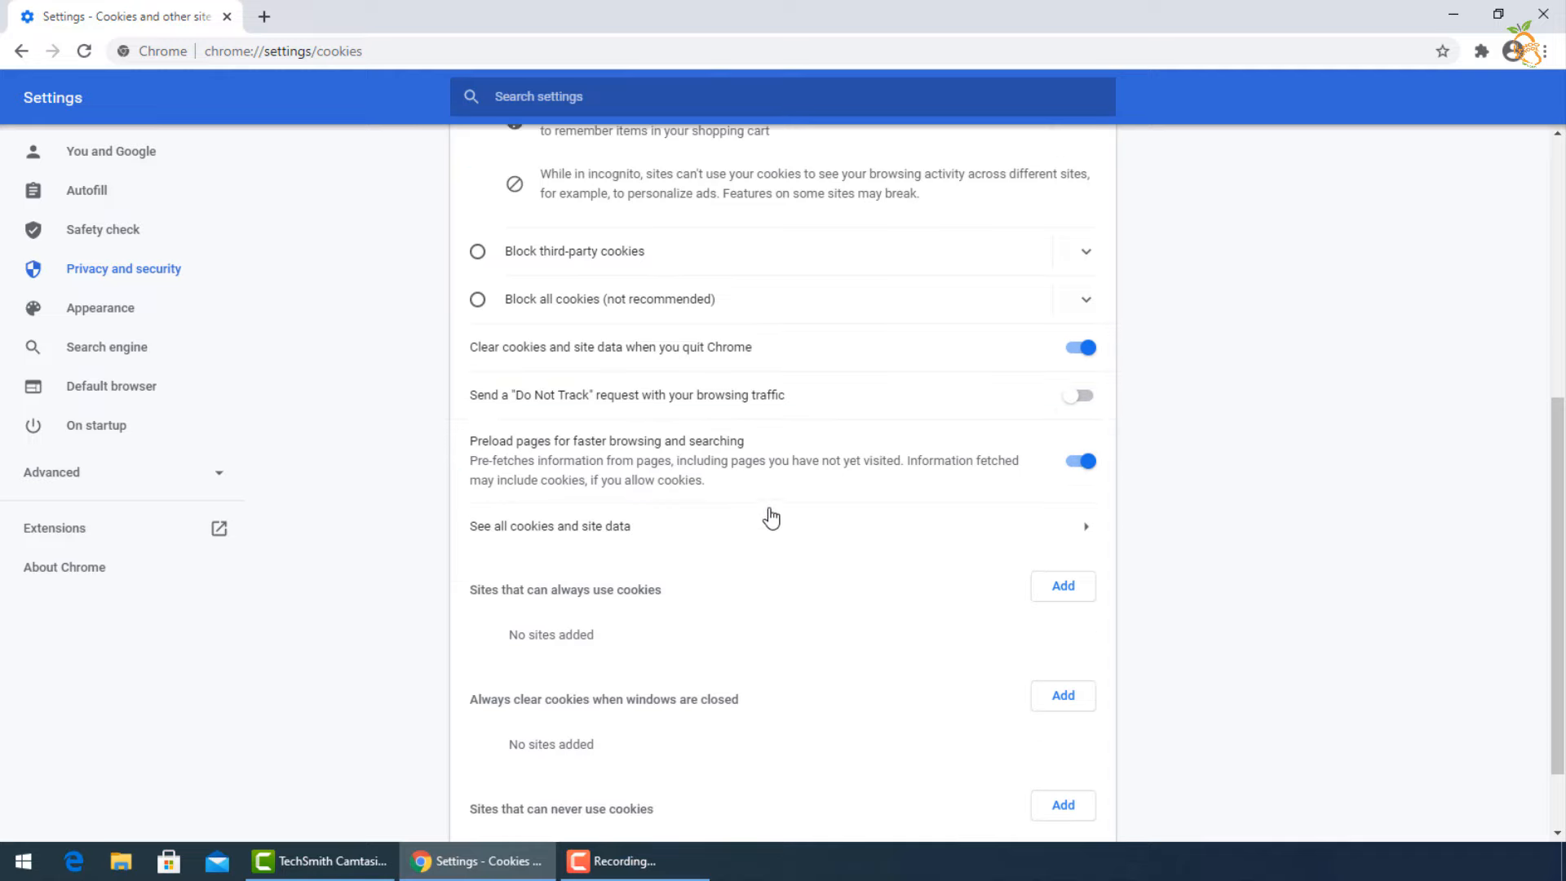
{"action": "left_click", "coordinate": [1078, 395]}
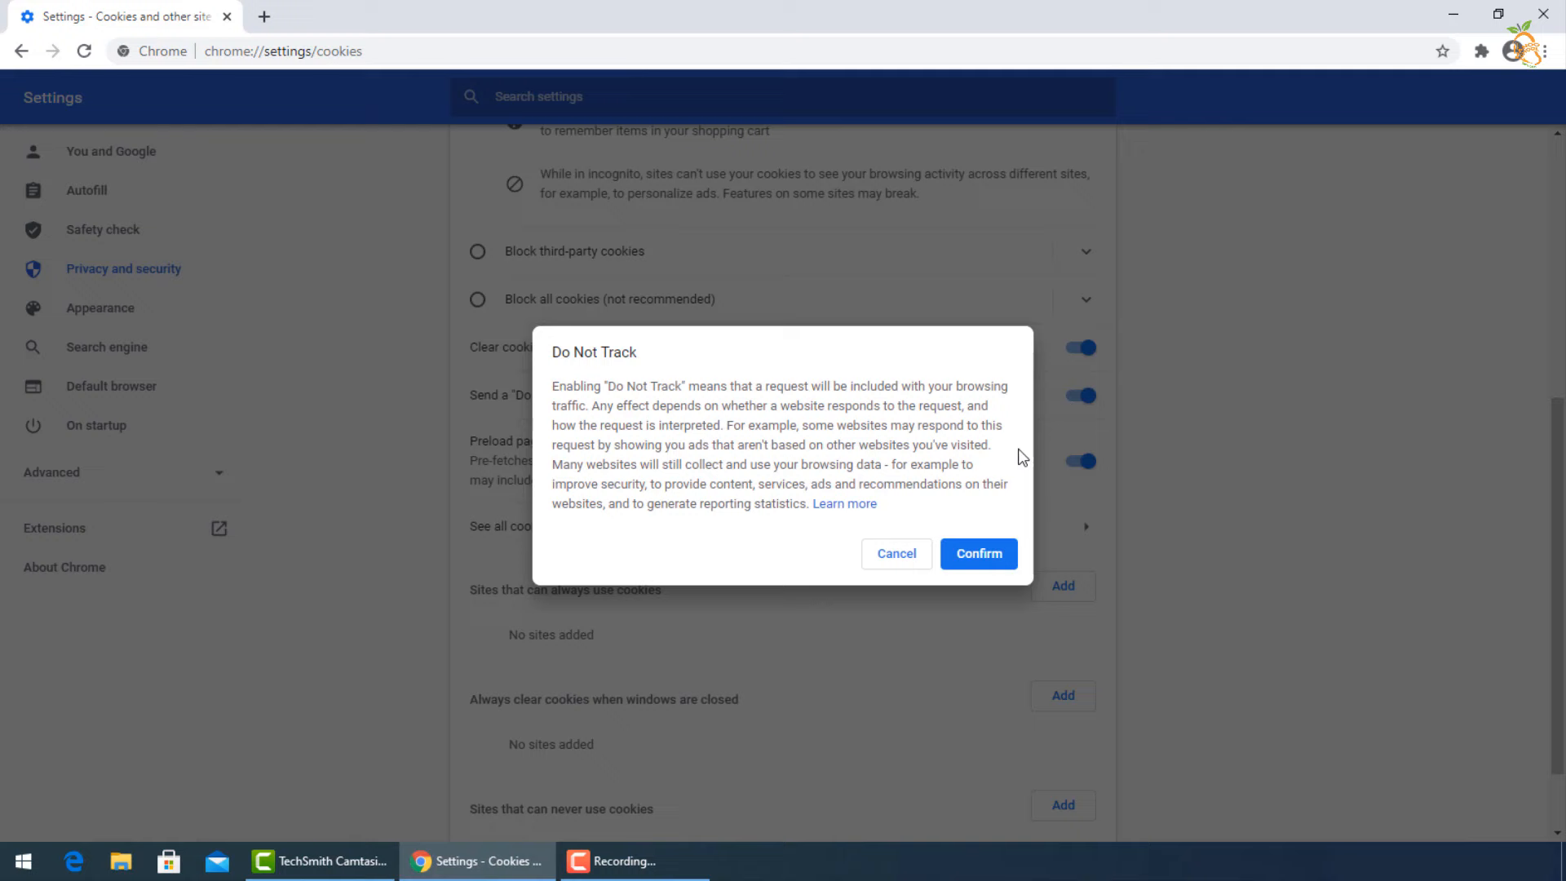
{"action": "left_click", "coordinate": [977, 552]}
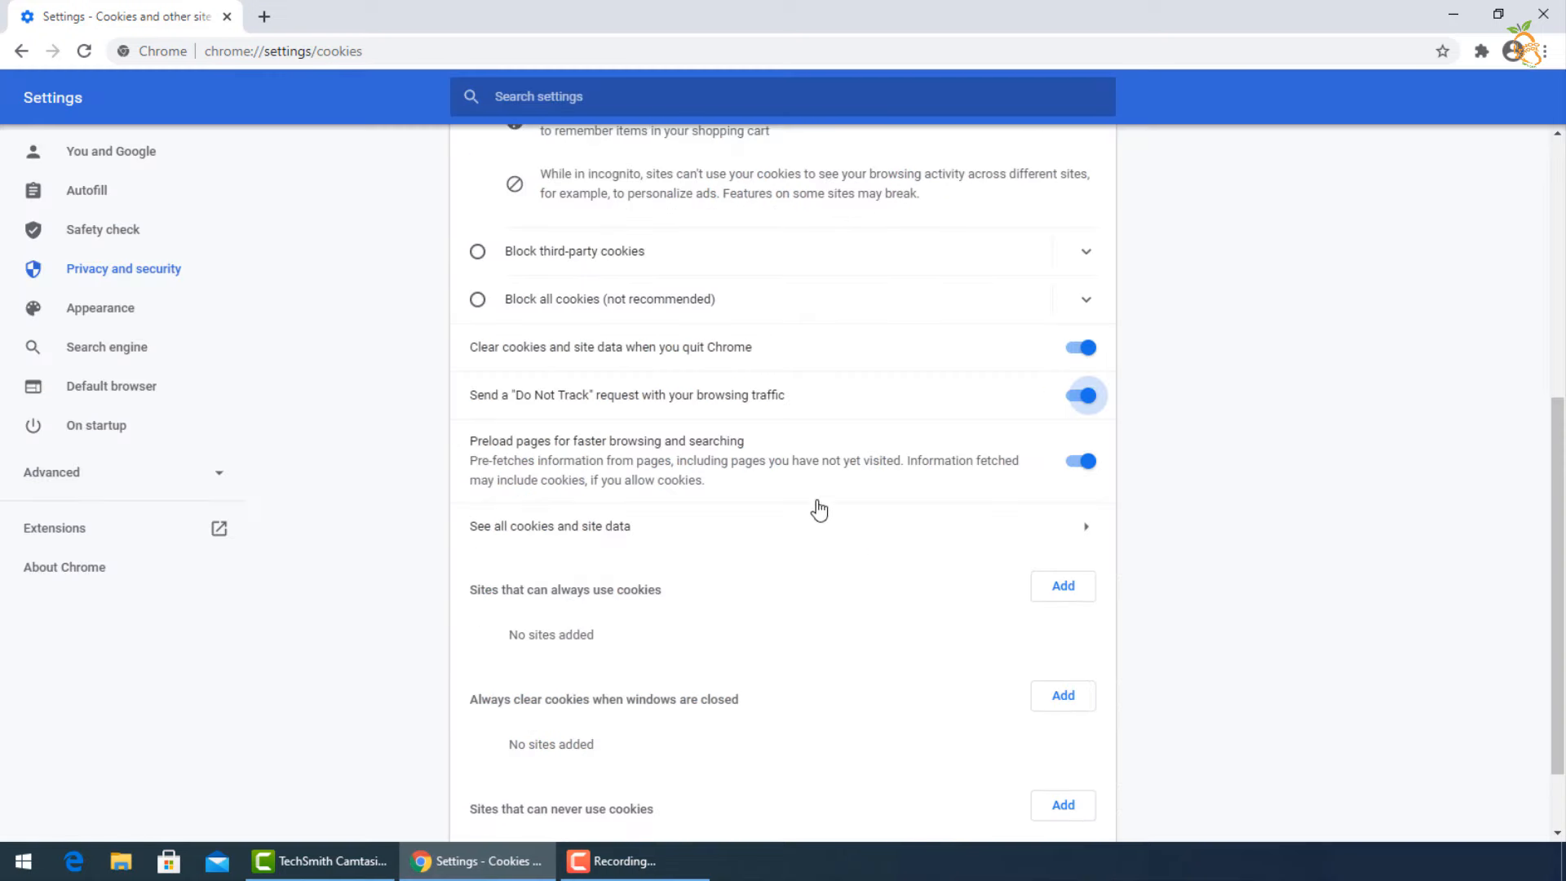
{"action": "scroll", "scroll_direction": "down", "scroll_amount": 3}
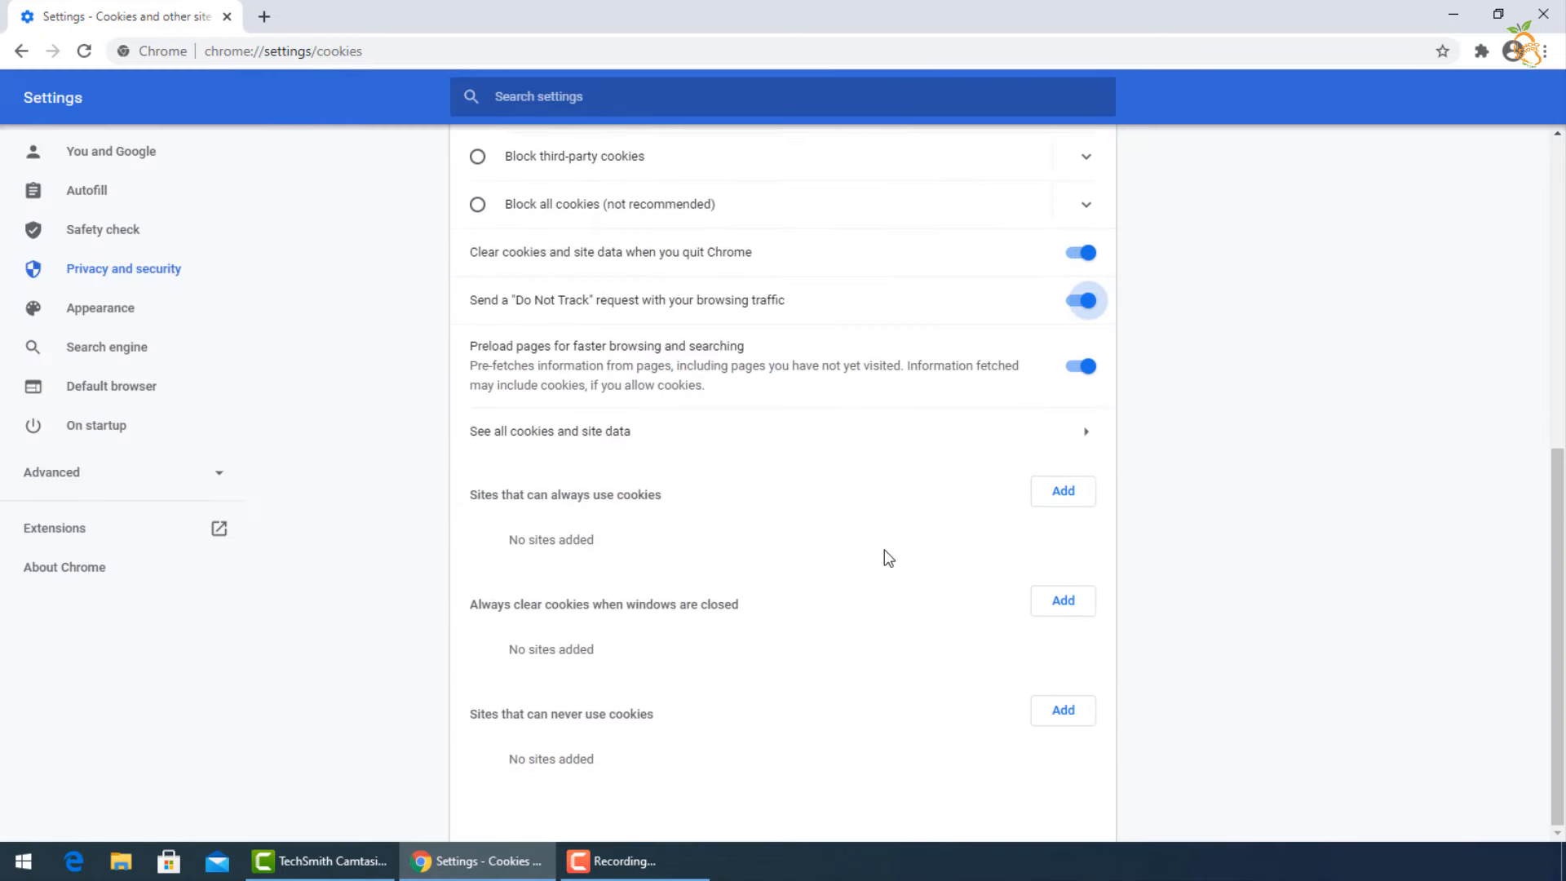
{"action": "scroll", "scroll_direction": "up", "scroll_amount": 3}
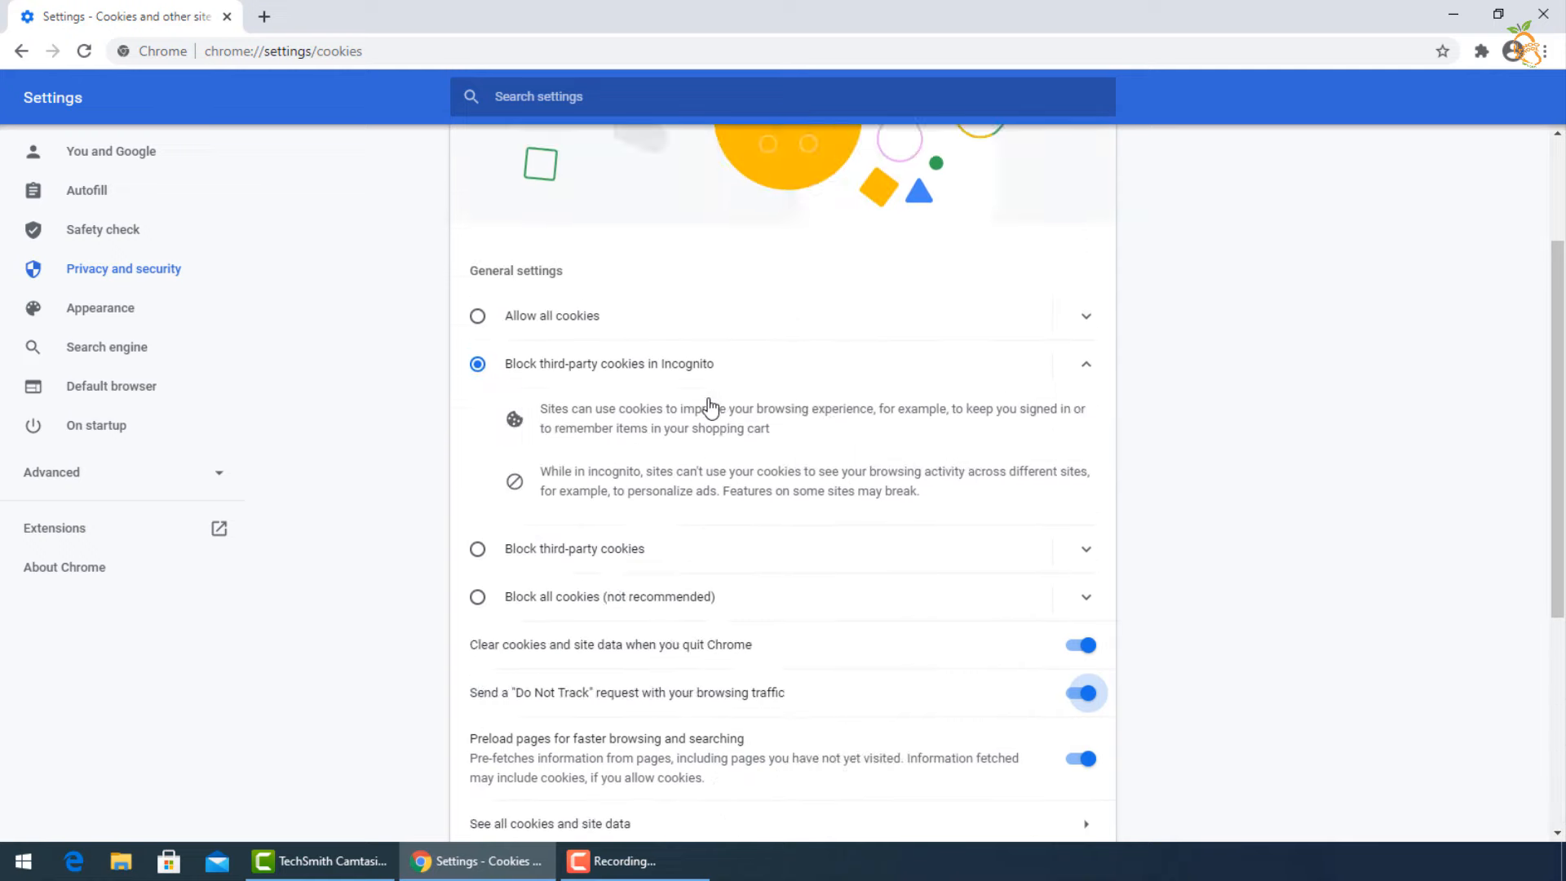
{"action": "left_click", "coordinate": [22, 50]}
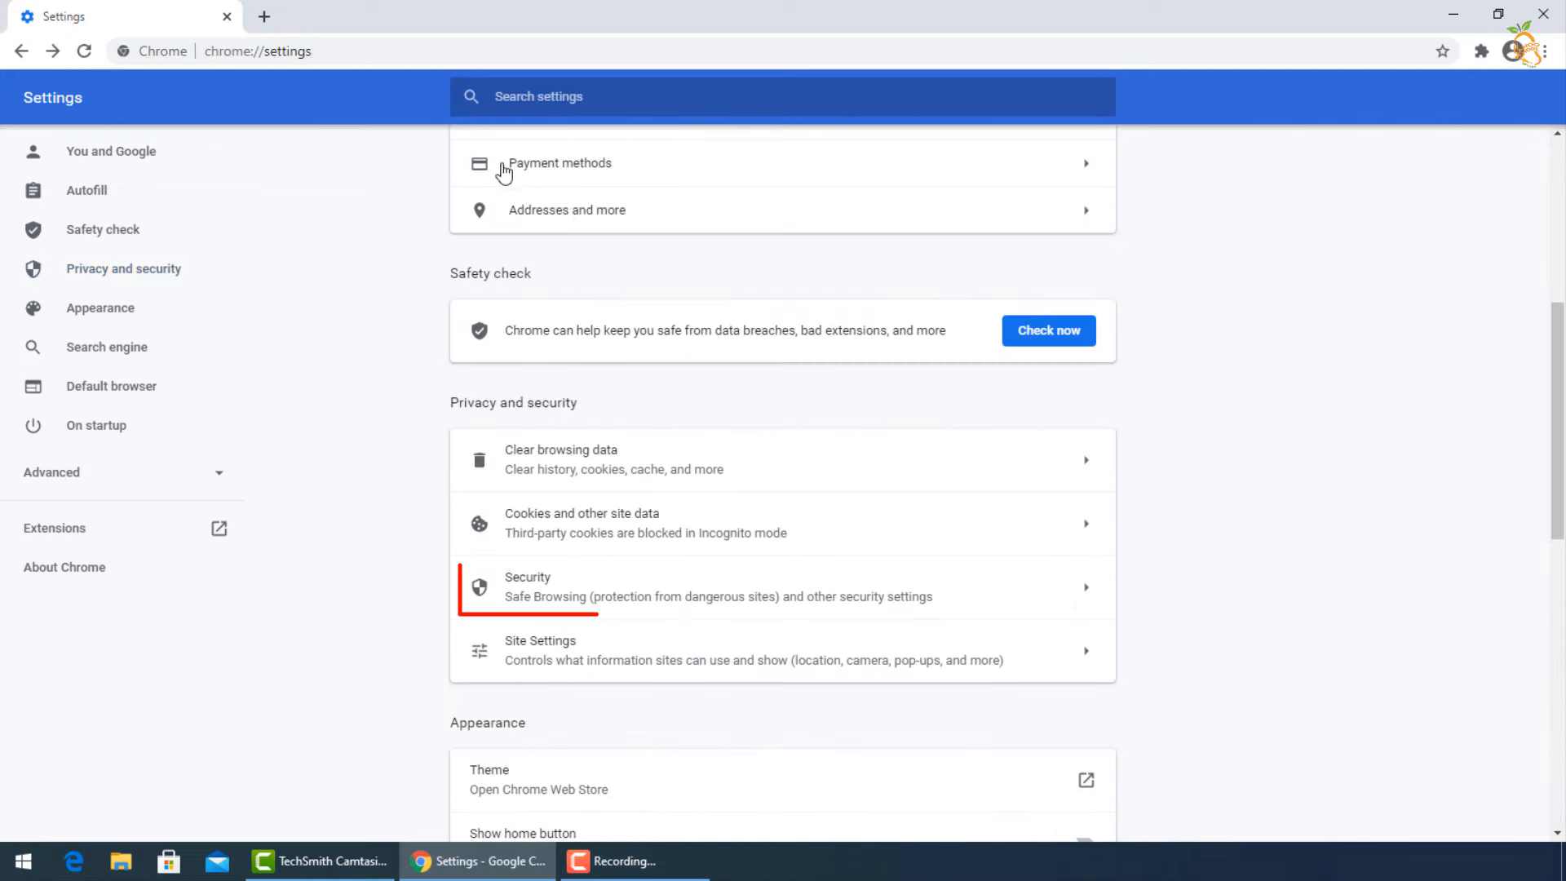
{"action": "left_click", "coordinate": [734, 586]}
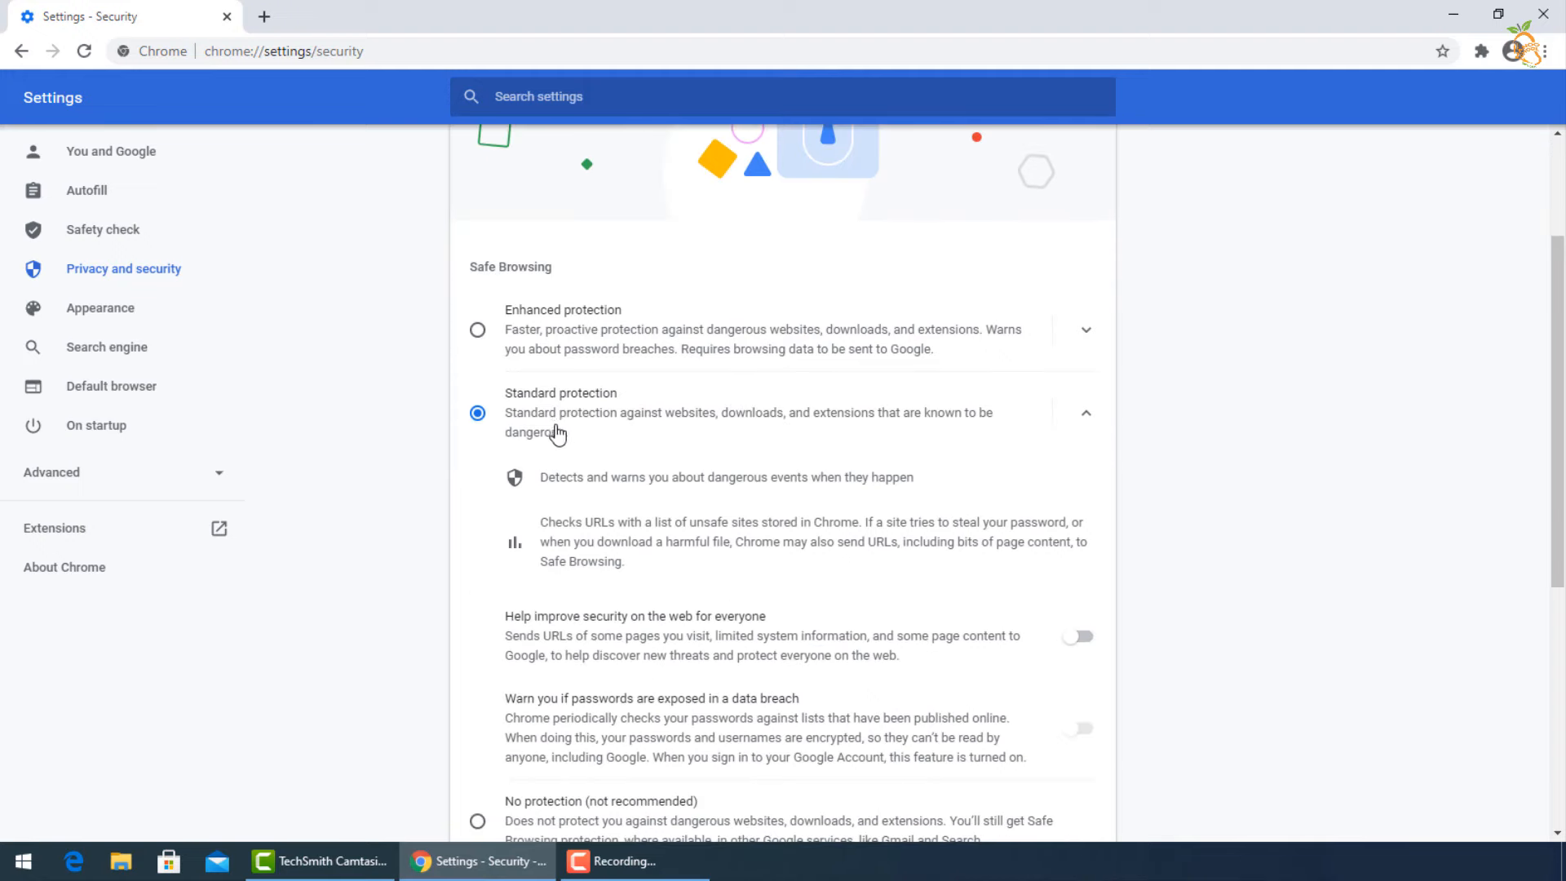
{"action": "scroll", "scroll_direction": "down", "scroll_amount": 3}
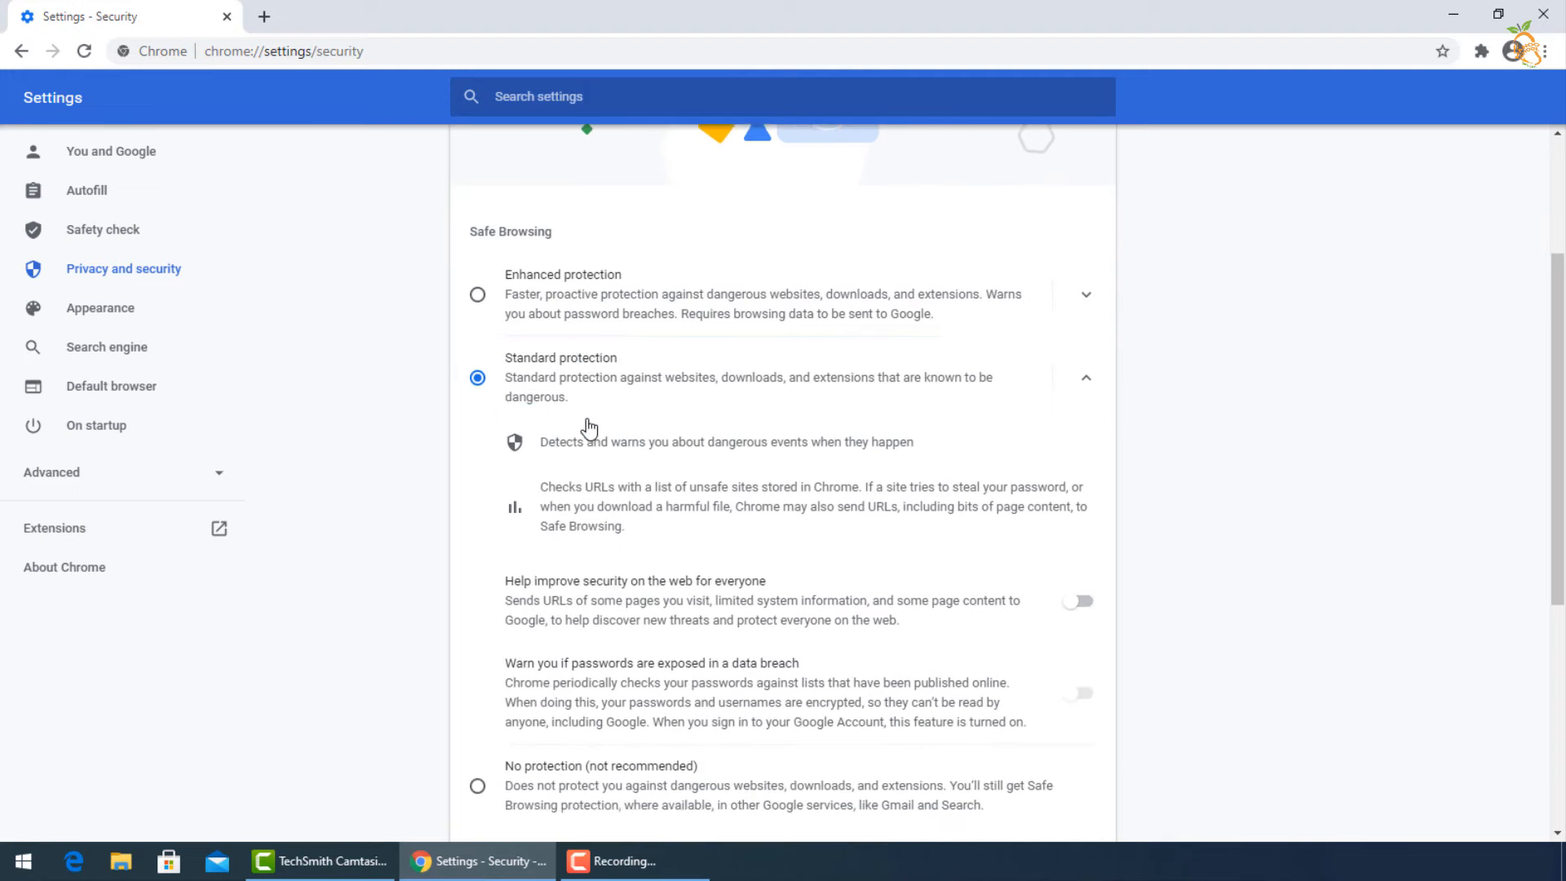
{"action": "scroll", "scroll_direction": "down", "scroll_amount": 3}
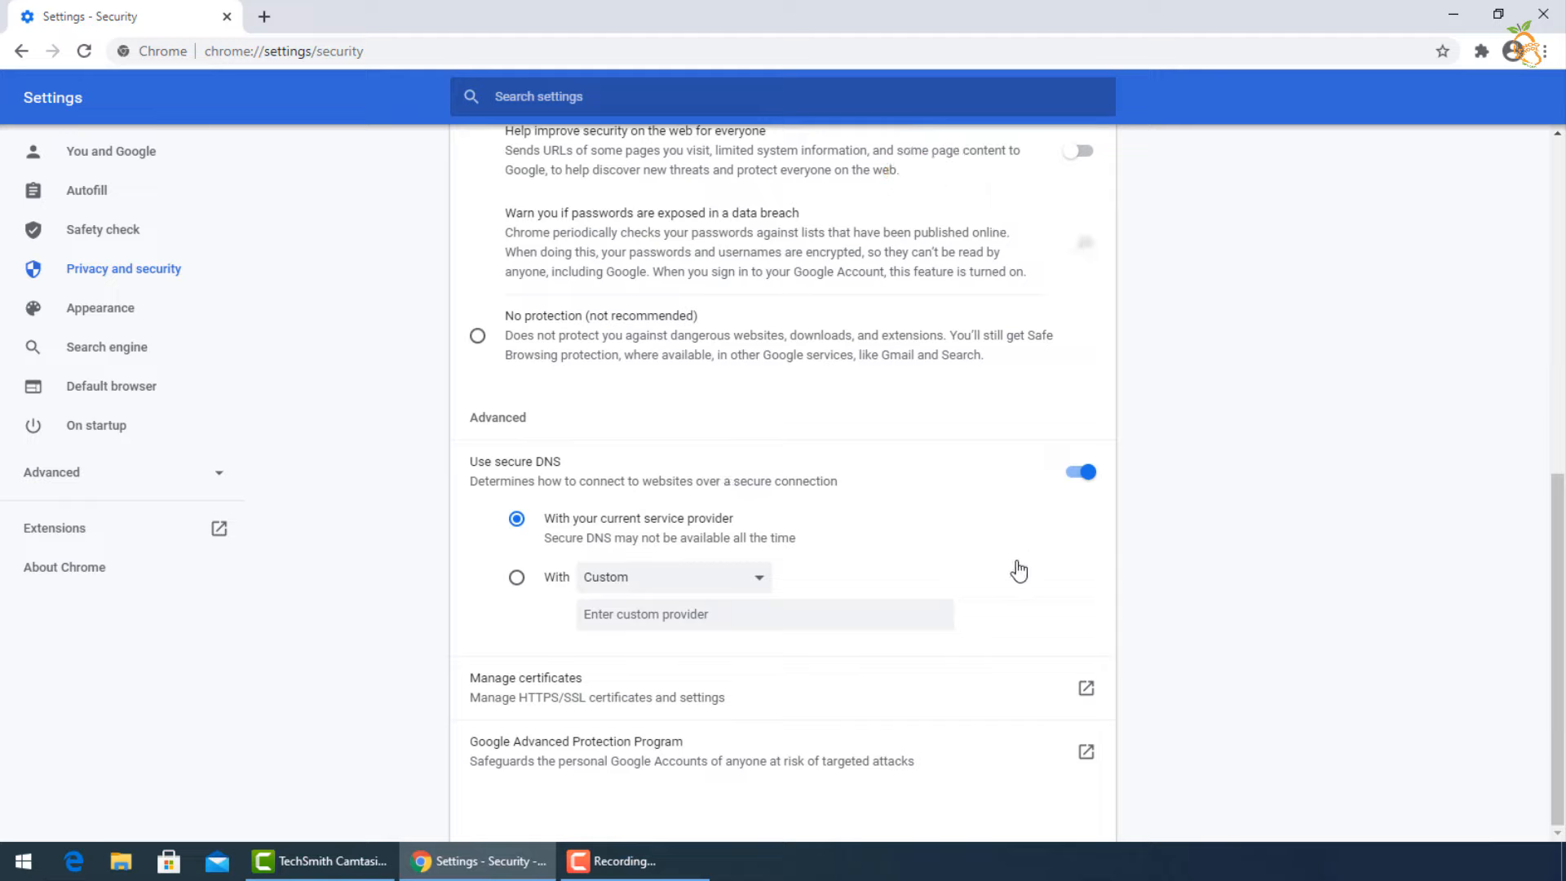
{"action": "scroll", "scroll_direction": "up", "scroll_amount": 3}
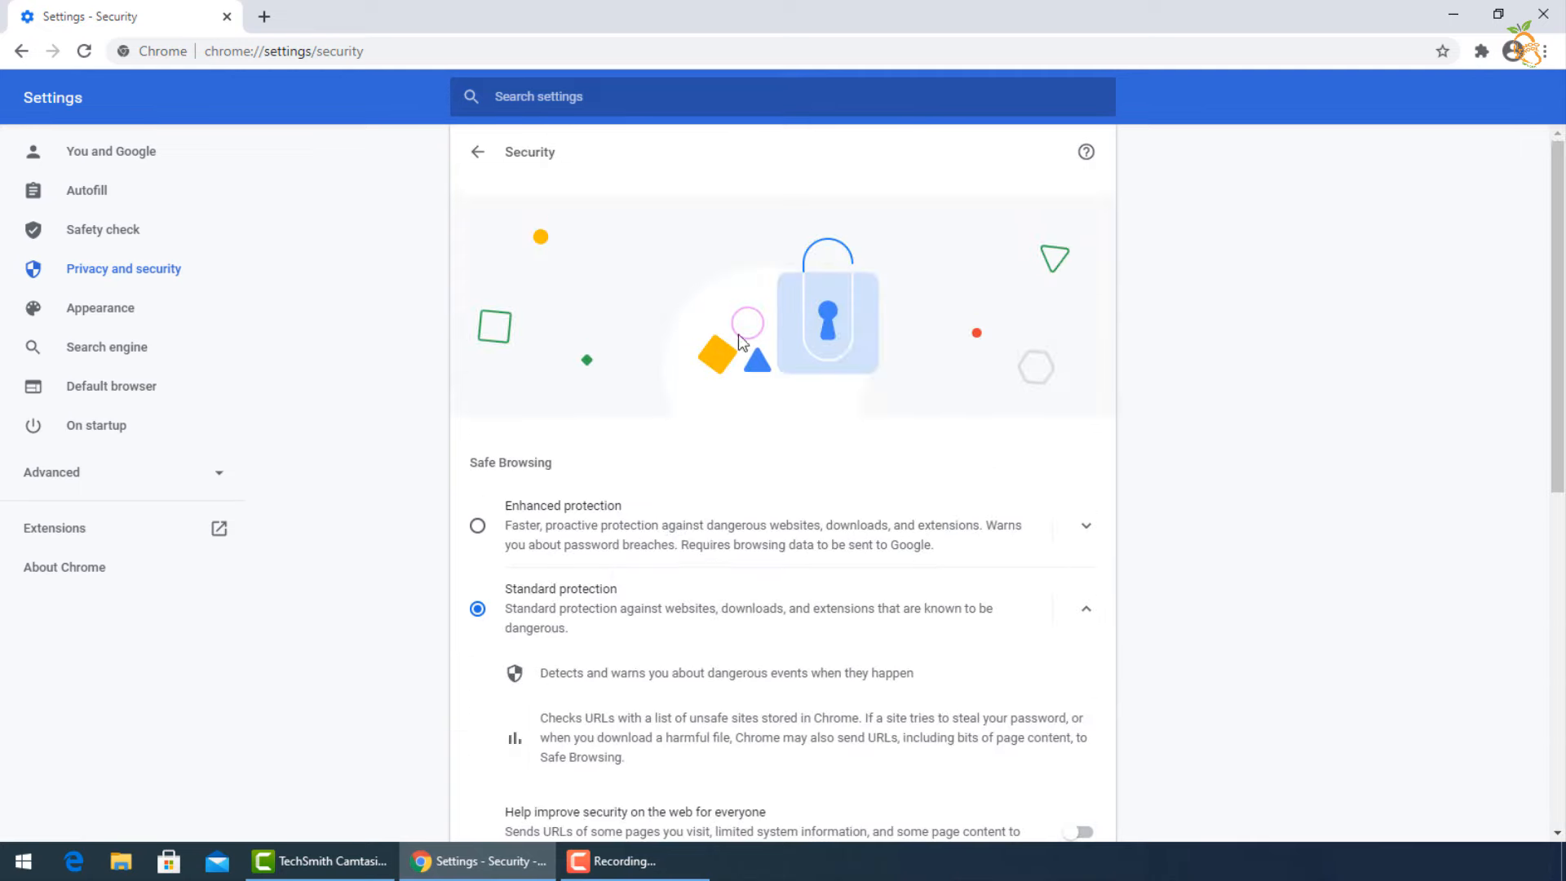
{"action": "left_click", "coordinate": [477, 152]}
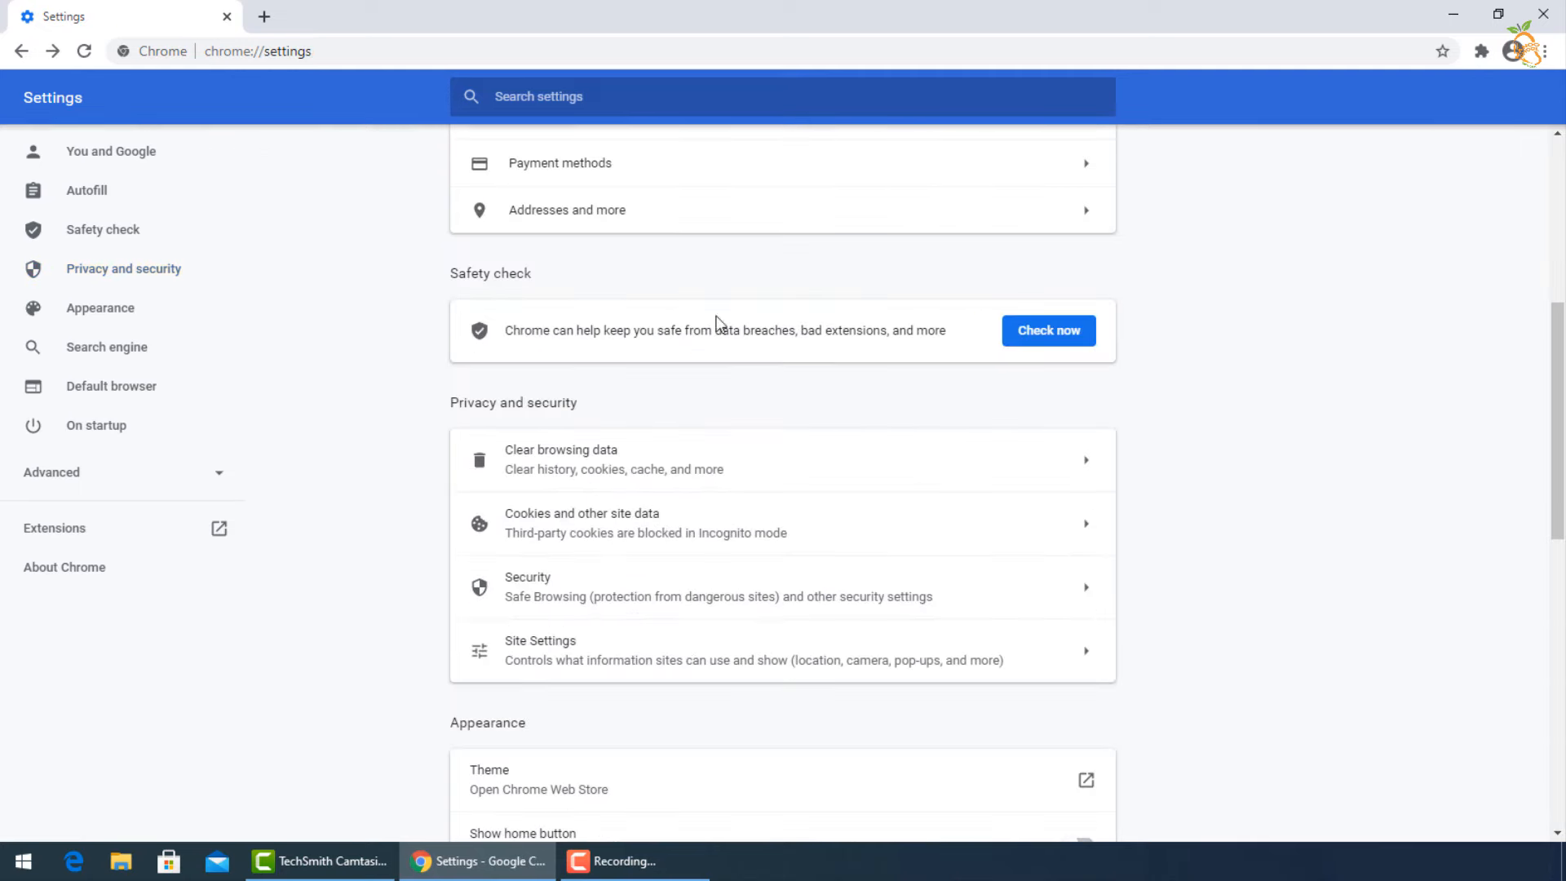
{"action": "left_click", "coordinate": [782, 649]}
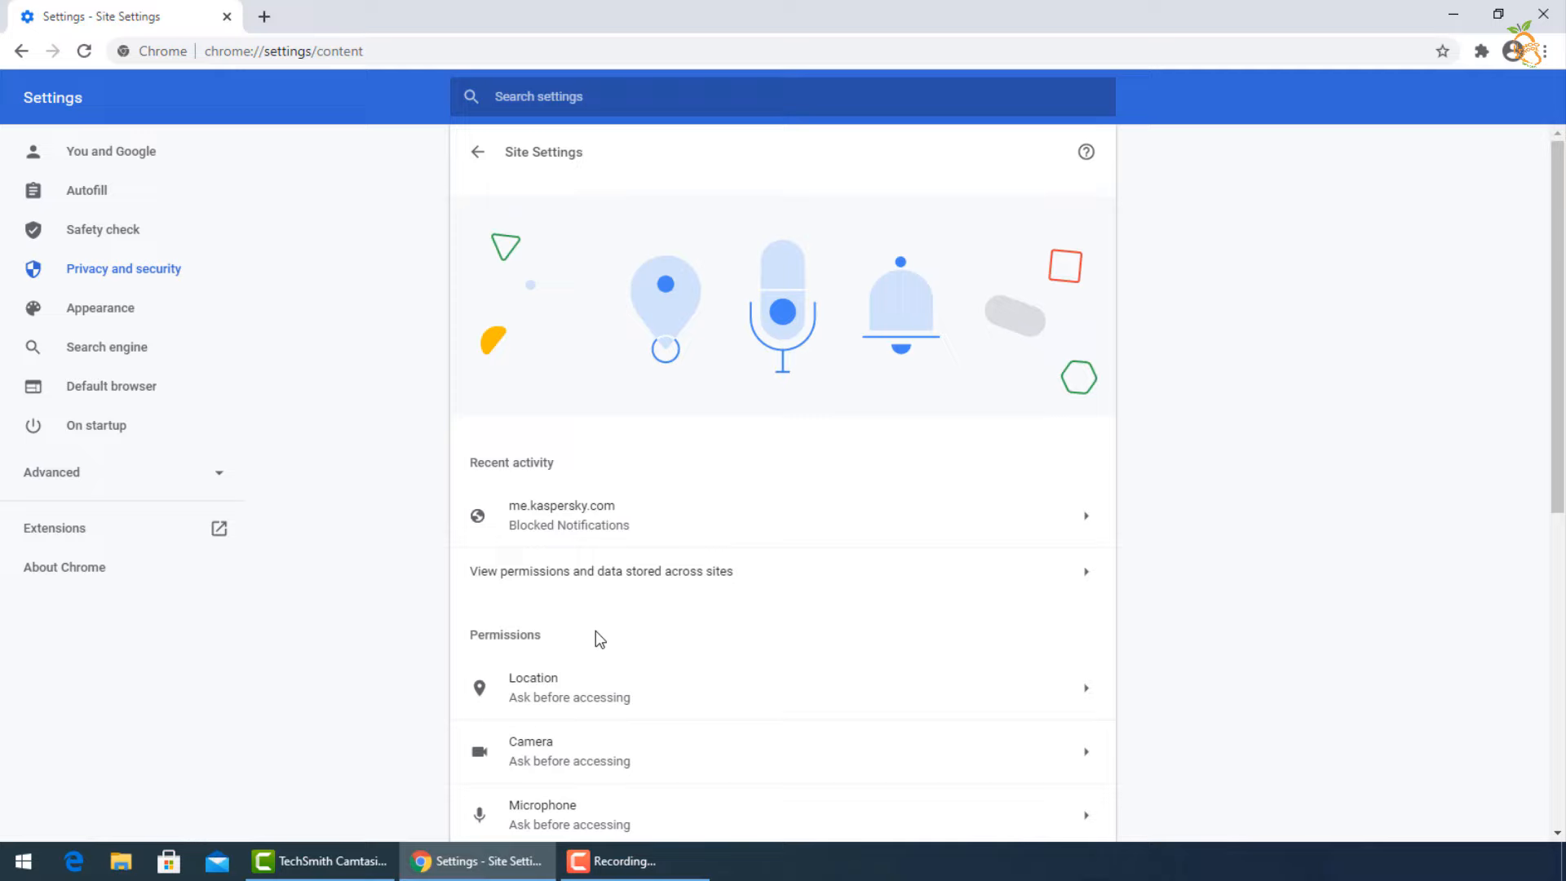
Block sites from accessing location and camera in Site Settings
{"action": "scroll", "scroll_direction": "down", "scroll_amount": 3}
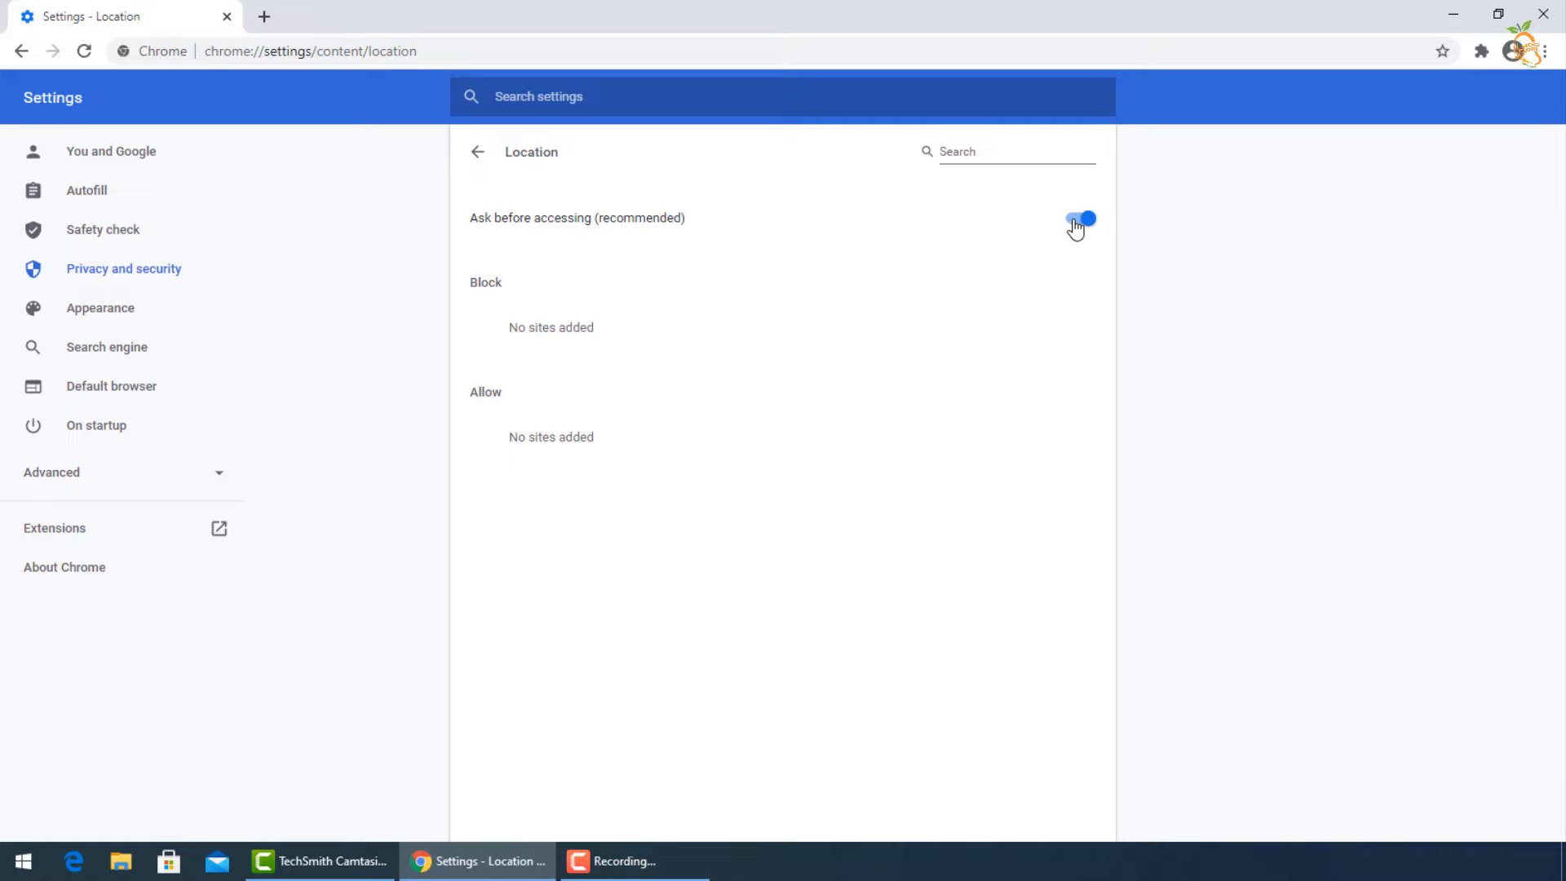
{"action": "left_click", "coordinate": [1078, 218]}
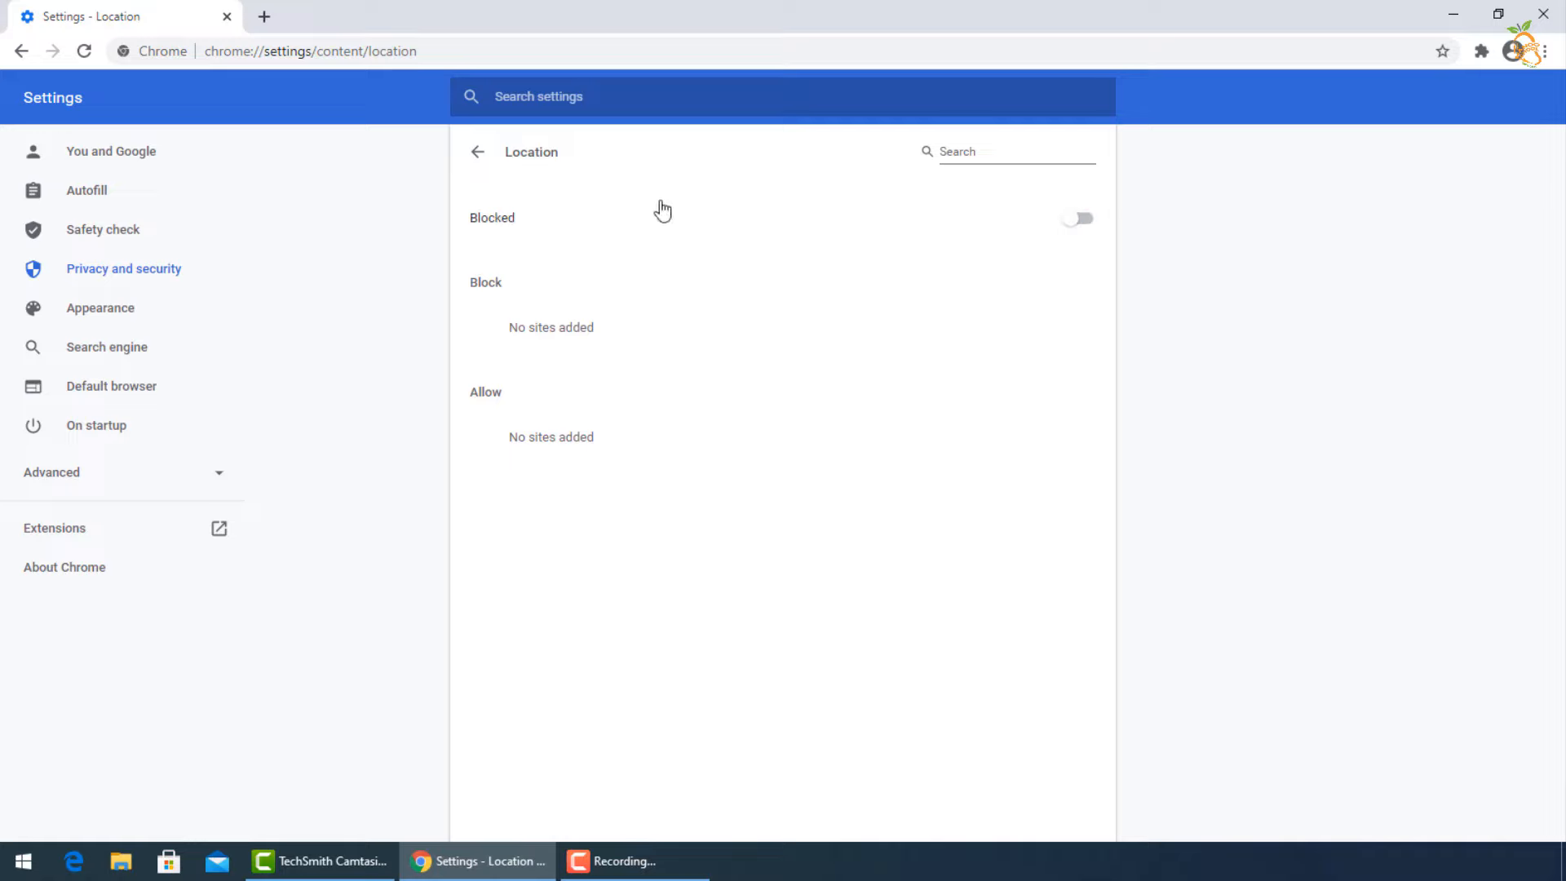
{"action": "left_click", "coordinate": [477, 150]}
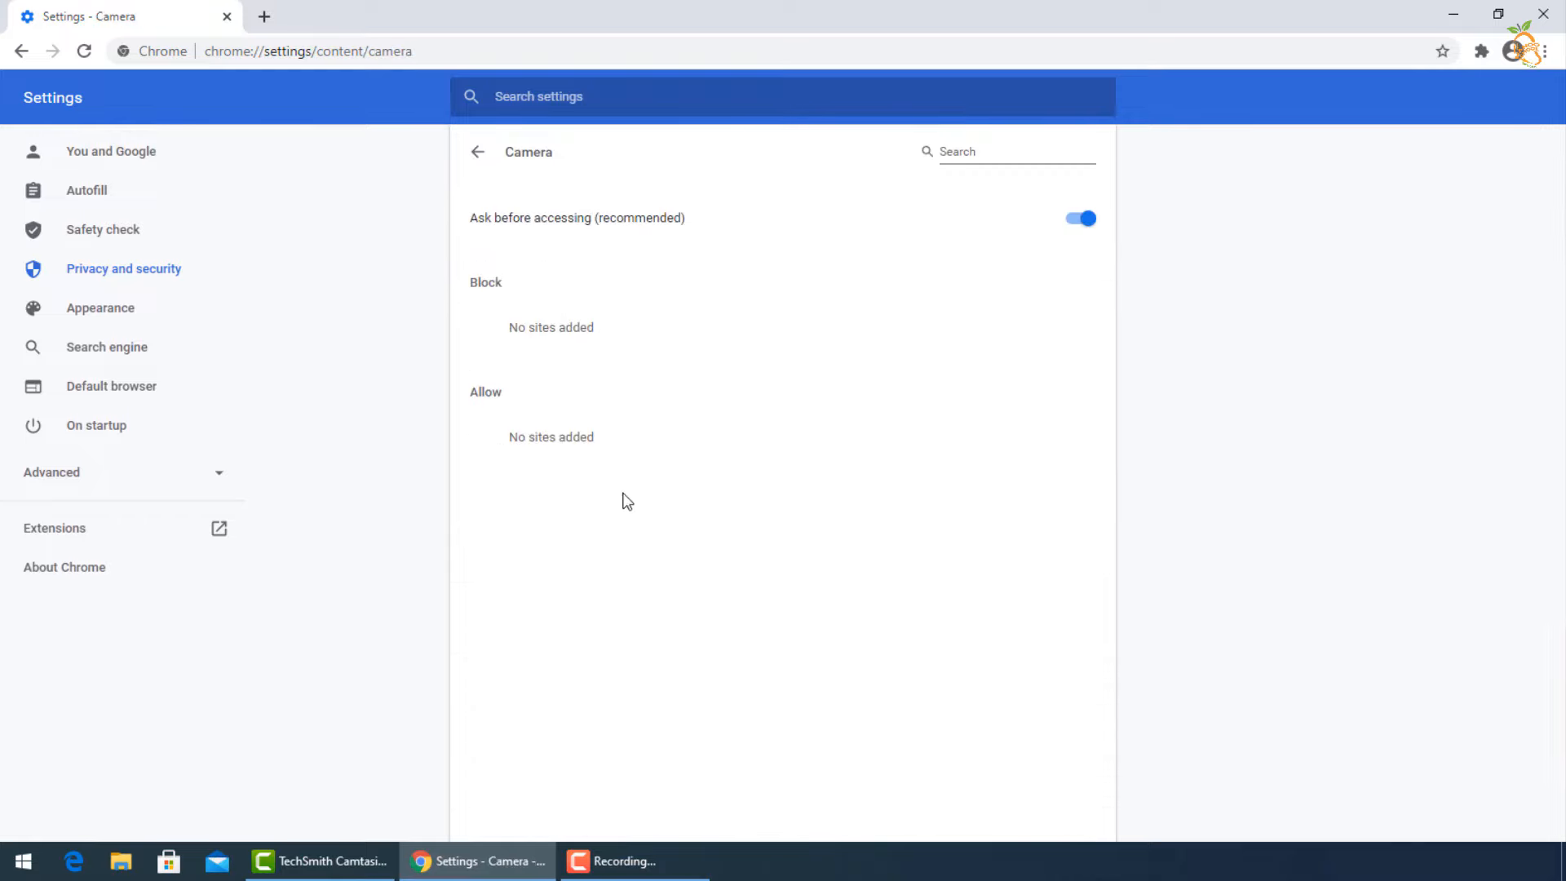
{"action": "left_click", "coordinate": [1078, 218]}
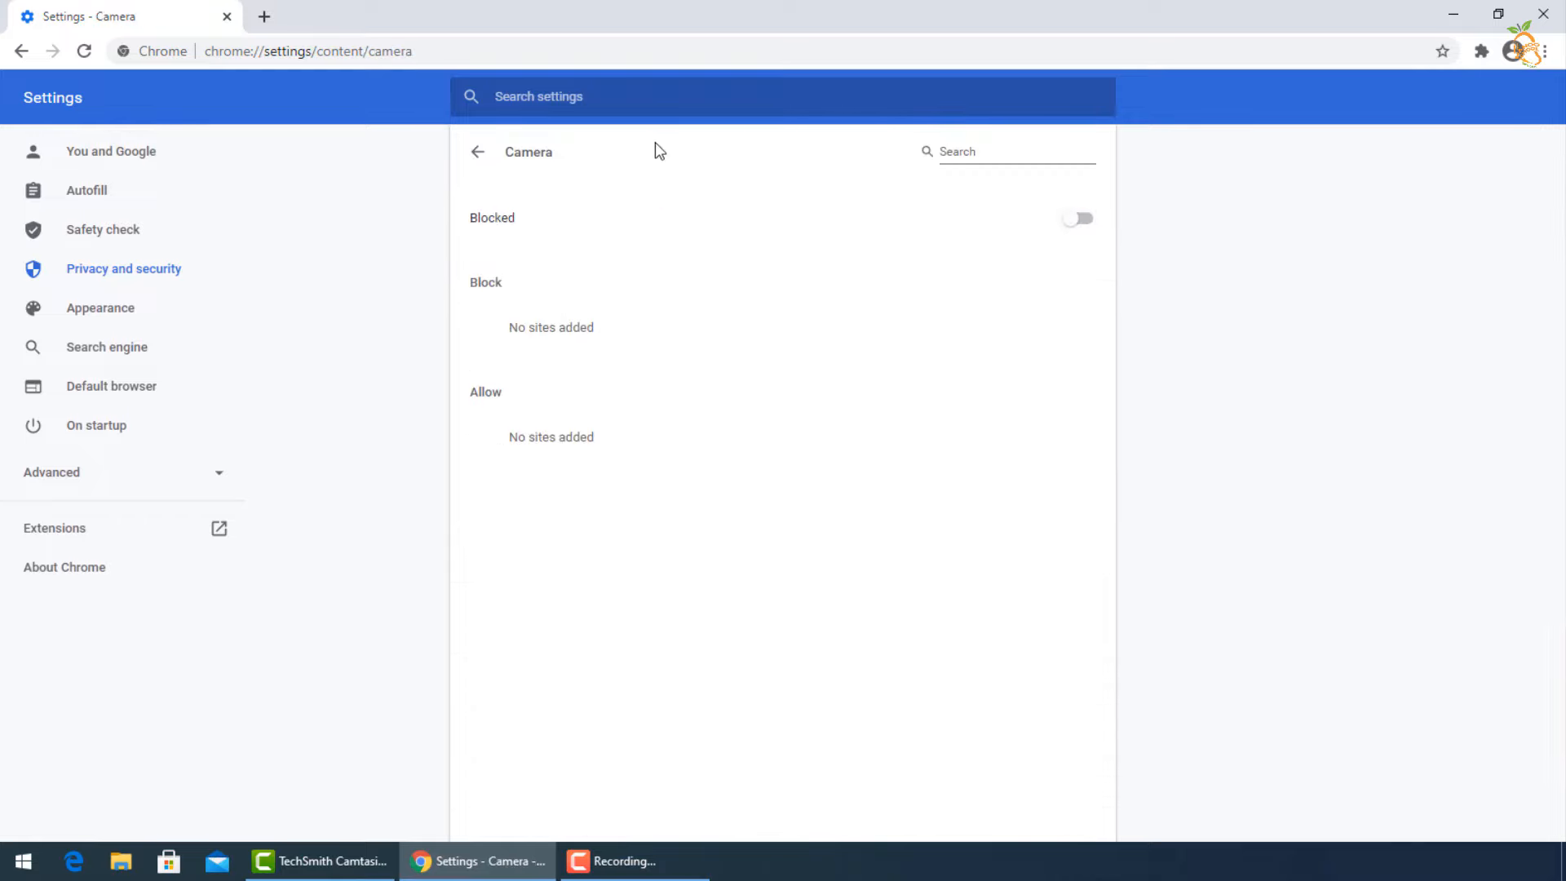
{"action": "left_click", "coordinate": [477, 152]}
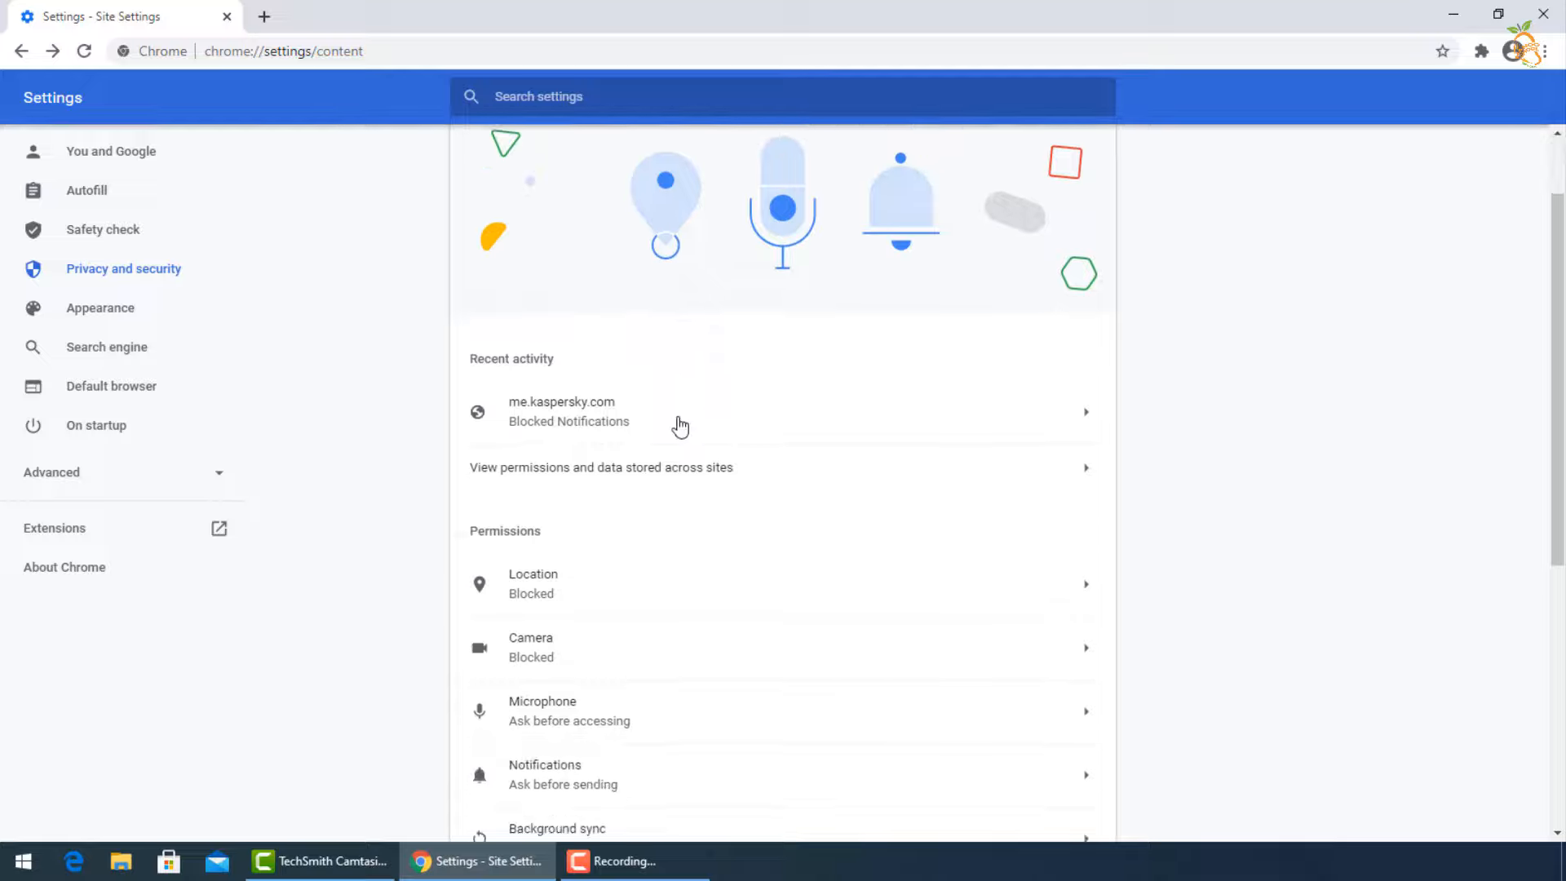
Review that pop-ups and redirects remain blocked, then go back to Settings
{"action": "scroll", "scroll_direction": "down", "scroll_amount": 3}
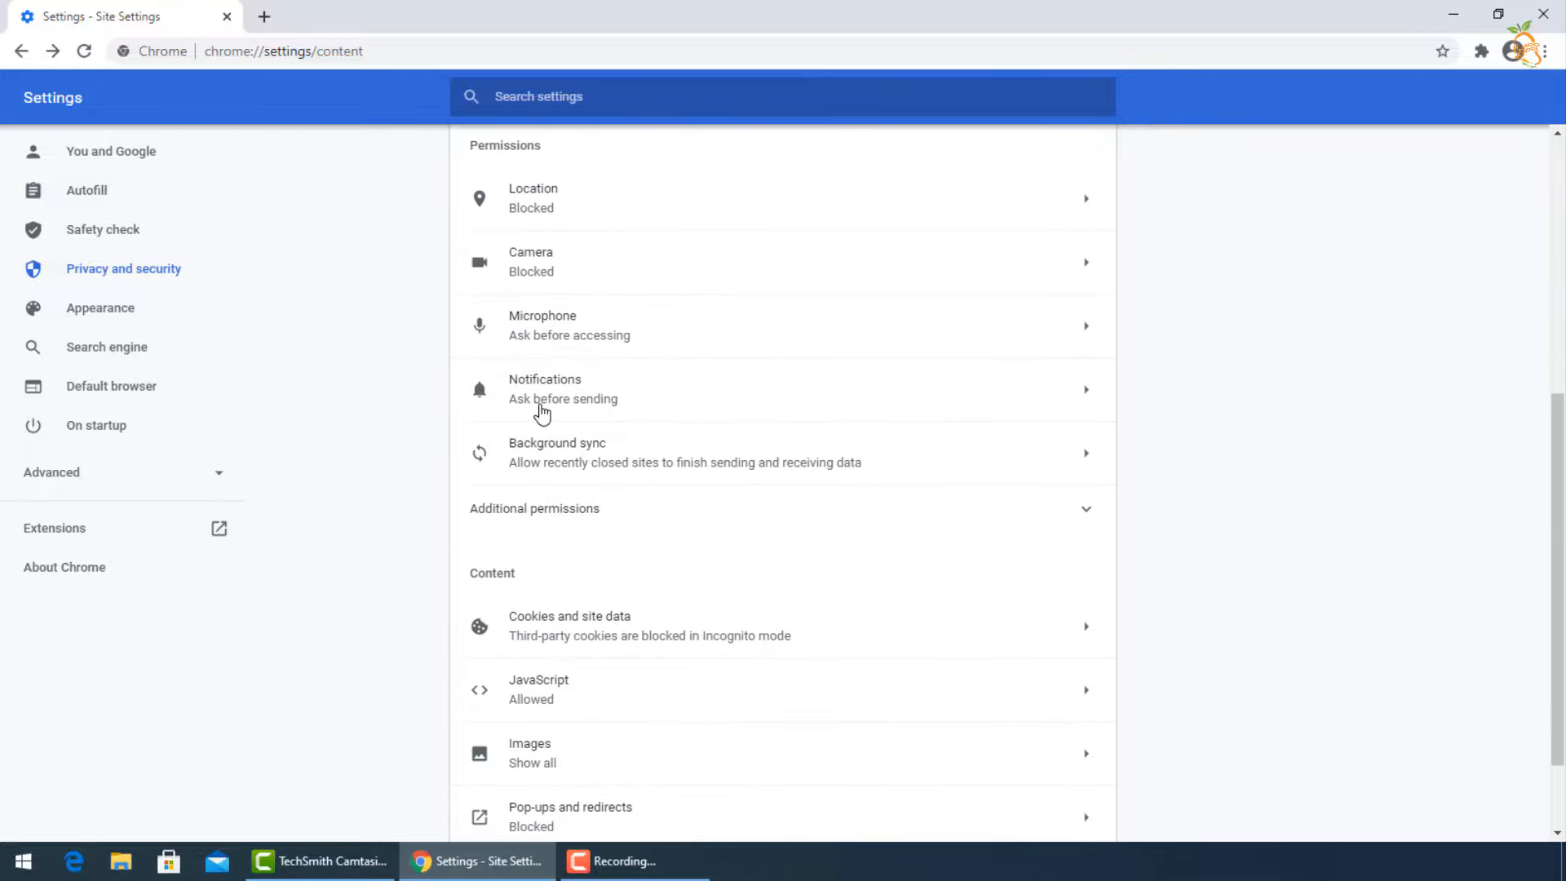
{"action": "mouse_move", "coordinate": [519, 472]}
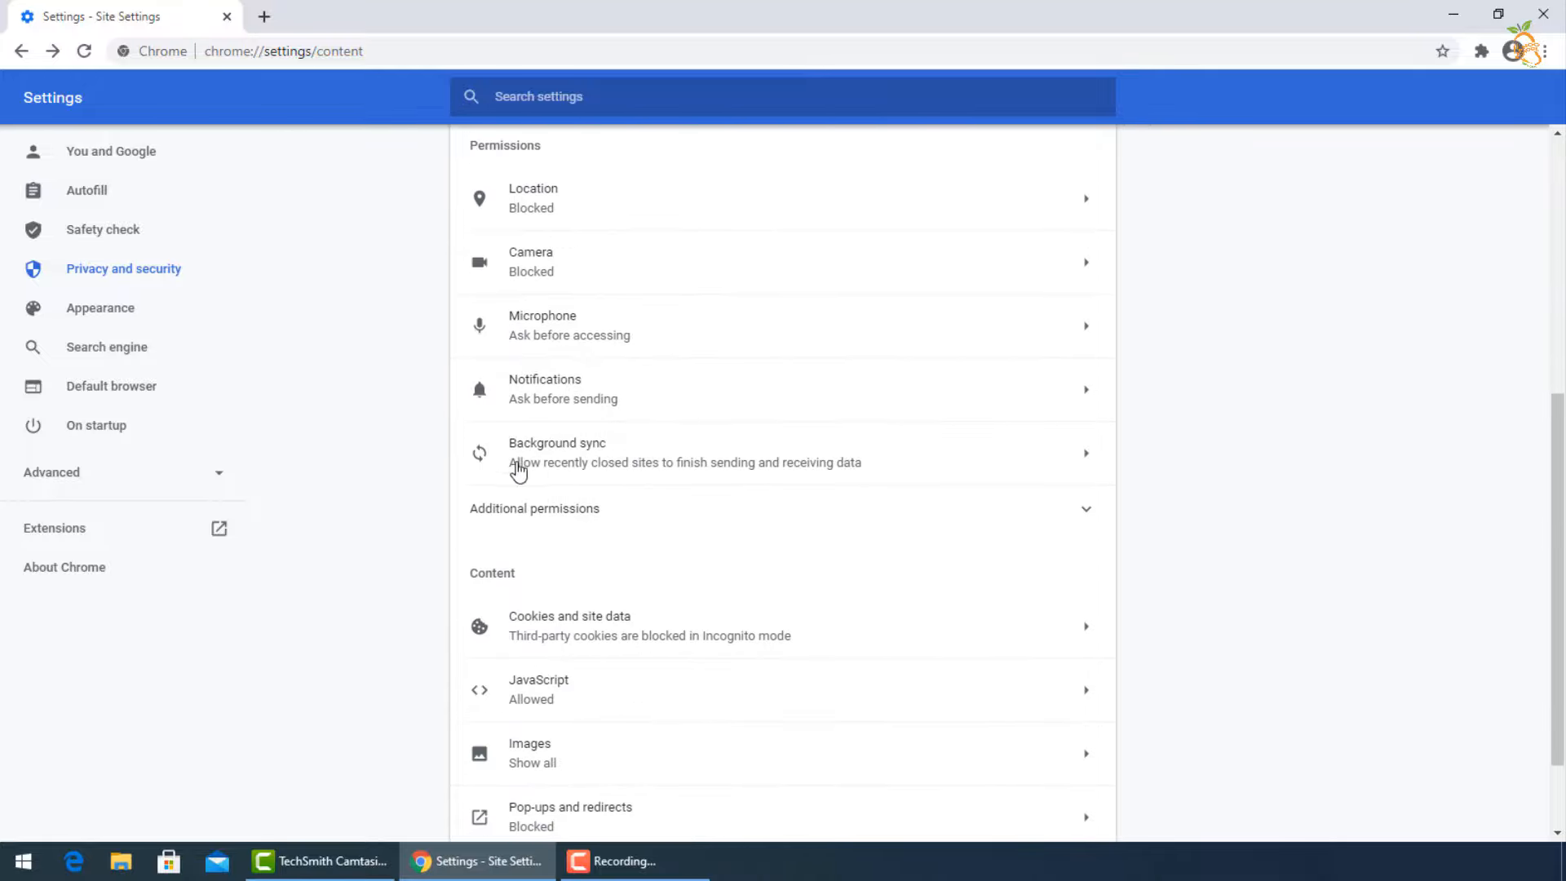
{"action": "mouse_move", "coordinate": [539, 467]}
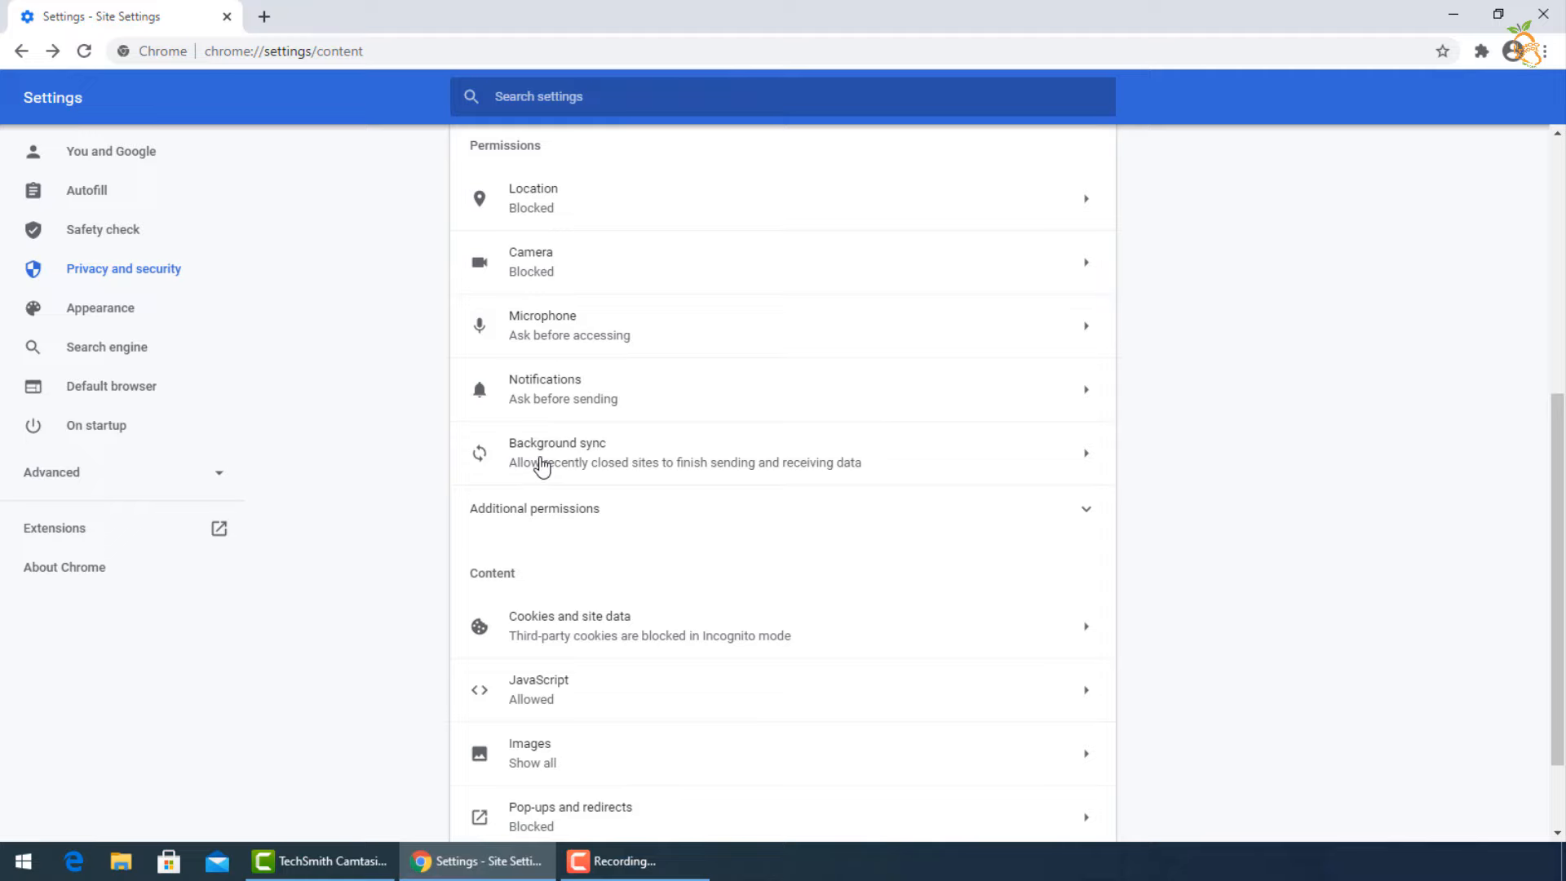
{"action": "scroll", "scroll_direction": "down", "scroll_amount": 3}
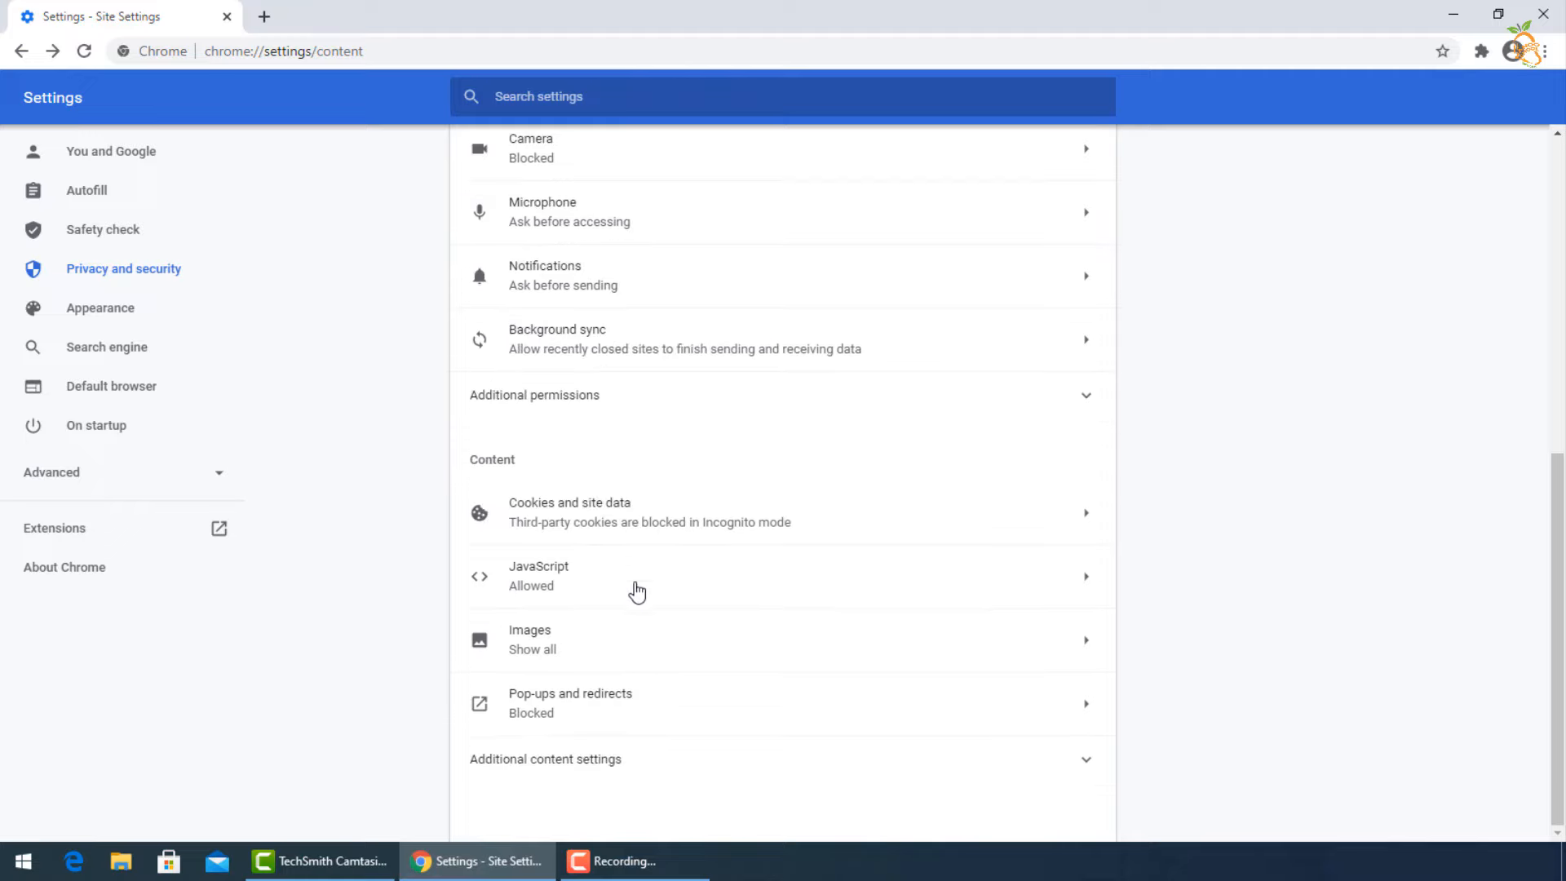
{"action": "mouse_move", "coordinate": [735, 667]}
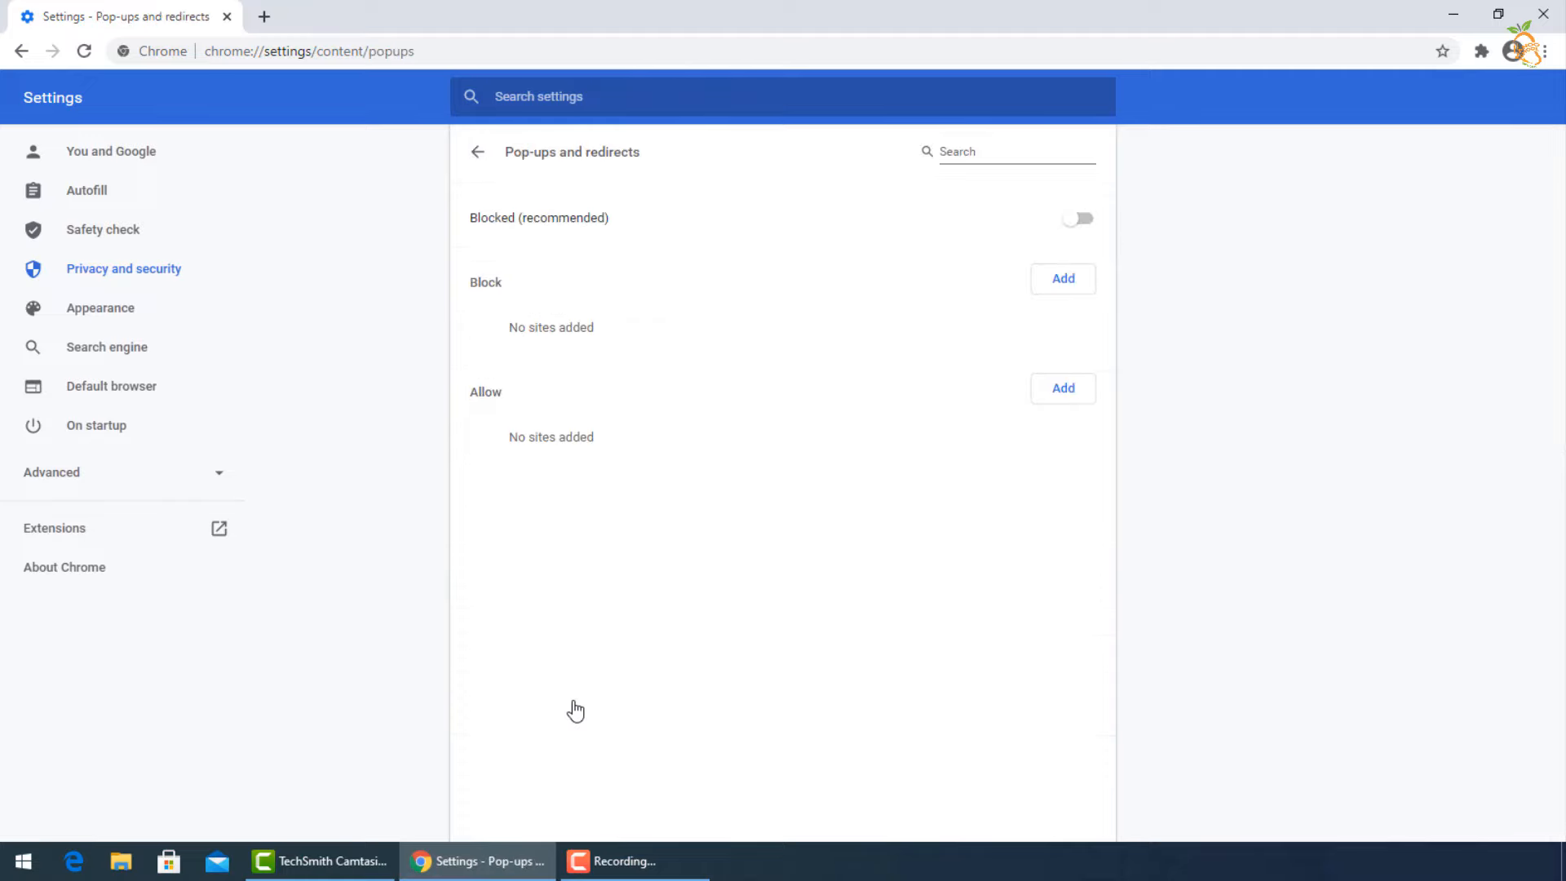
{"action": "mouse_move", "coordinate": [515, 222]}
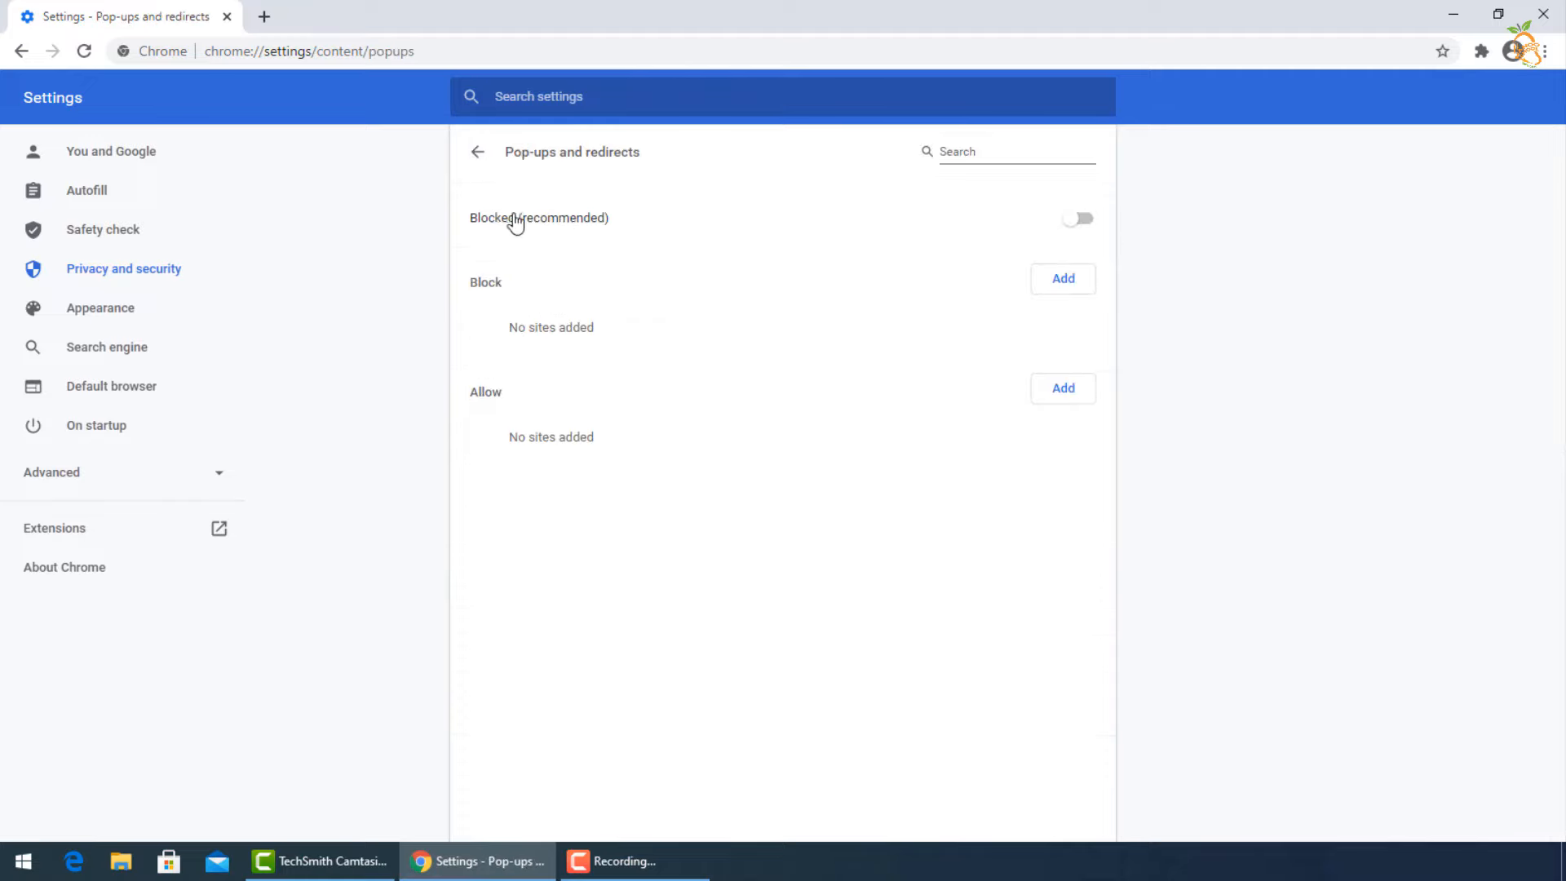
{"action": "mouse_move", "coordinate": [490, 157]}
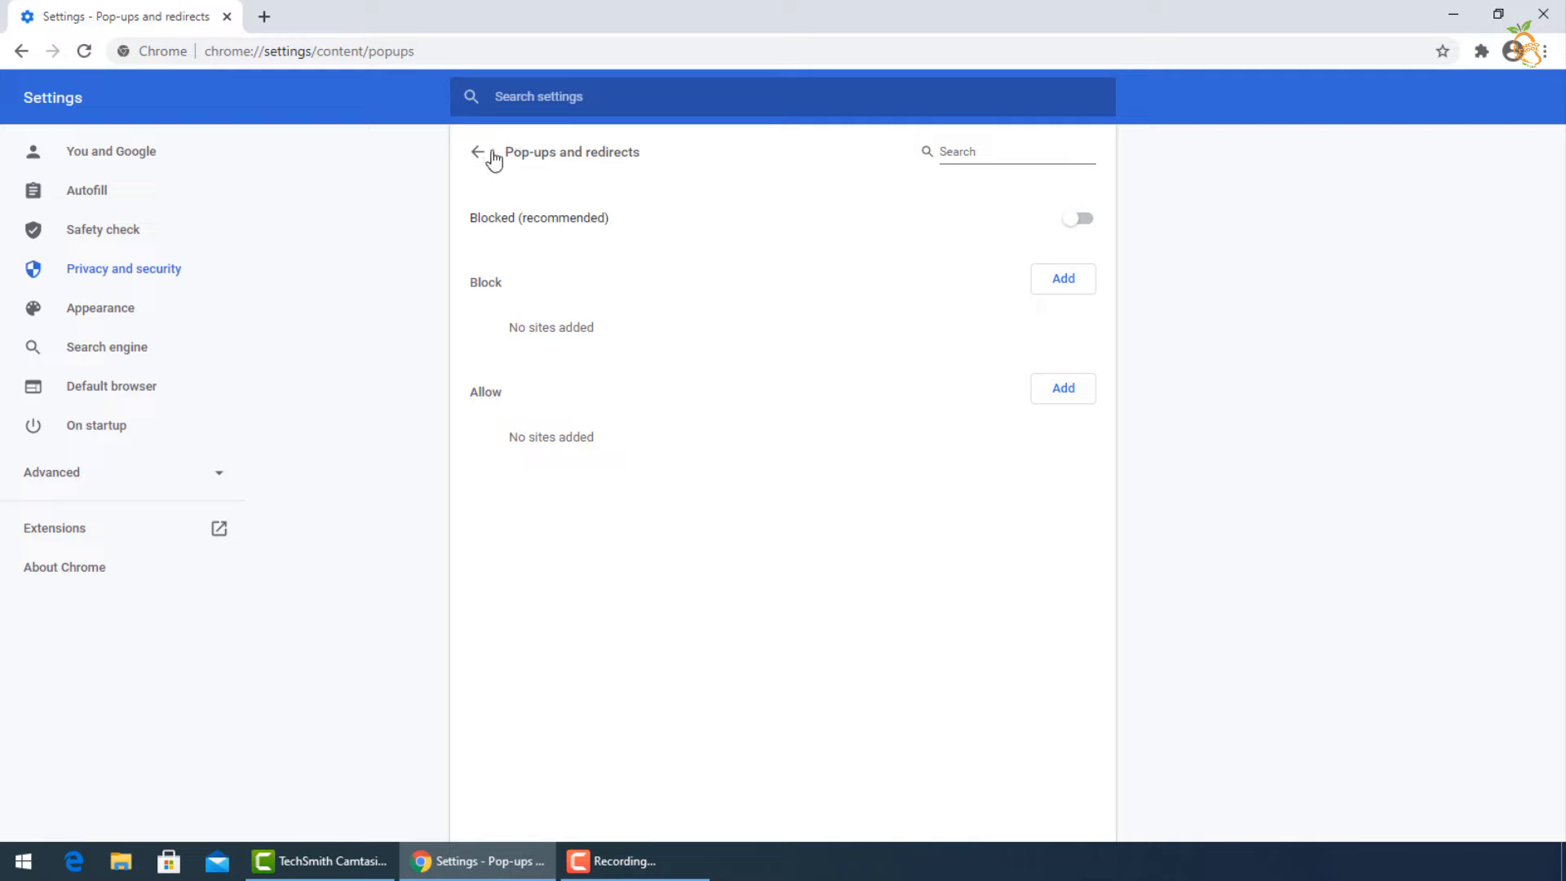
{"action": "left_click", "coordinate": [477, 152]}
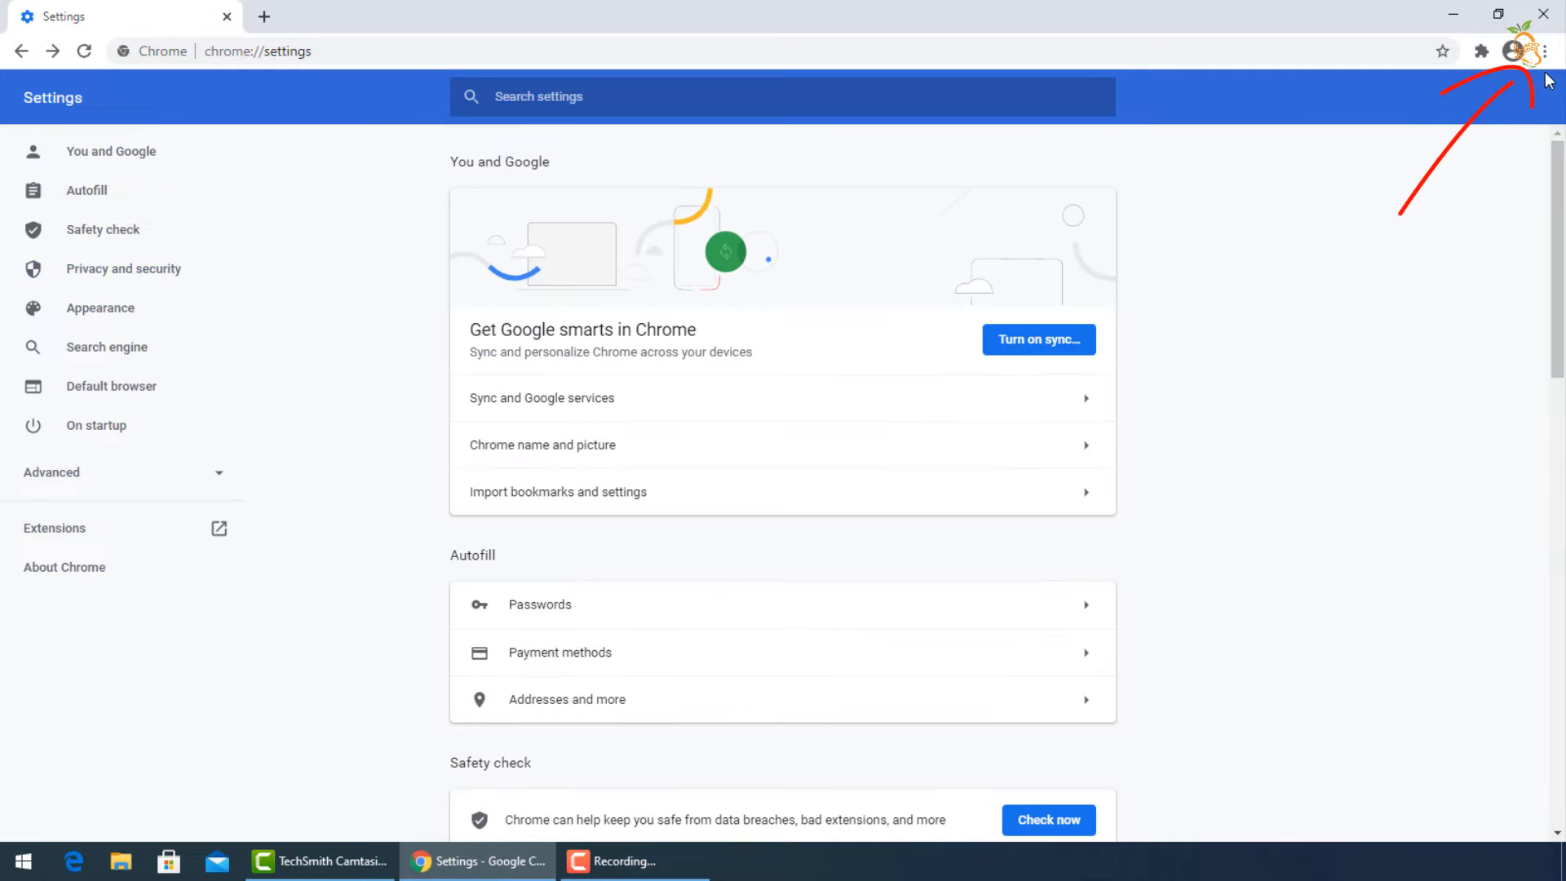
From the Chrome menu, go to Extensions and click Remove on the Tabby Cat card
{"action": "left_click", "coordinate": [1546, 50]}
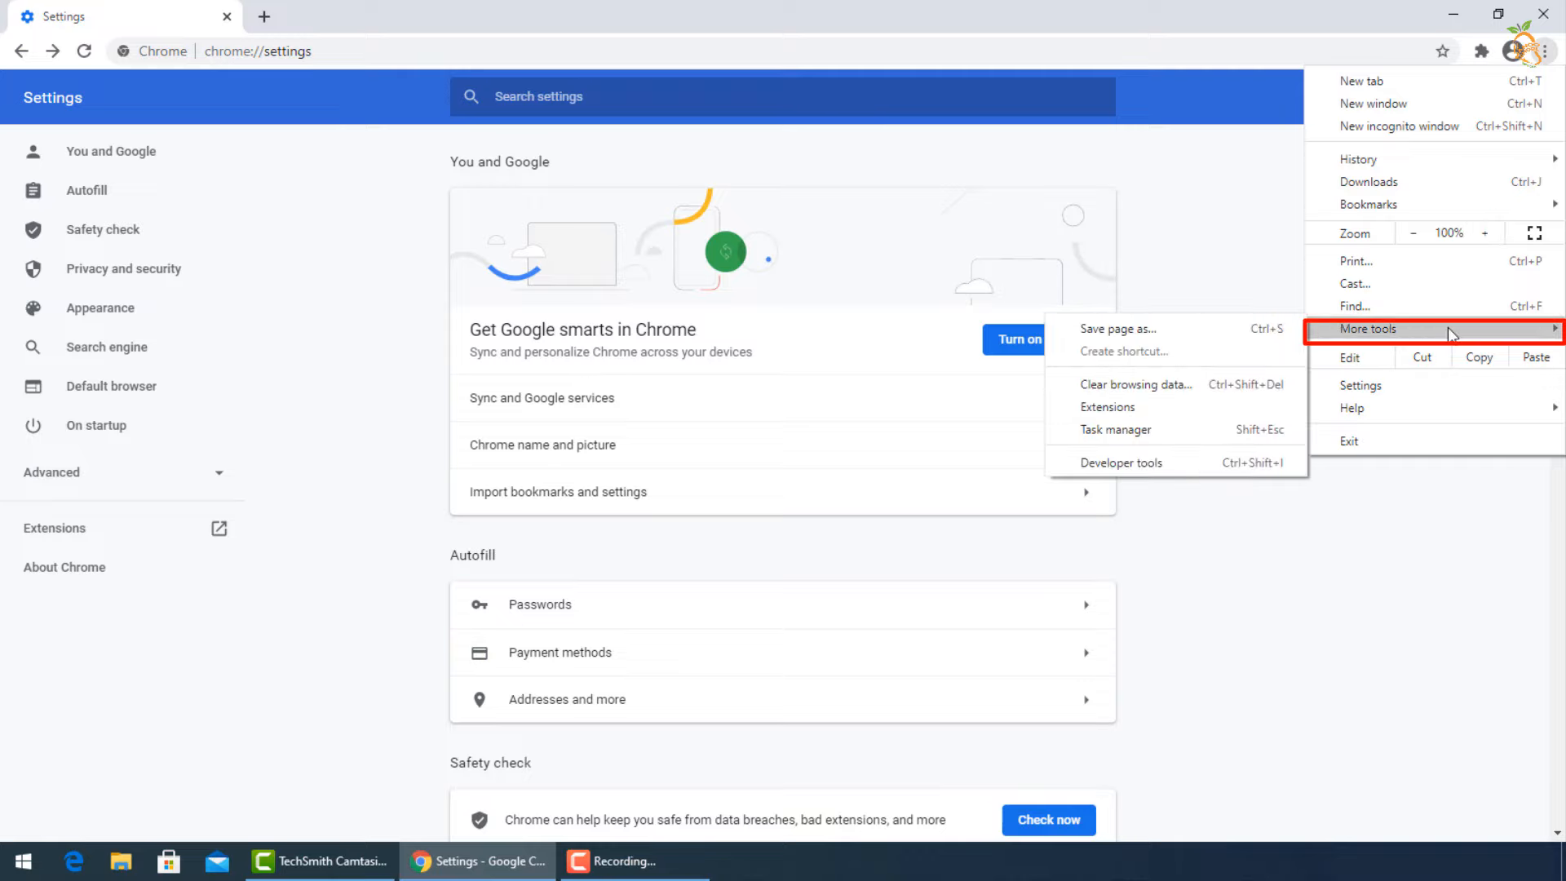
{"action": "mouse_move", "coordinate": [1107, 408]}
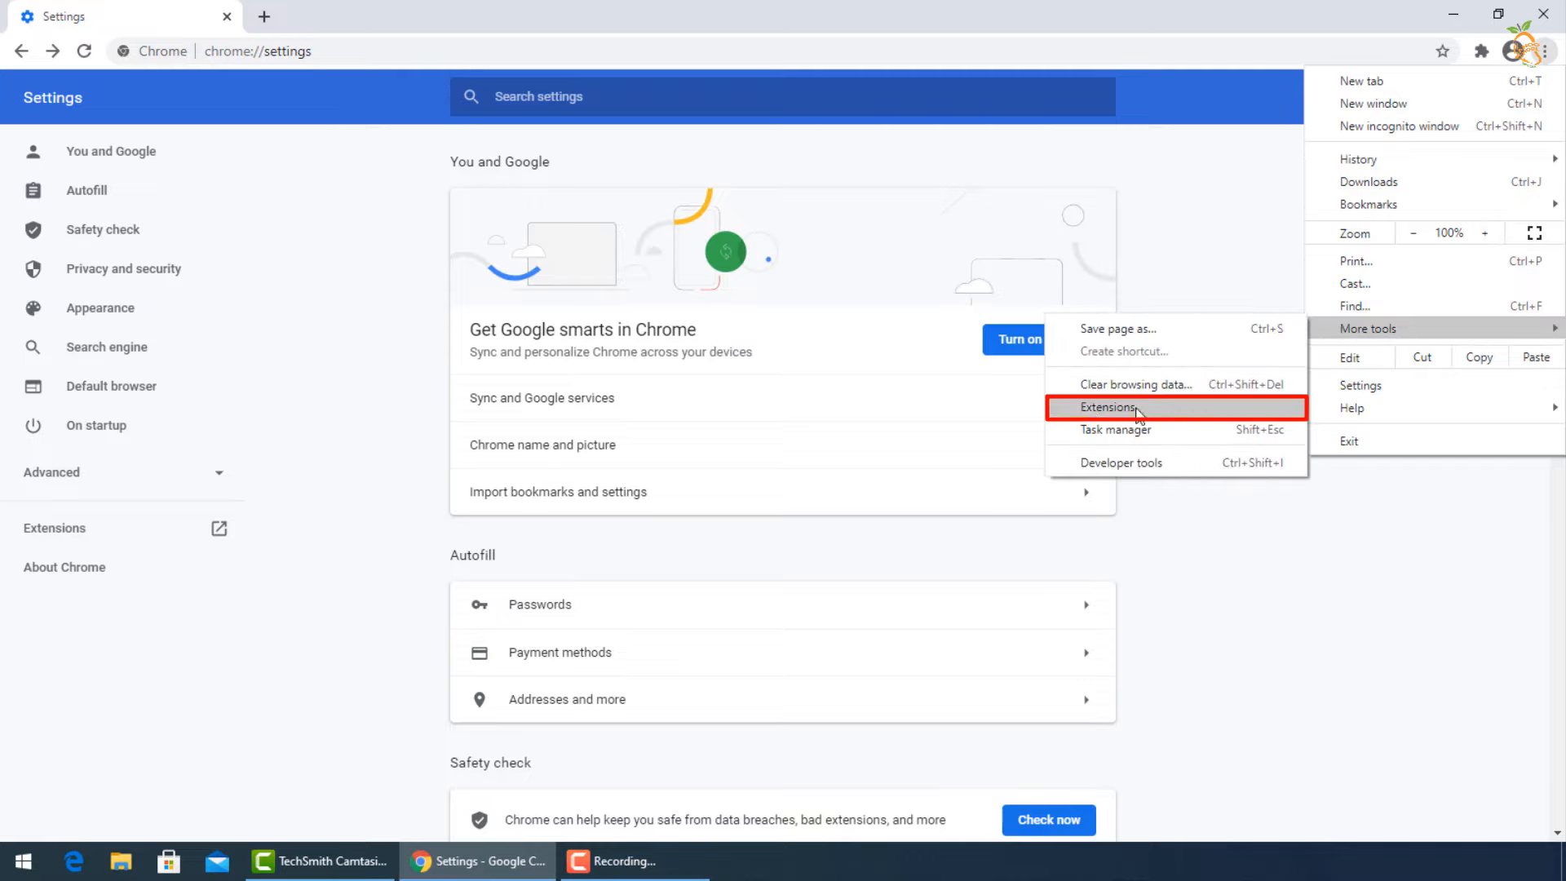
{"action": "left_click", "coordinate": [1108, 408]}
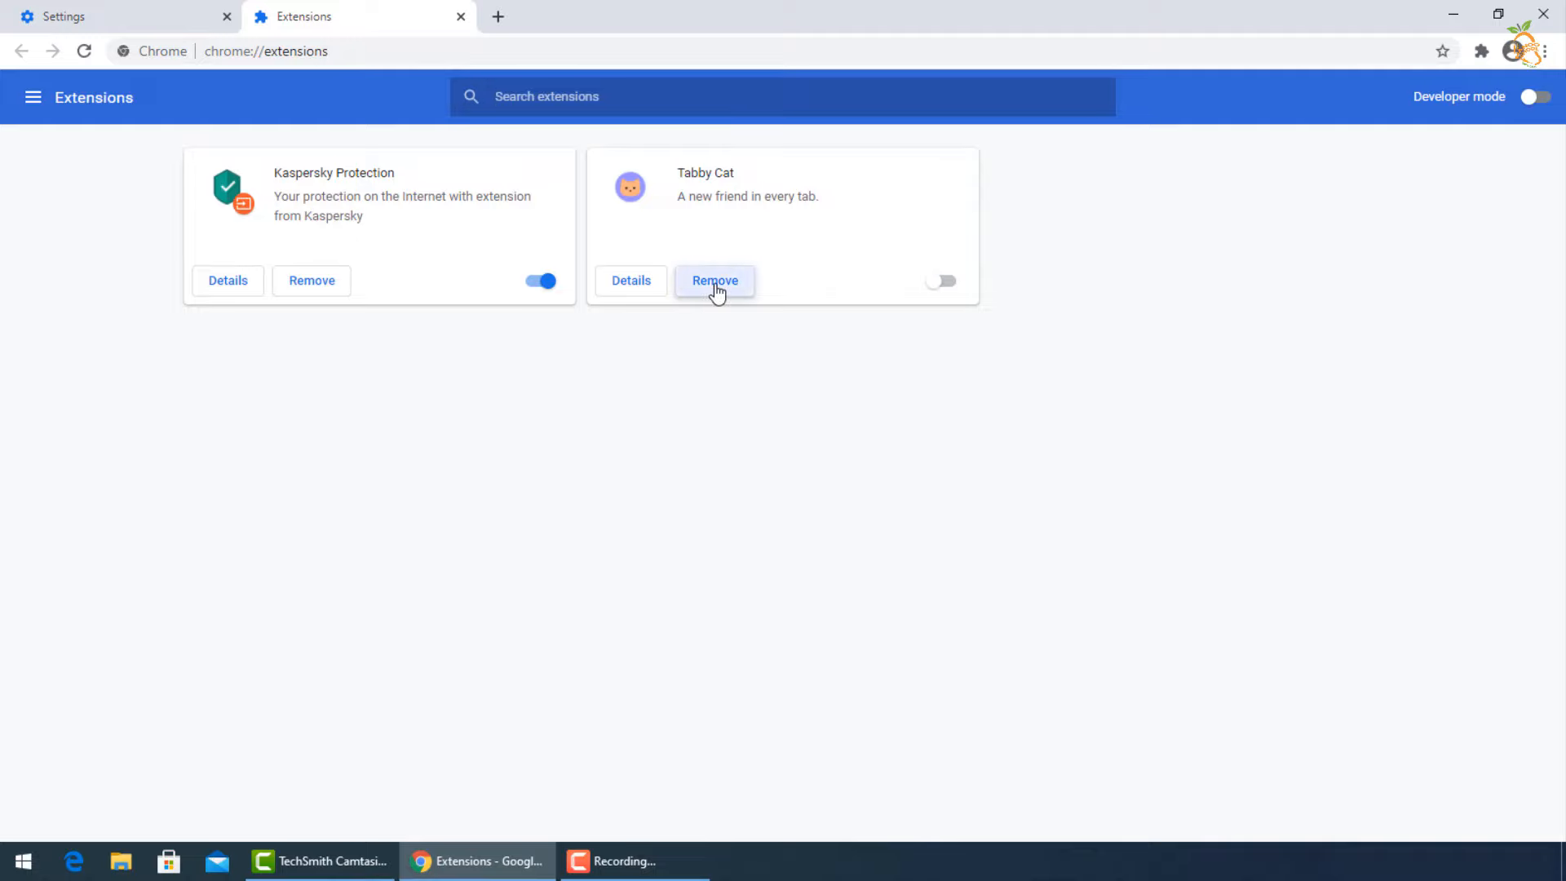
{"action": "left_click", "coordinate": [714, 280]}
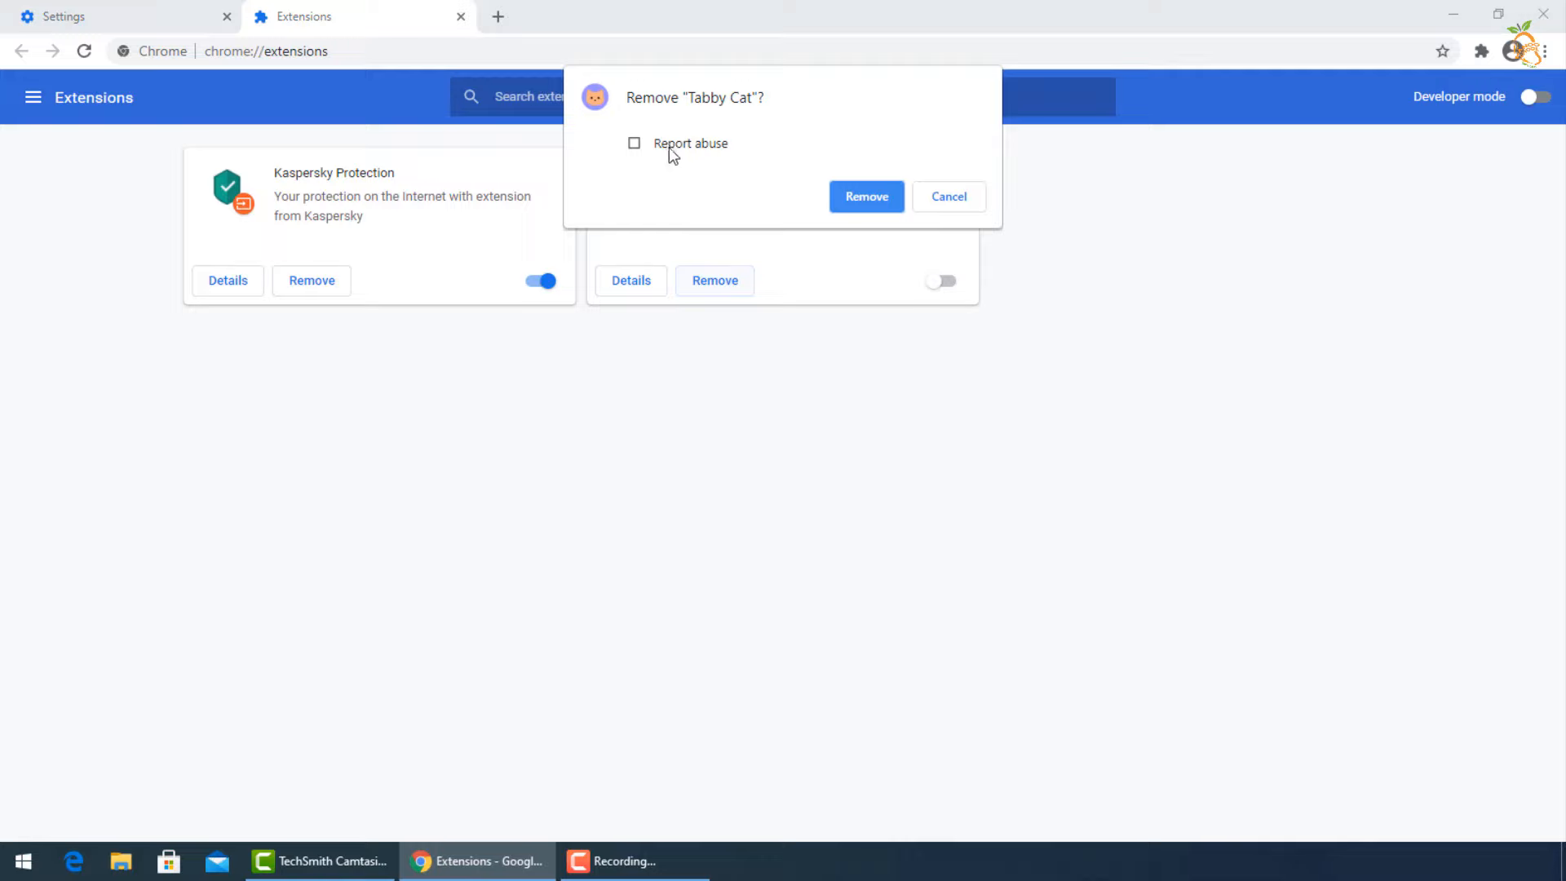